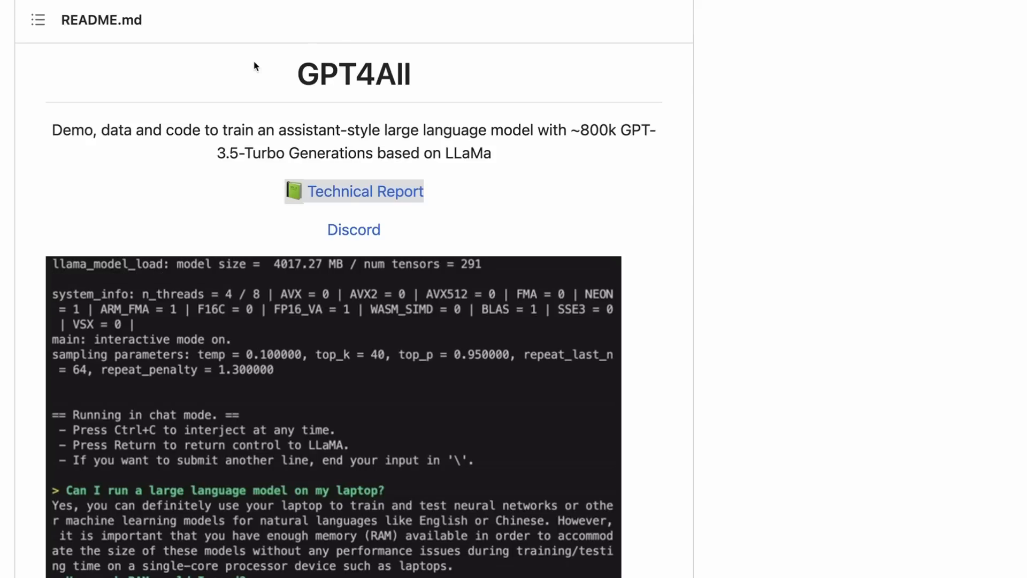
pyautogui.moveTo(168, 71)
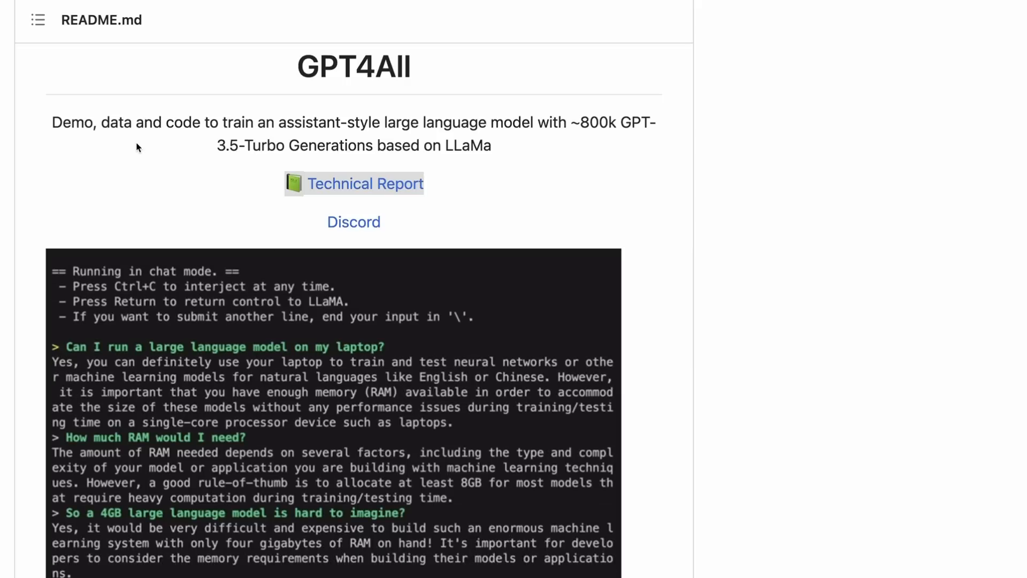
pyautogui.moveTo(315, 91)
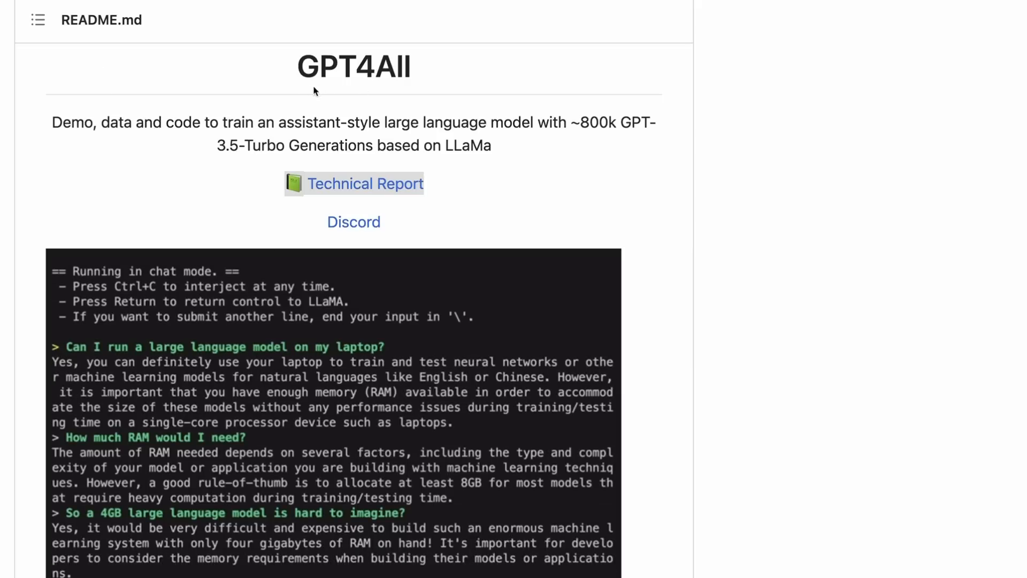
# Open the GPT4All technical report PDF in Chrome at its title page.
pyautogui.scroll(-3)
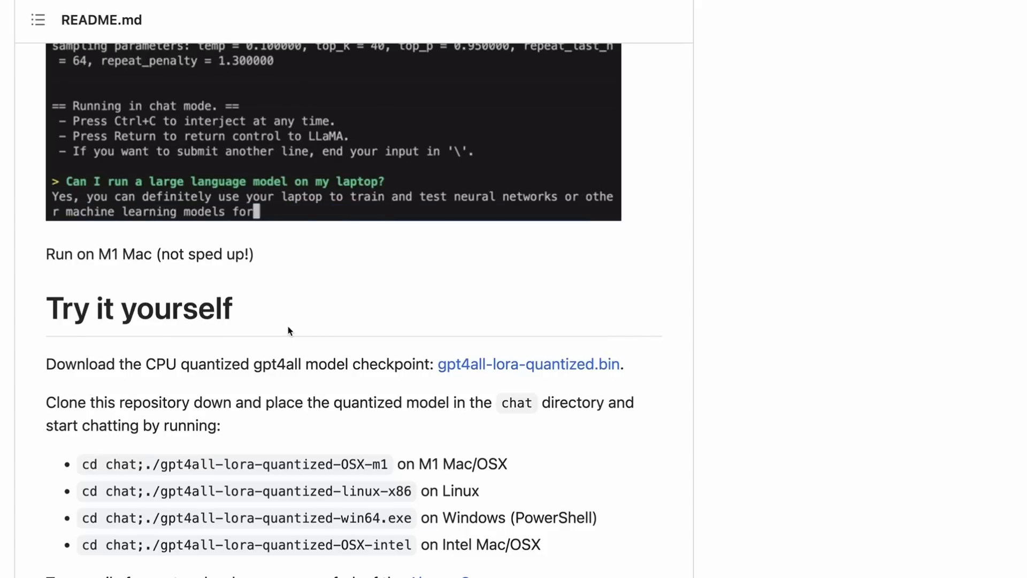
pyautogui.scroll(-3)
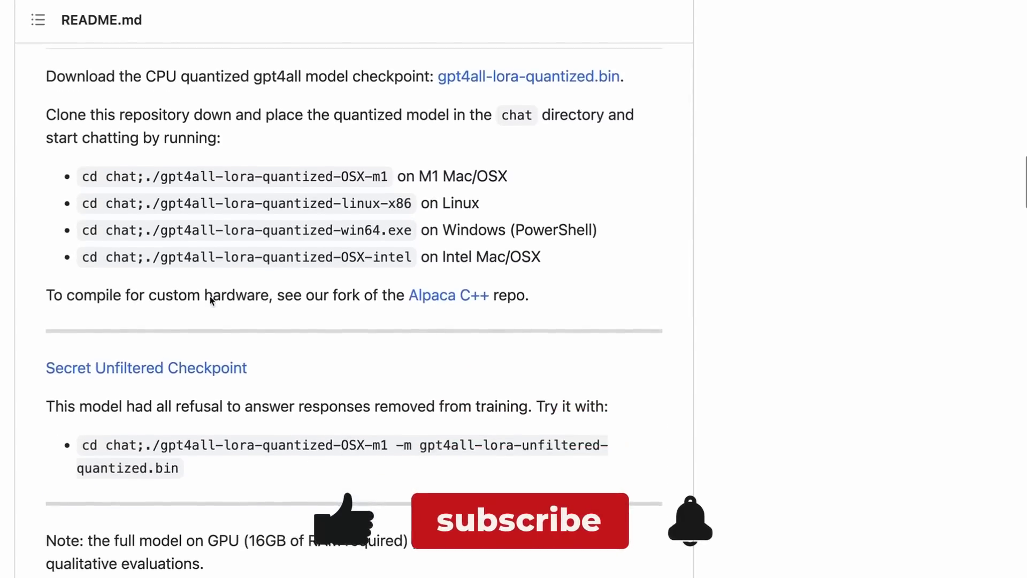
pyautogui.click(519, 520)
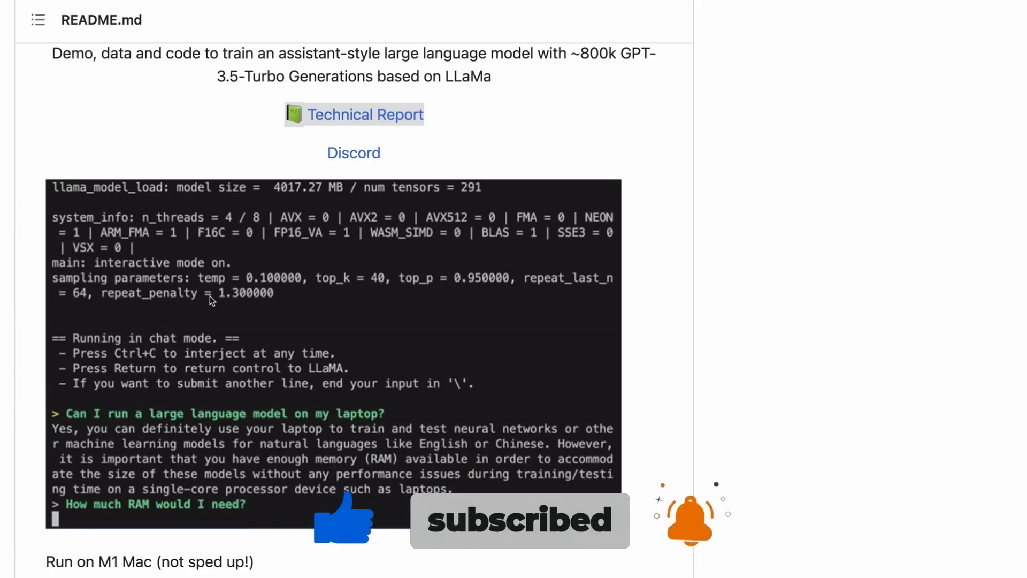
pyautogui.moveTo(128, 156)
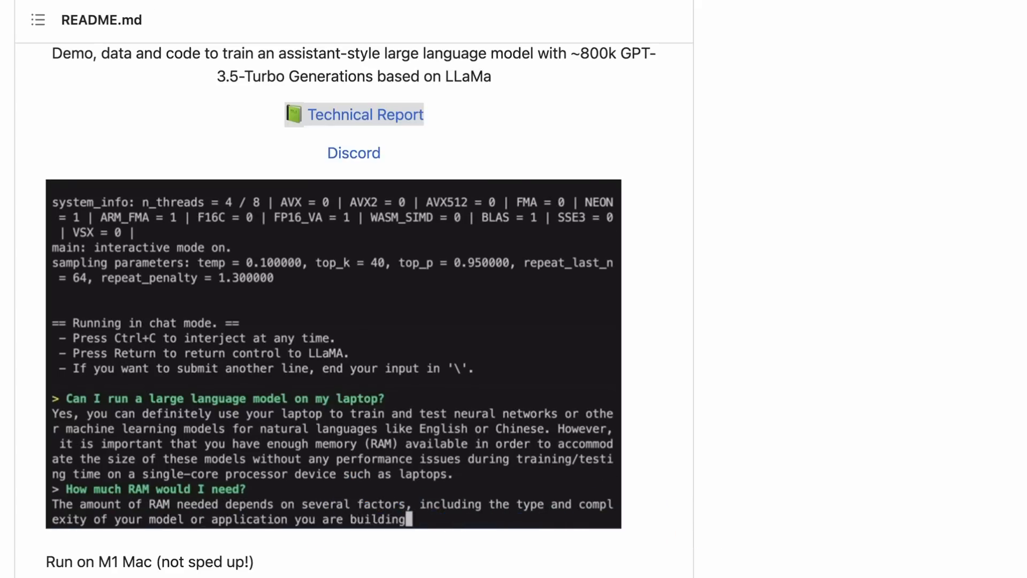
# Read the abstract and data collection section on one million GPT-3.5-Turbo prompt-response pairs.
pyautogui.click(365, 115)
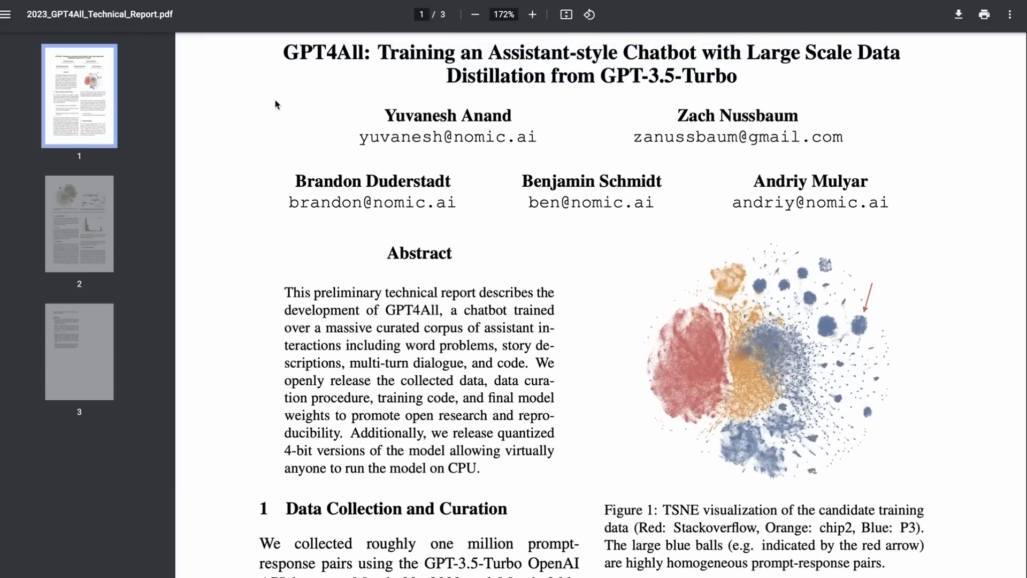
pyautogui.moveTo(360, 258)
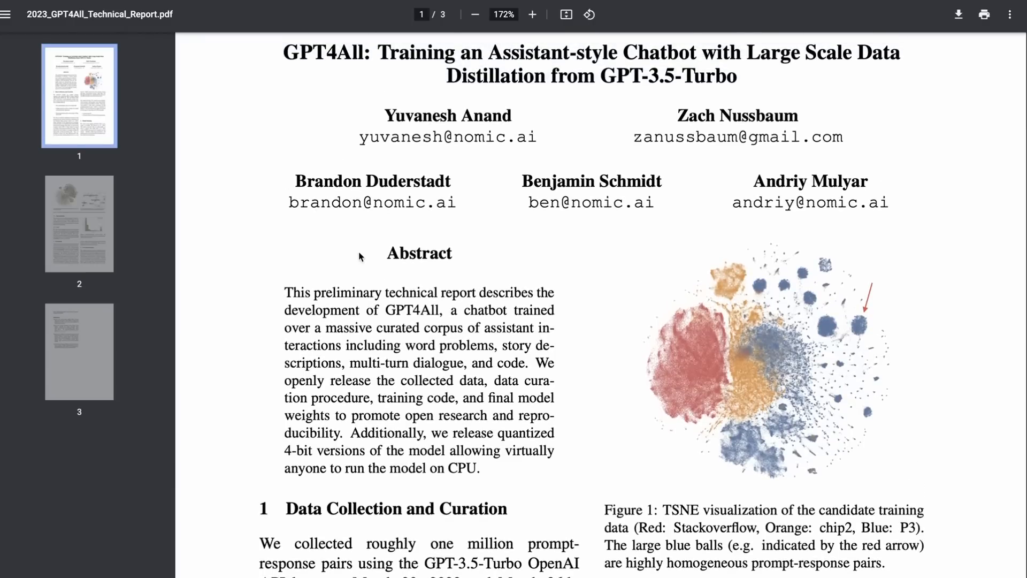
pyautogui.scroll(-3)
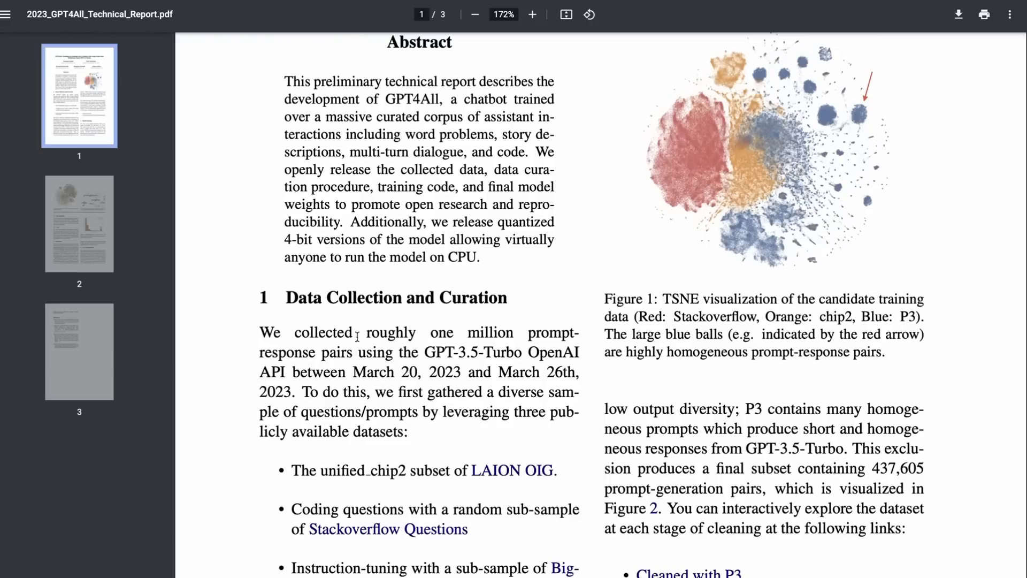
pyautogui.moveTo(496, 315)
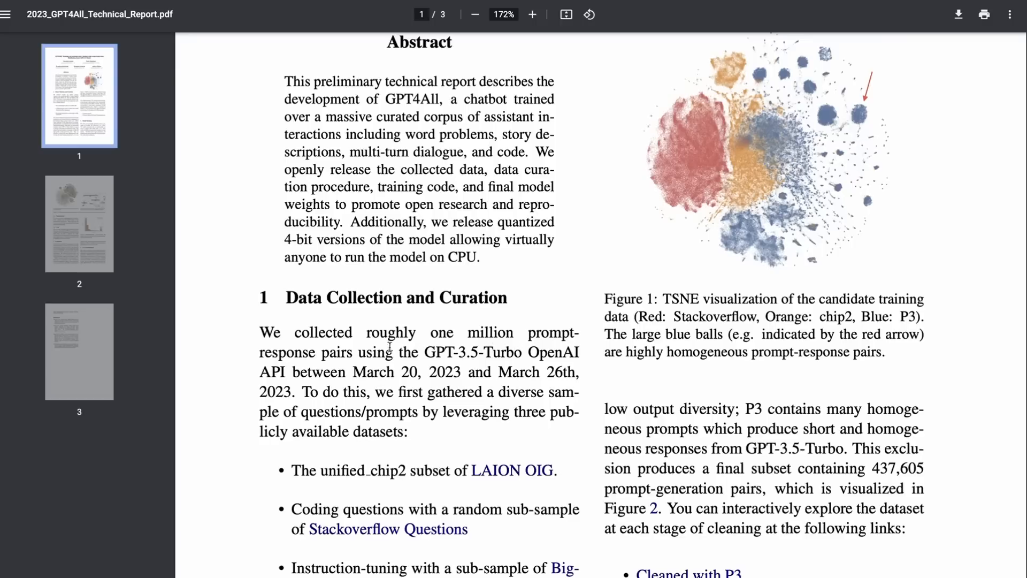
pyautogui.moveTo(427, 371)
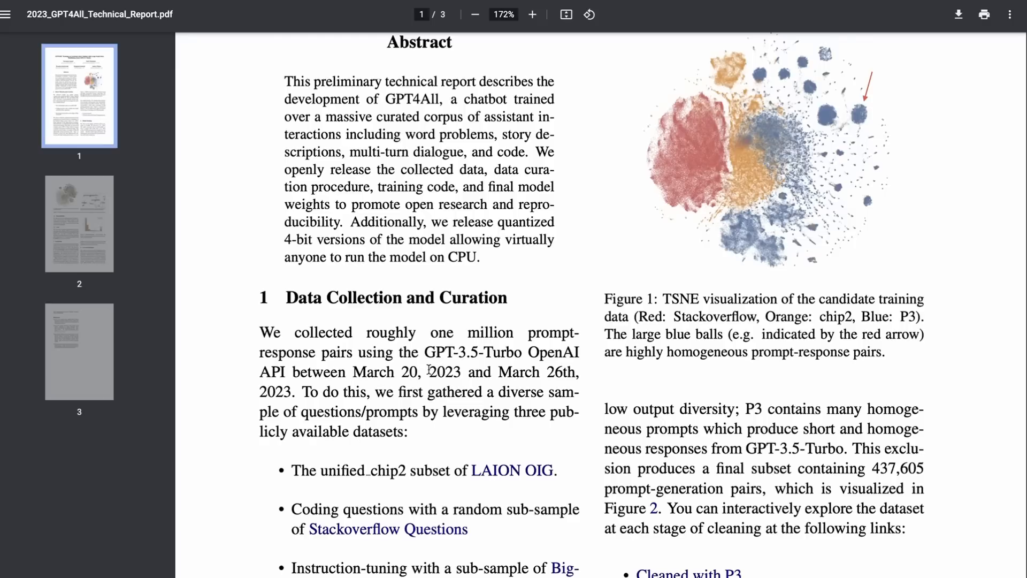
pyautogui.scroll(-3)
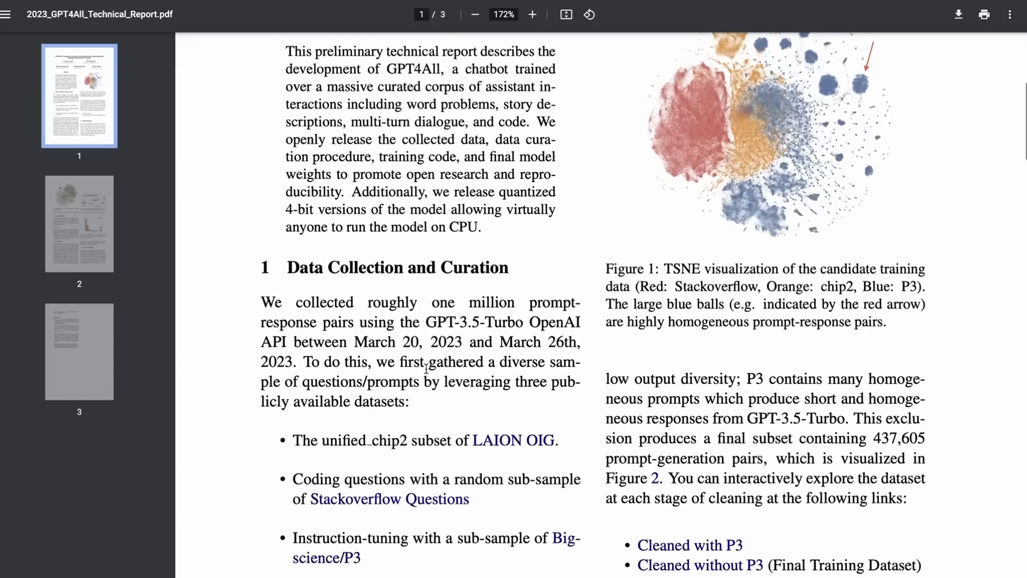
pyautogui.scroll(-3)
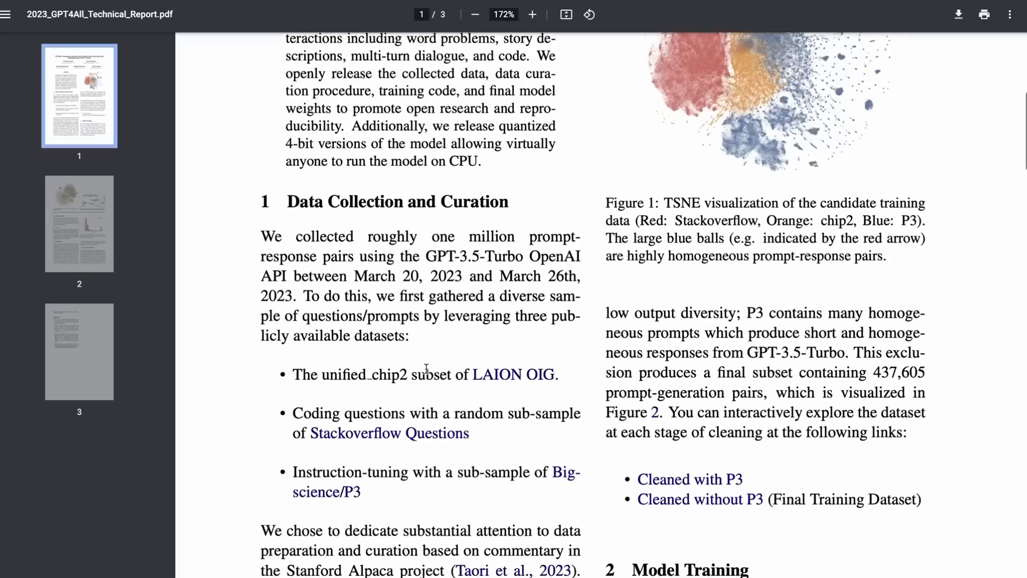
pyautogui.scroll(-3)
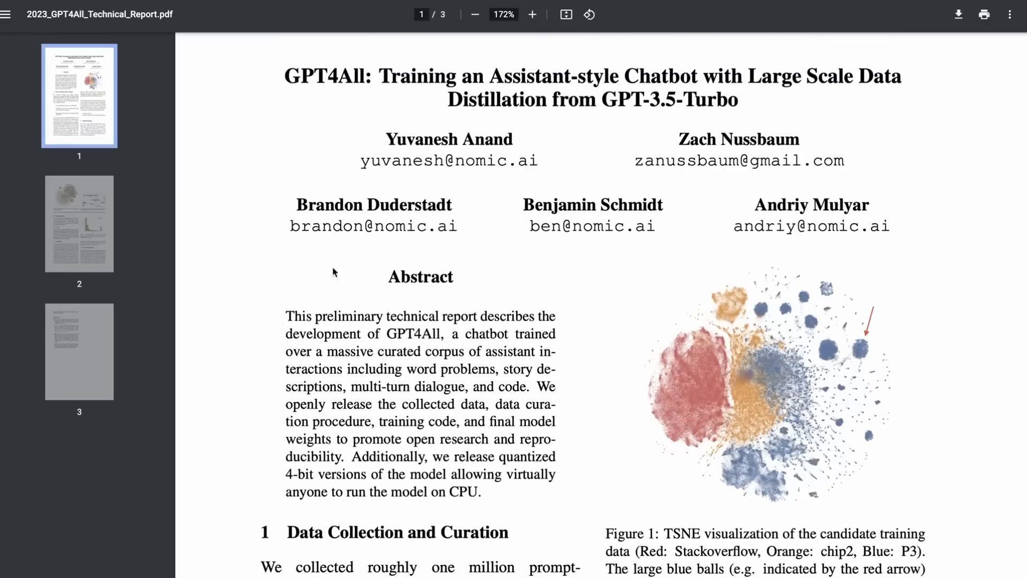
pyautogui.moveTo(273, 44)
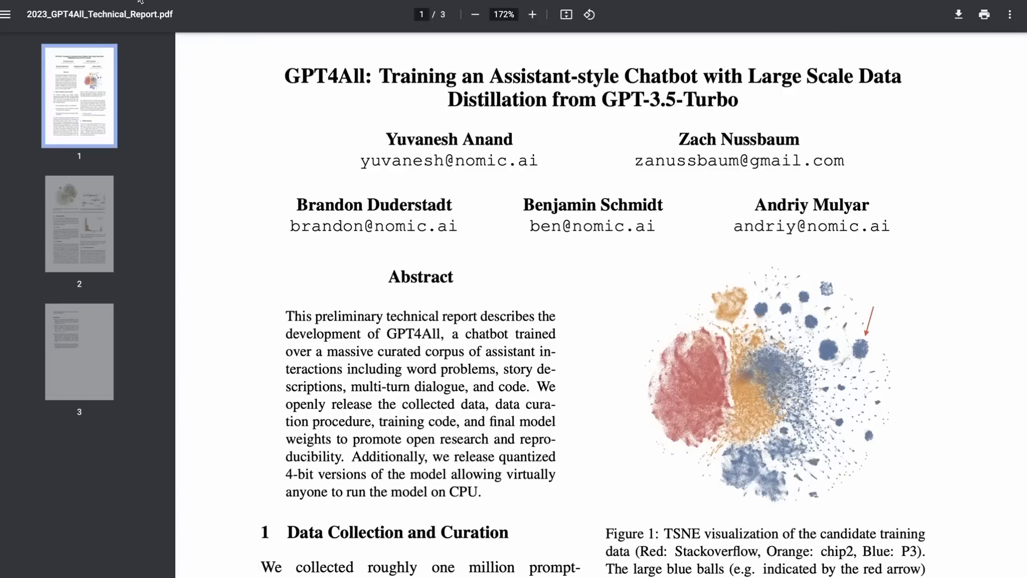
pyautogui.moveTo(519, 168)
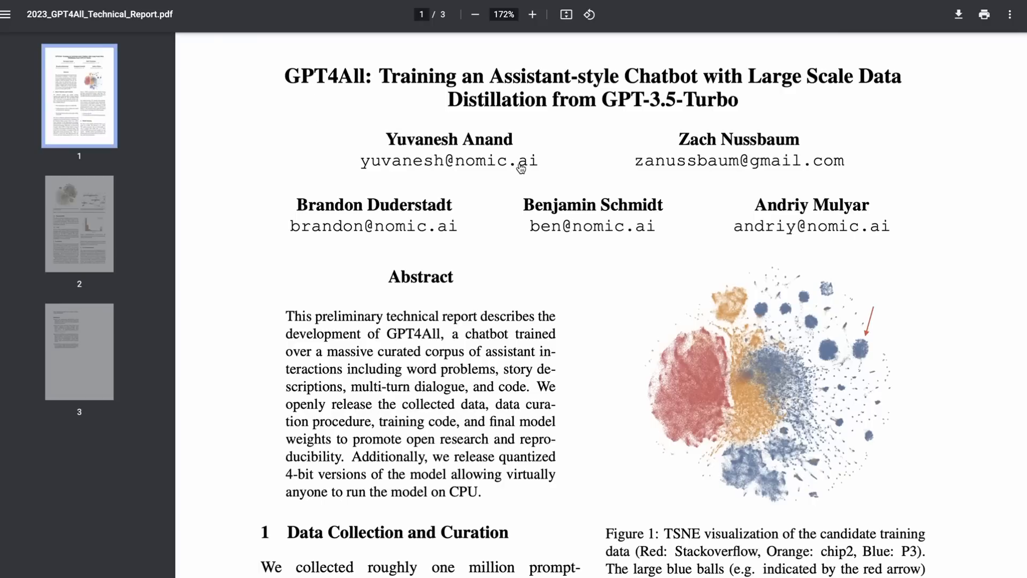
pyautogui.moveTo(248, 66)
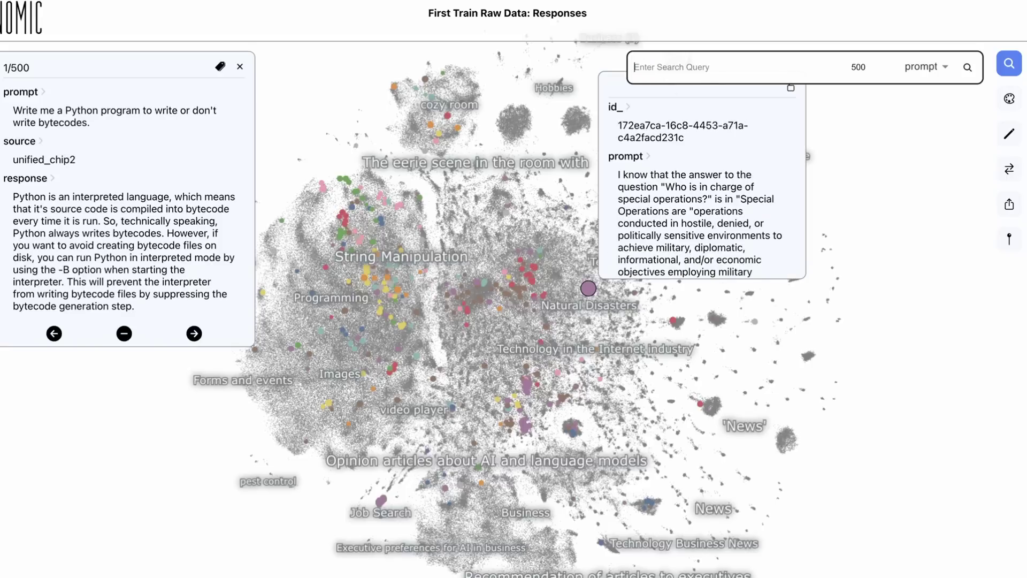
# Search the first-train raw responses Atlas map for 'python'.
pyautogui.write('python')
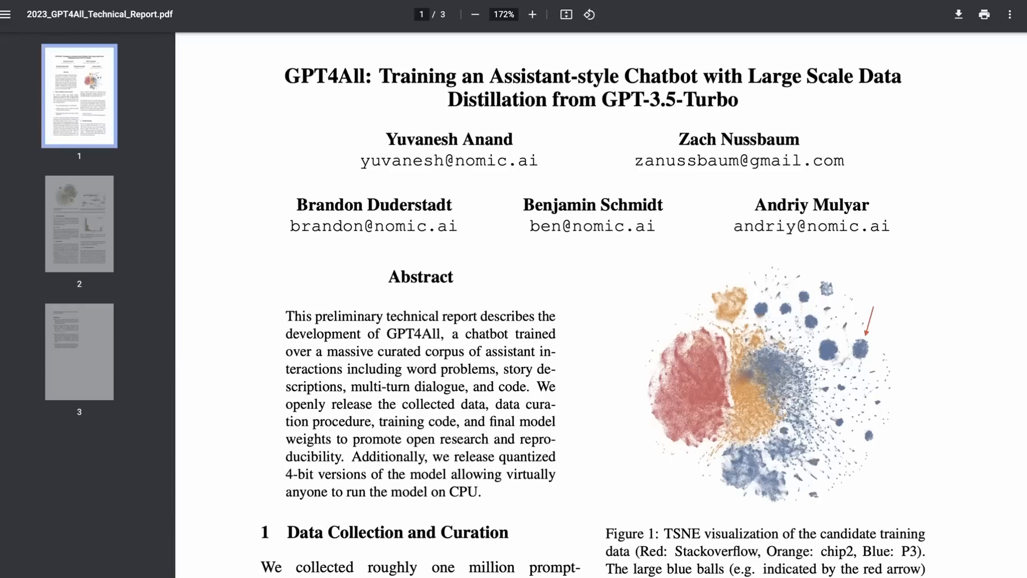
# Scroll the report to section 1, Data Collection and Curation, showing three source datasets.
pyautogui.scroll(-3)
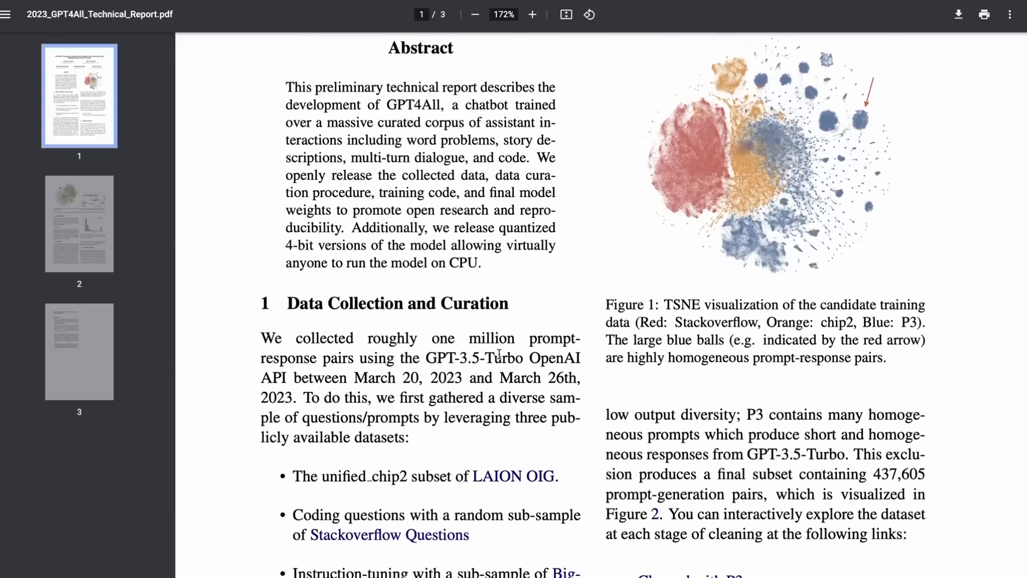
pyautogui.scroll(-3)
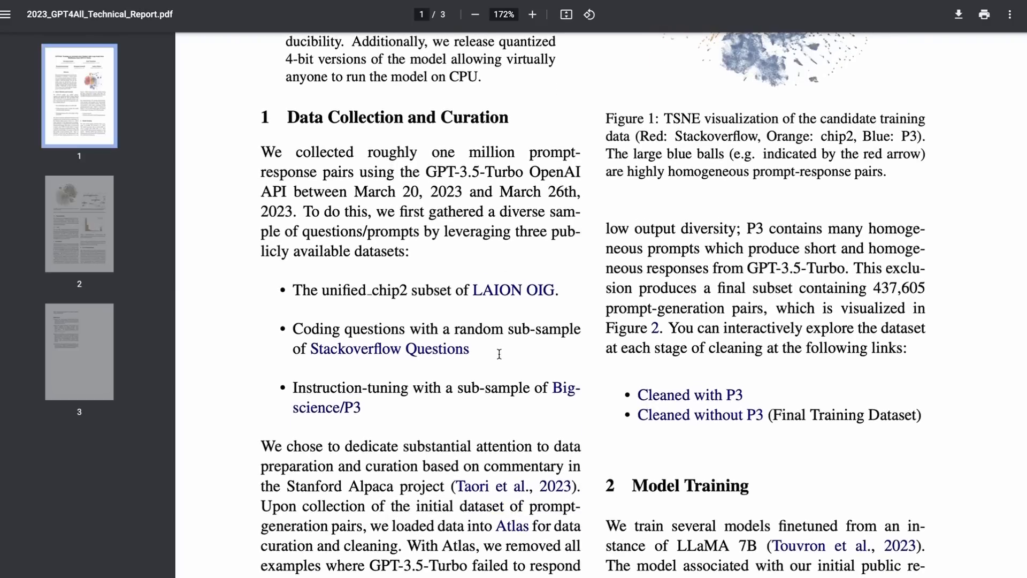
pyautogui.moveTo(377, 298)
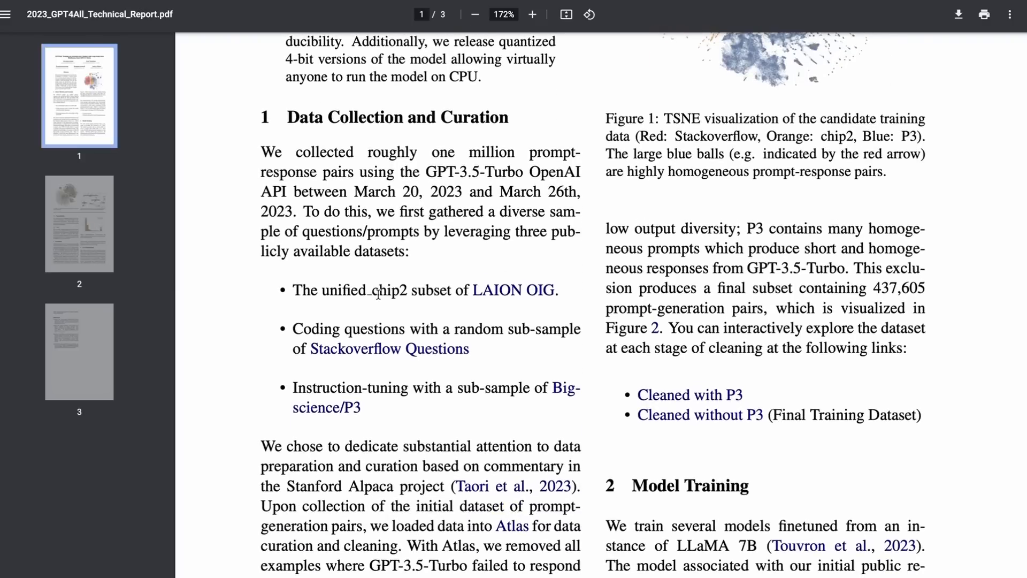
pyautogui.moveTo(444, 277)
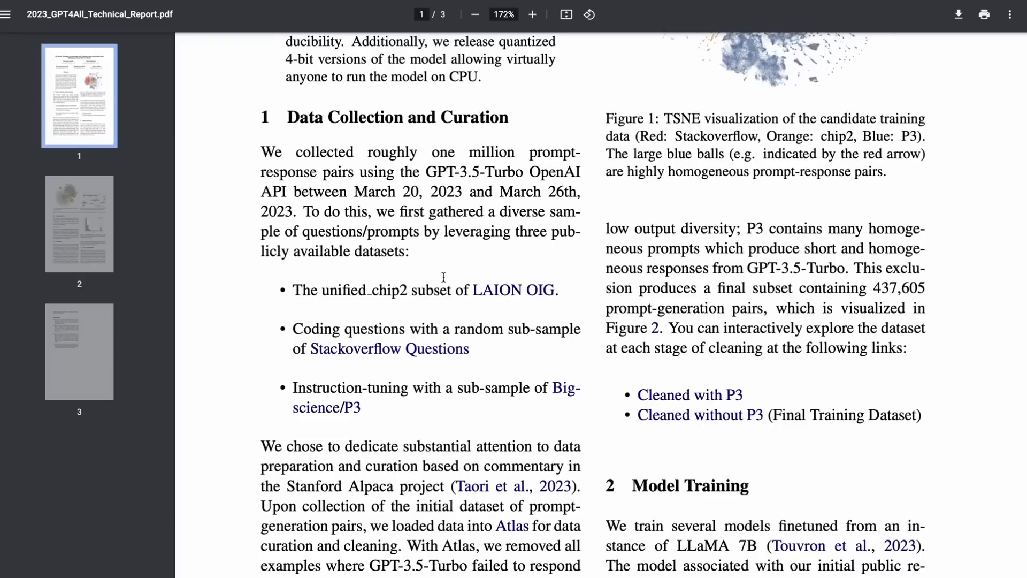
pyautogui.moveTo(419, 306)
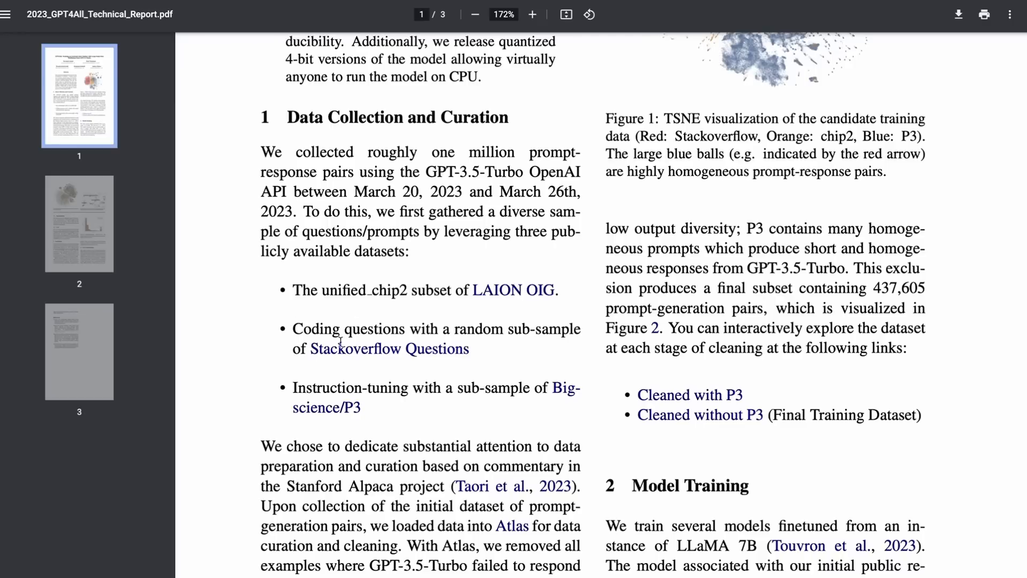
pyautogui.moveTo(340, 349)
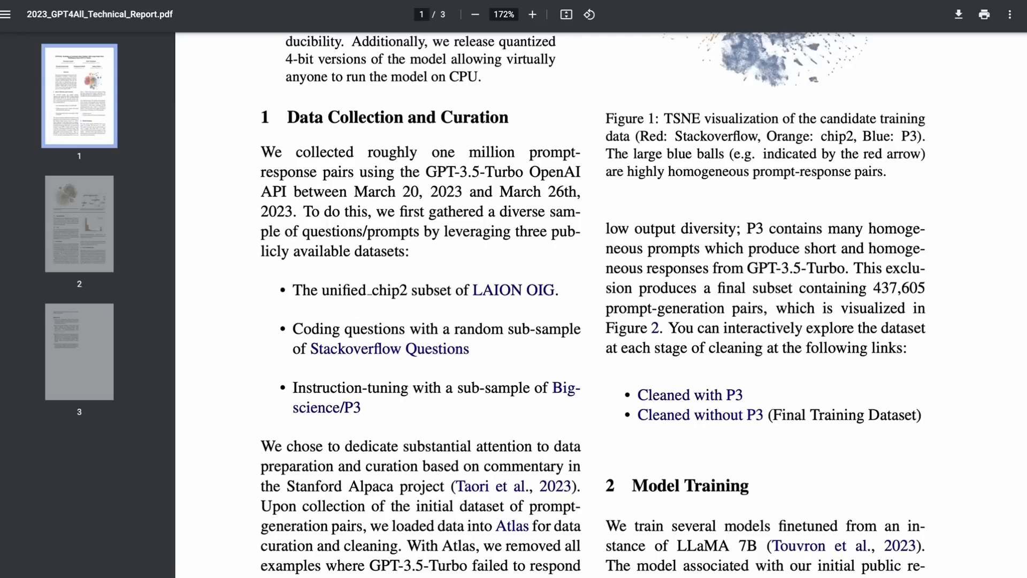
# Open bigscience/P3, select the adversarial_qa_dbert_generate_question subset, and expand its first example.
pyautogui.click(323, 408)
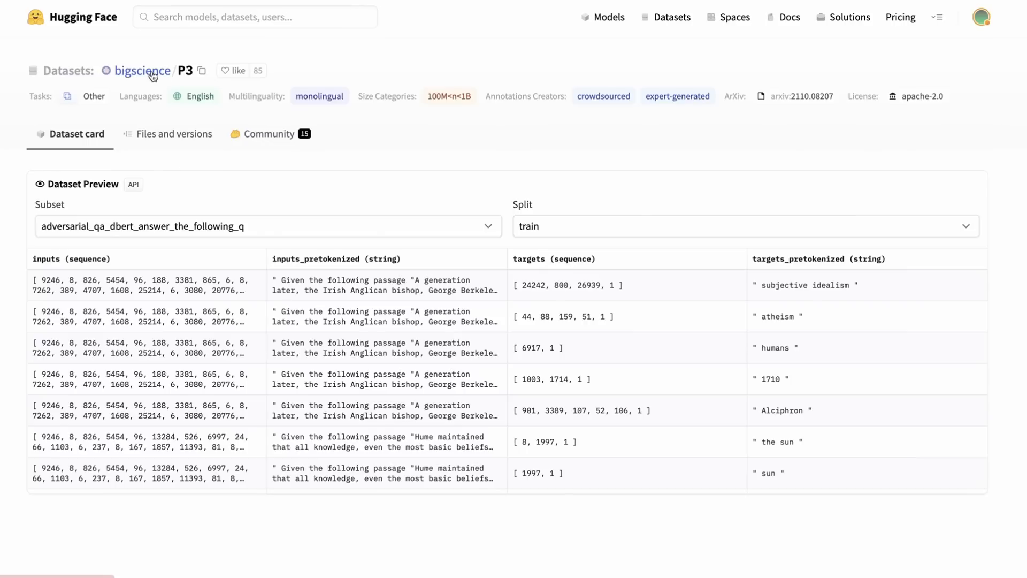
pyautogui.moveTo(241, 227)
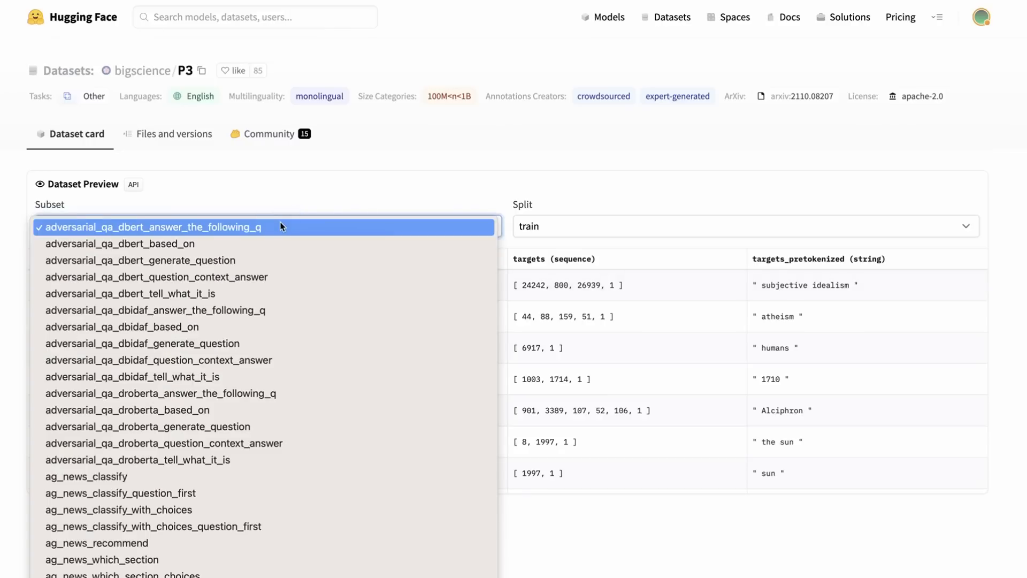
pyautogui.click(139, 260)
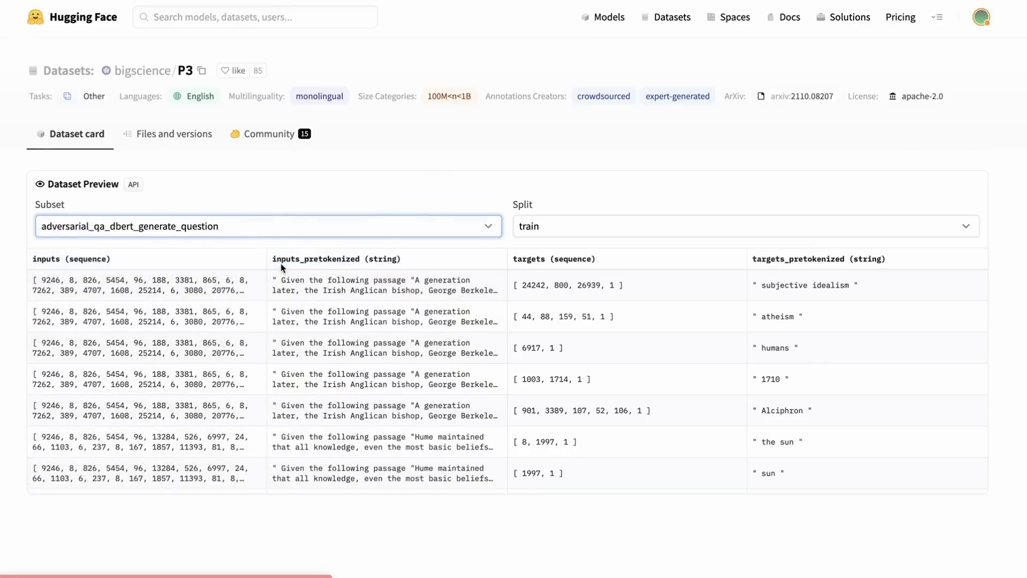
pyautogui.click(370, 285)
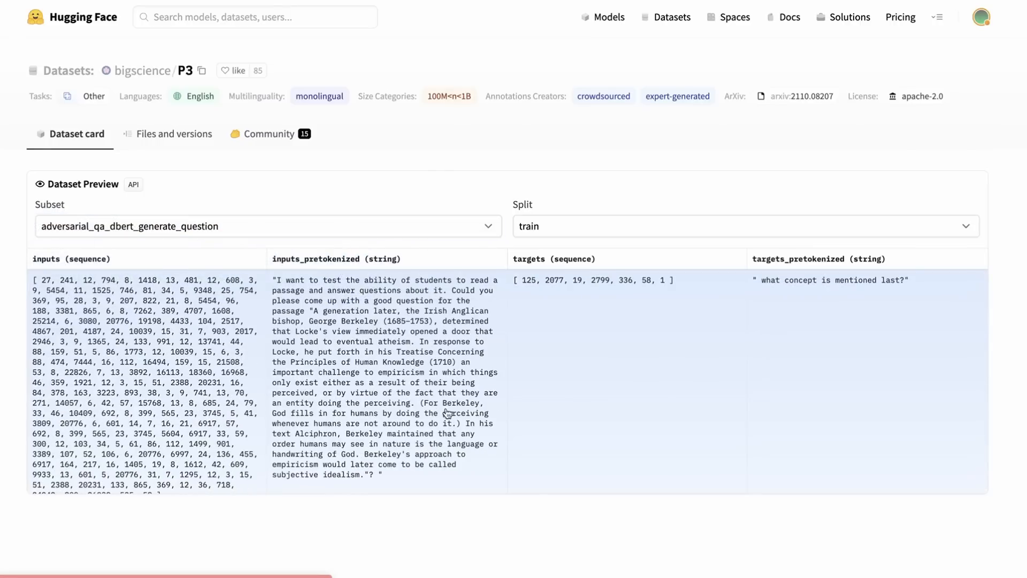
pyautogui.moveTo(824, 255)
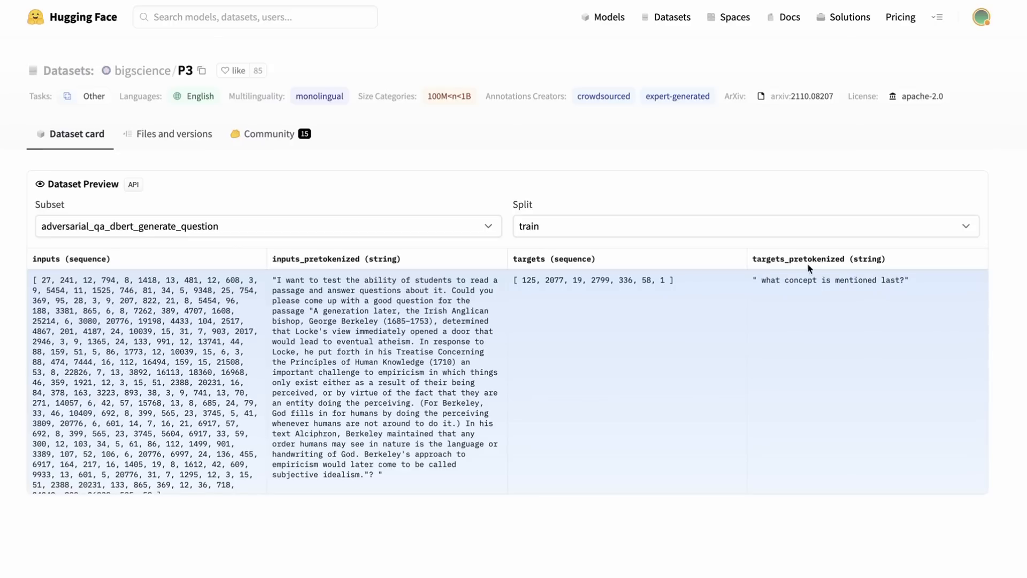
pyautogui.moveTo(406, 382)
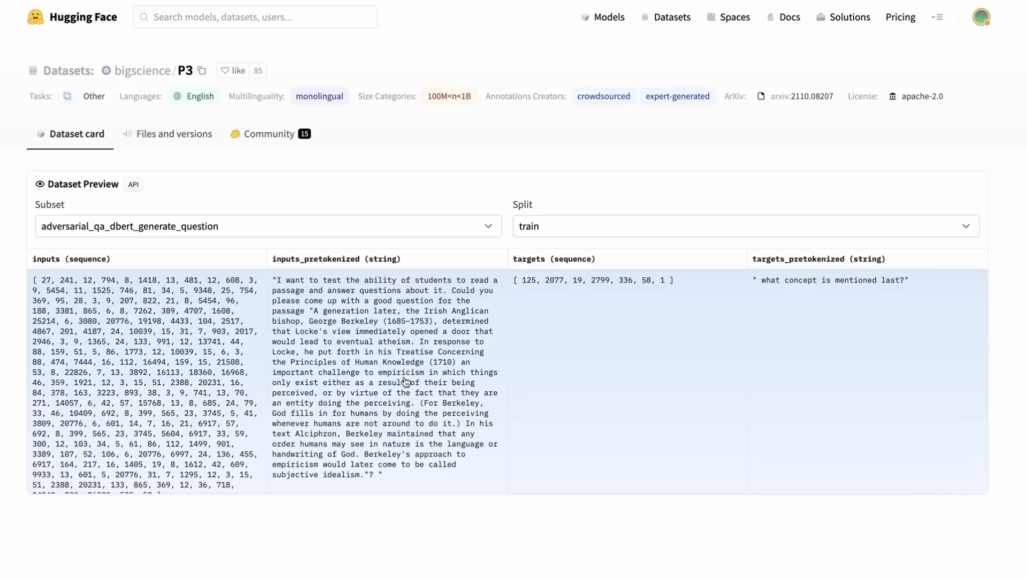
pyautogui.moveTo(265, 104)
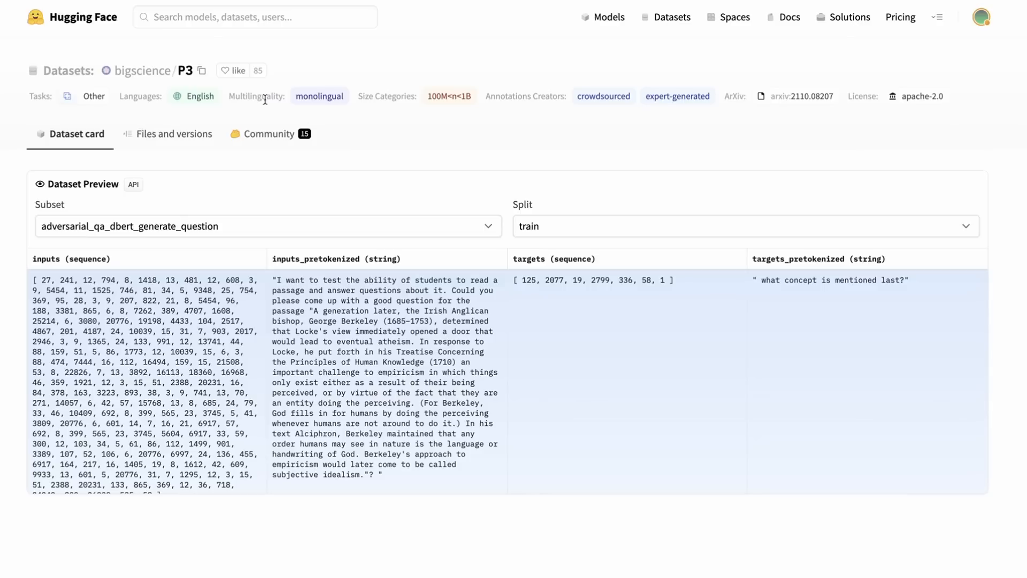
pyautogui.moveTo(189, 107)
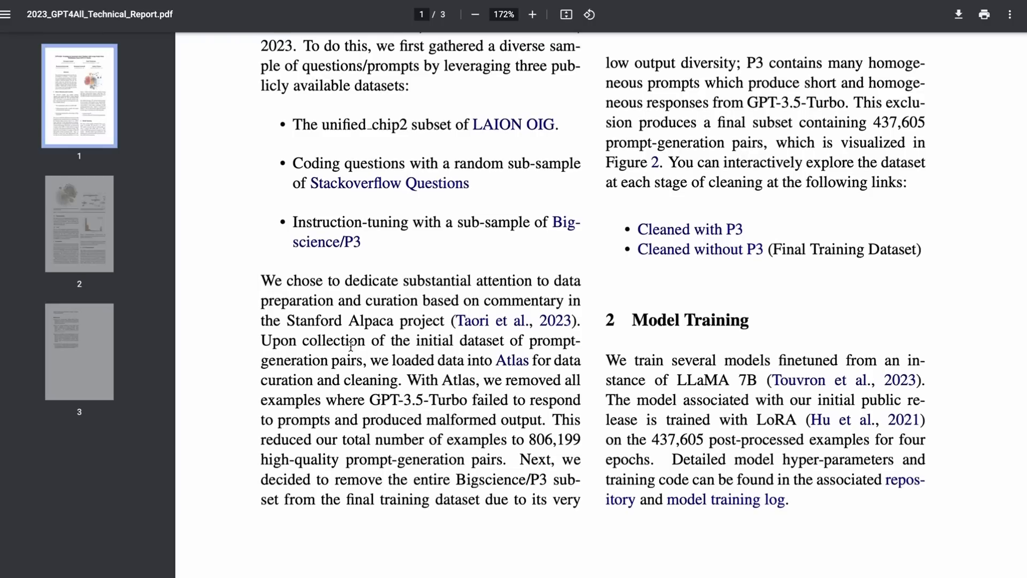
pyautogui.moveTo(445, 402)
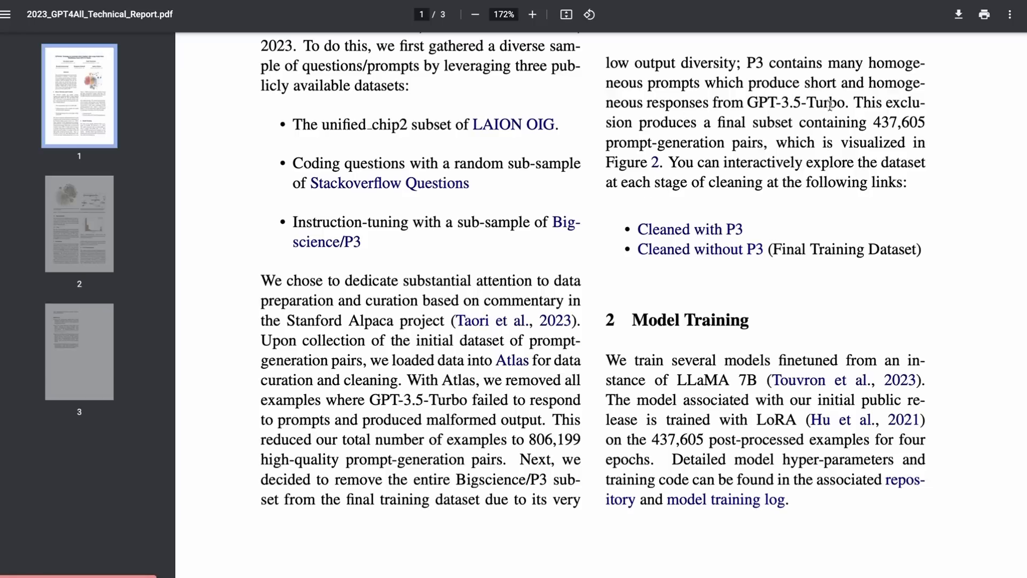
pyautogui.moveTo(910, 122)
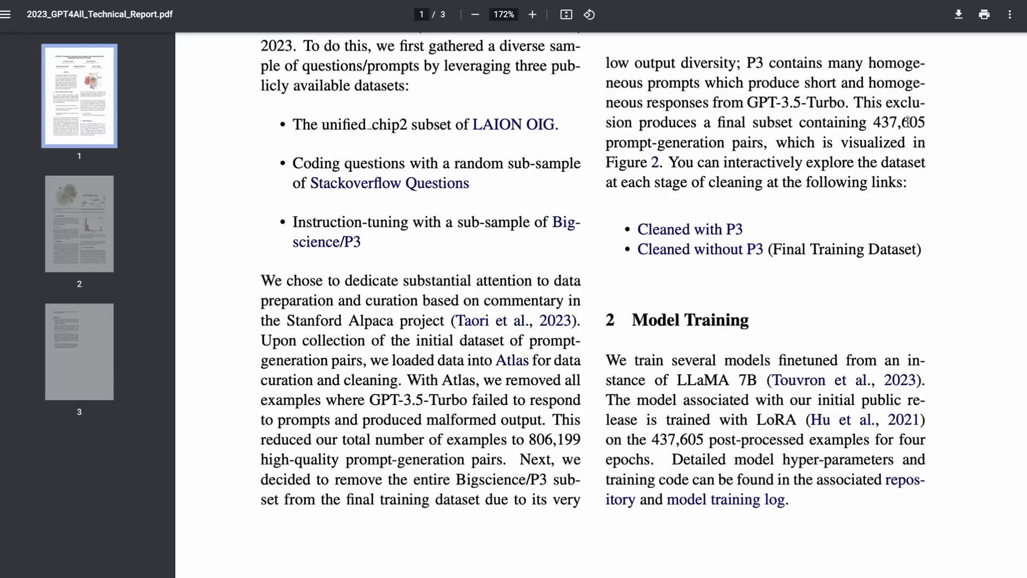
pyautogui.moveTo(883, 121)
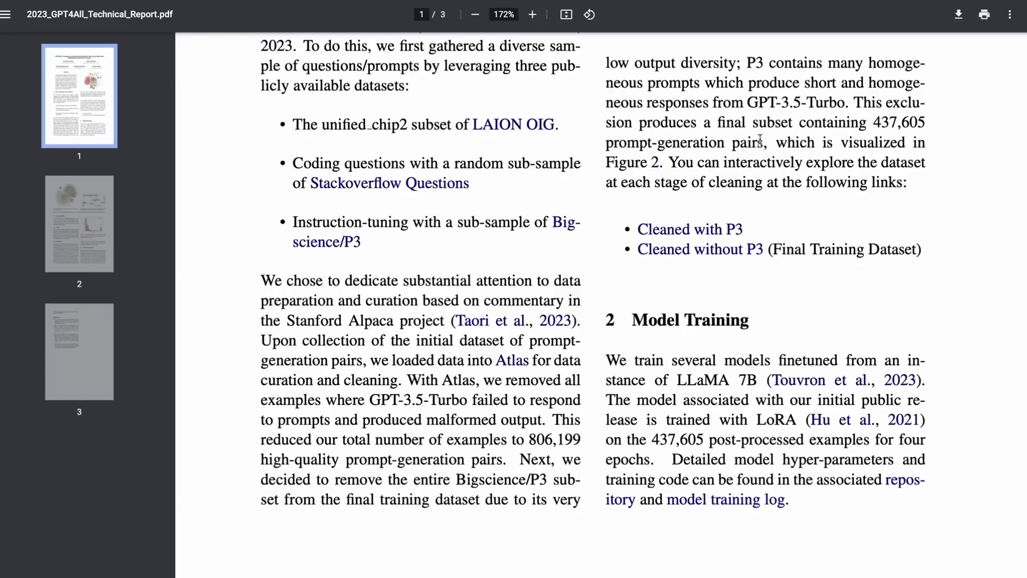
# Read the report's model training, costs and evaluation sections through page 2.
pyautogui.scroll(-3)
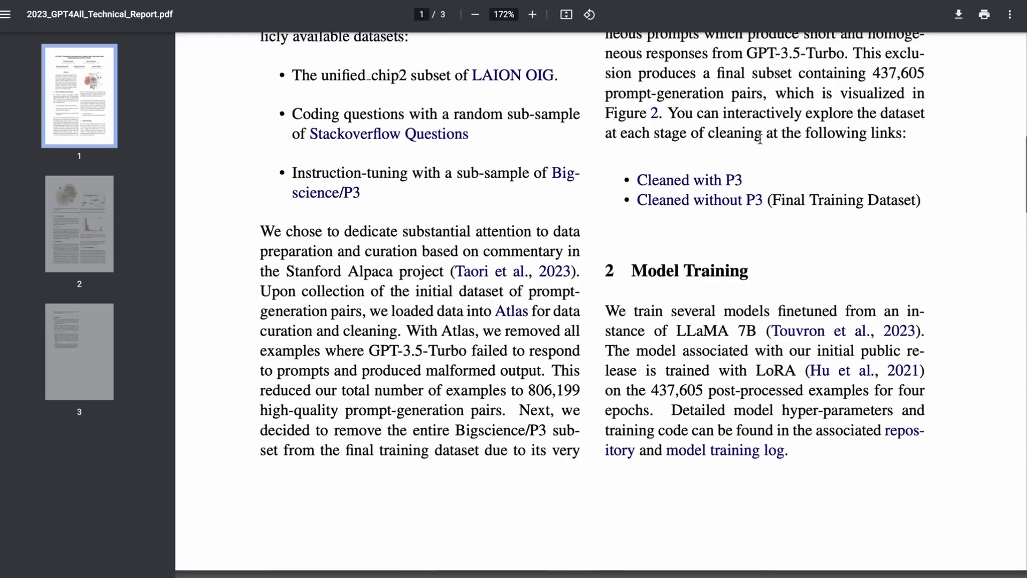
pyautogui.moveTo(621, 205)
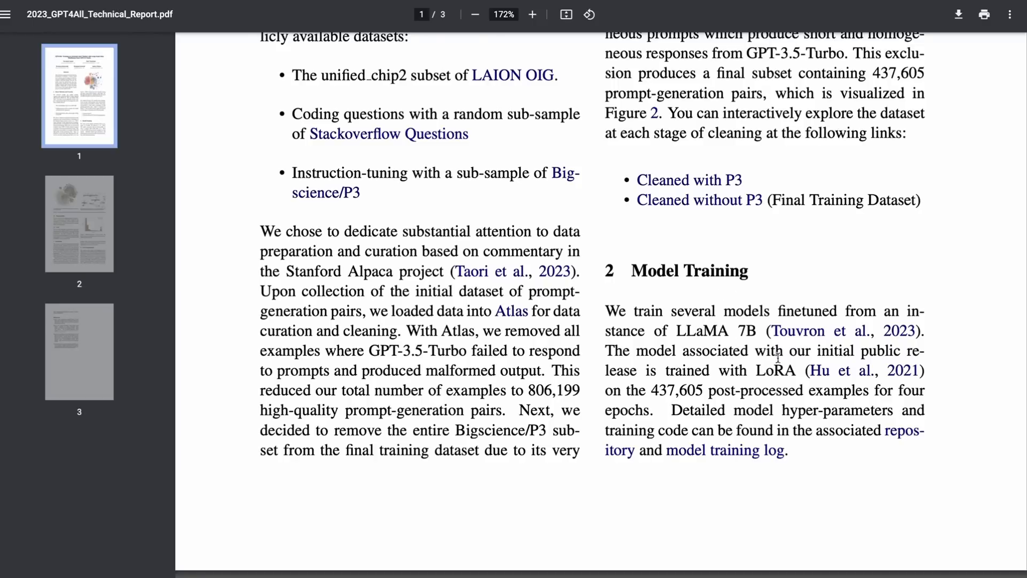
pyautogui.scroll(-3)
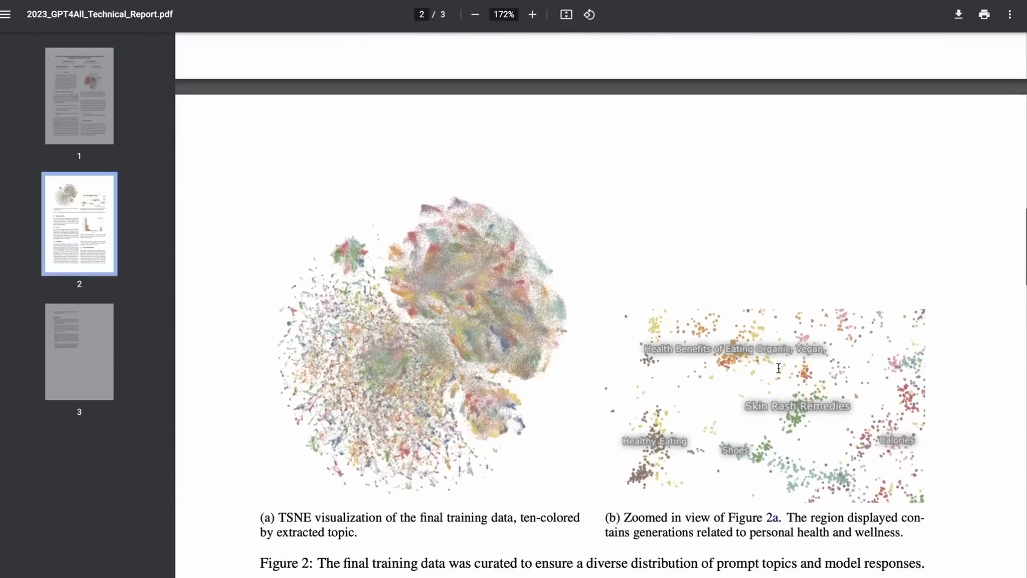
pyautogui.scroll(-3)
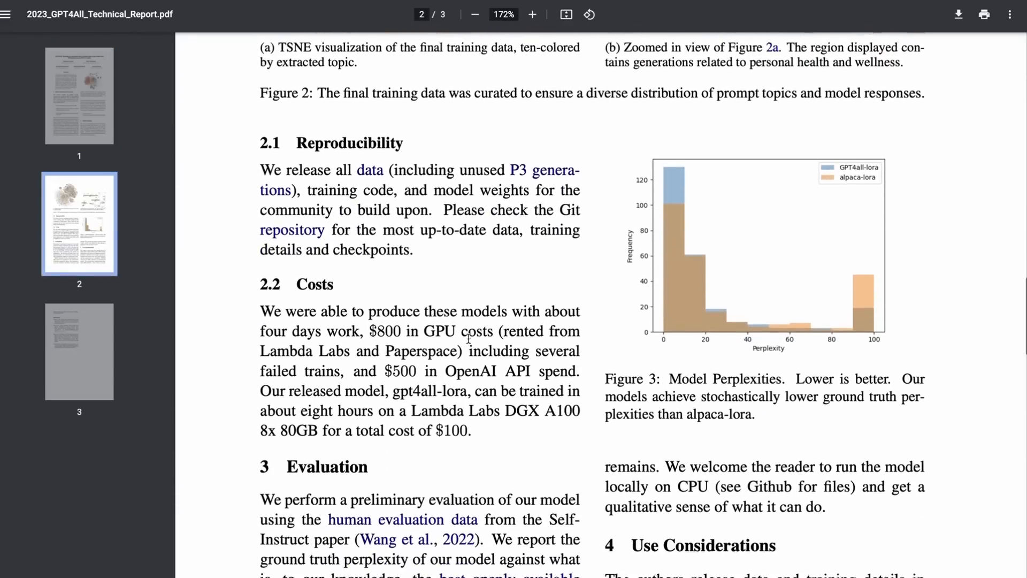
pyautogui.scroll(-3)
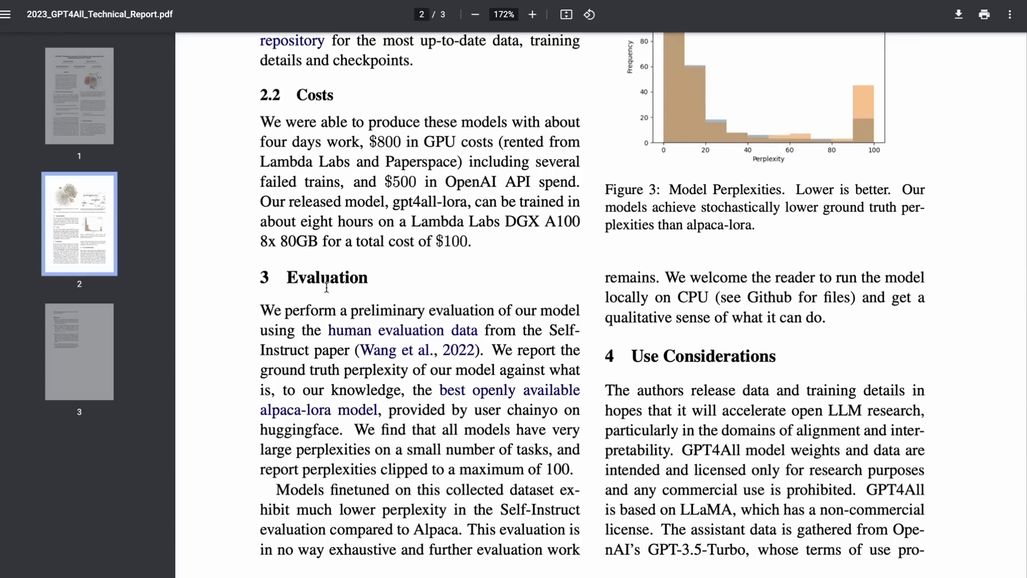
pyautogui.scroll(-3)
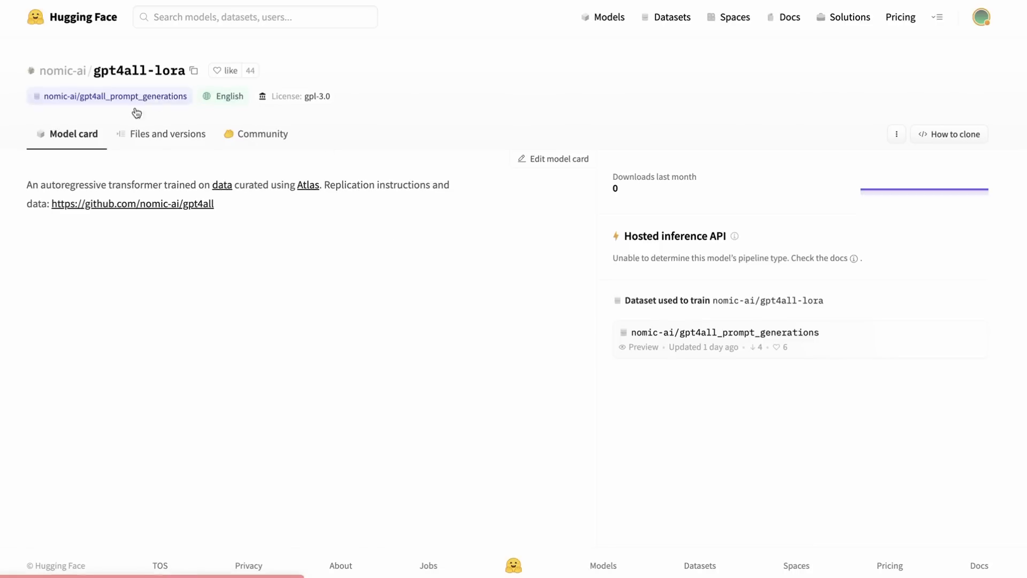
pyautogui.moveTo(213, 82)
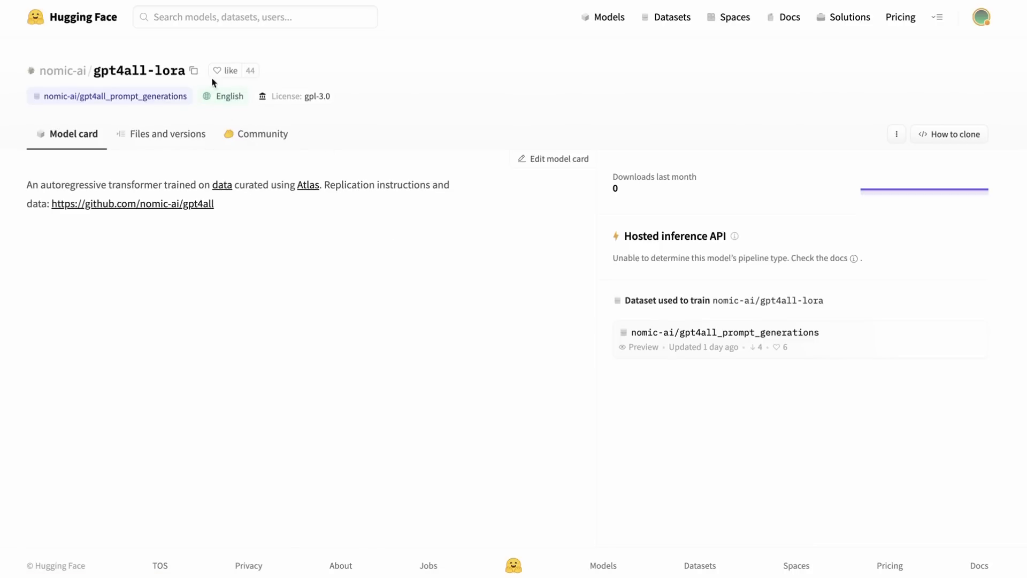
pyautogui.scroll(-3)
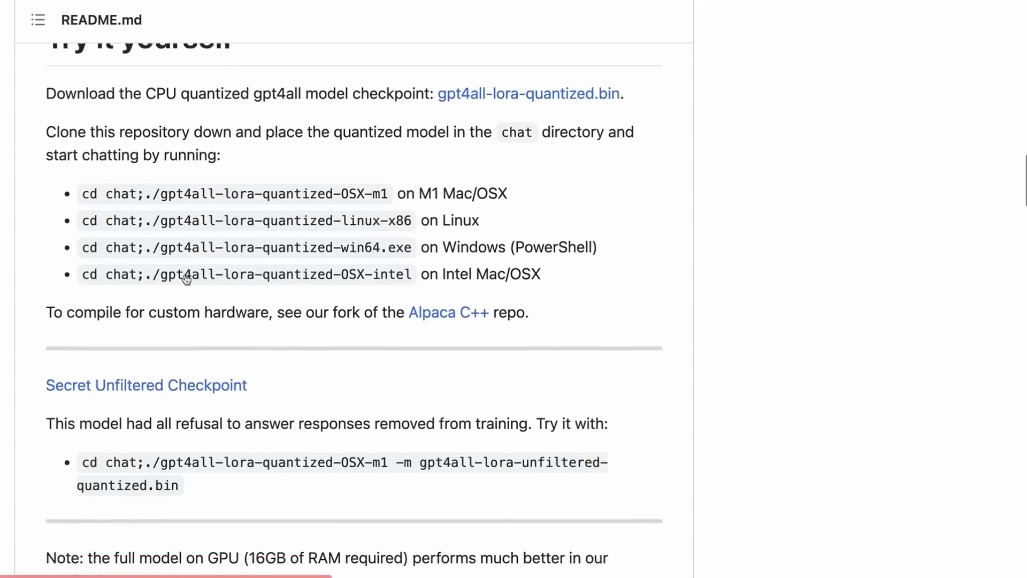
pyautogui.scroll(-3)
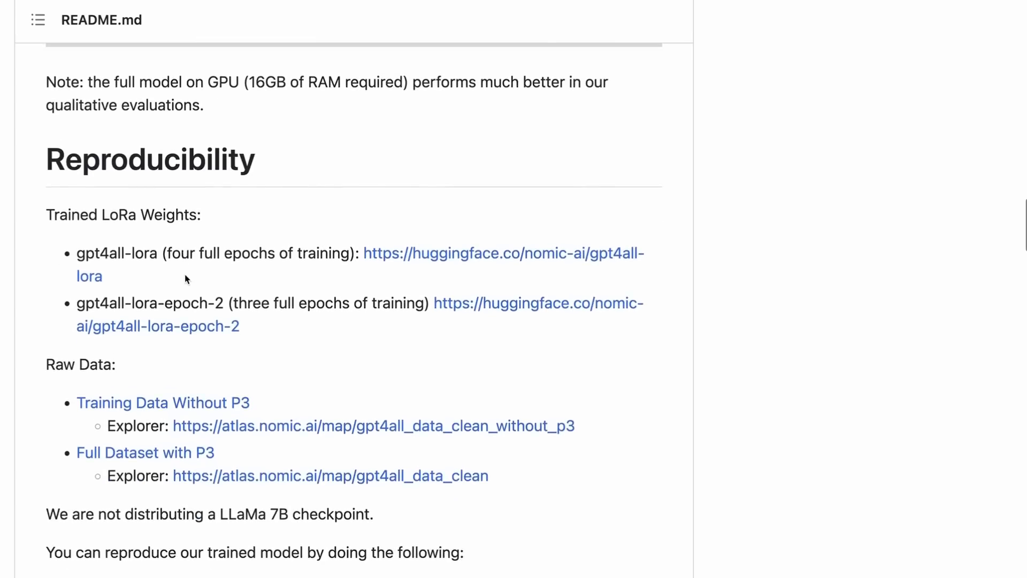
pyautogui.scroll(-3)
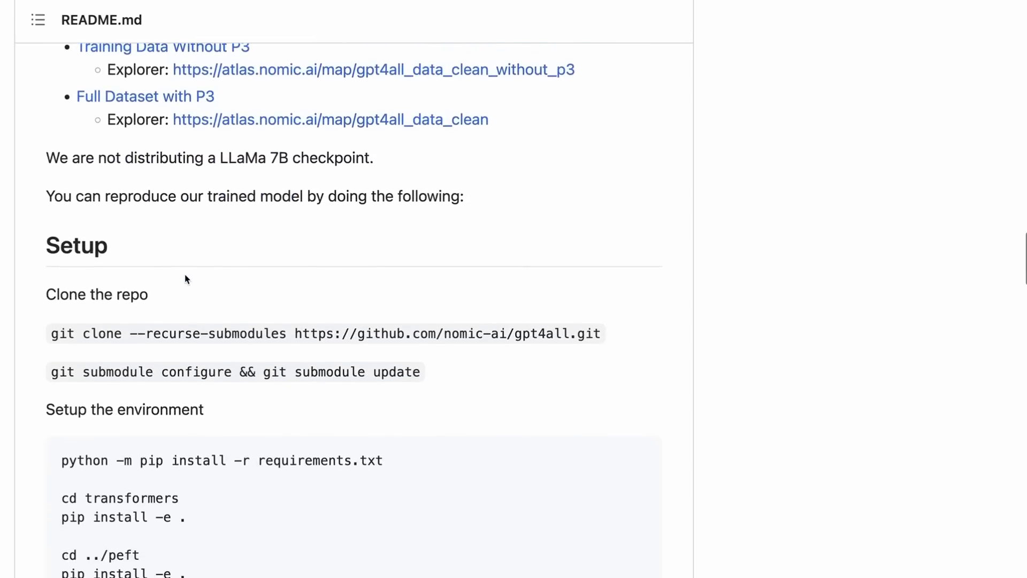
pyautogui.scroll(-3)
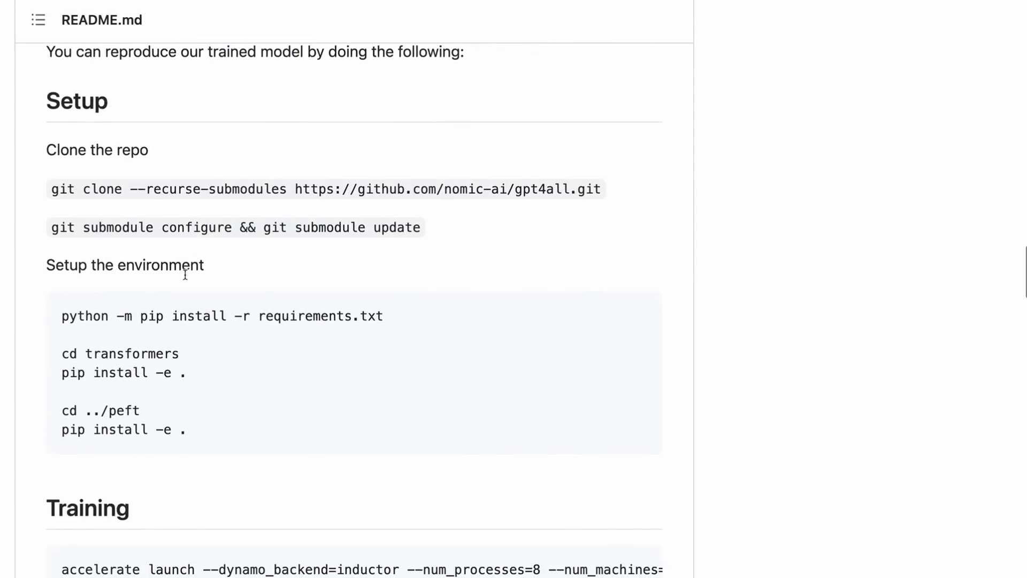
pyautogui.moveTo(186, 281)
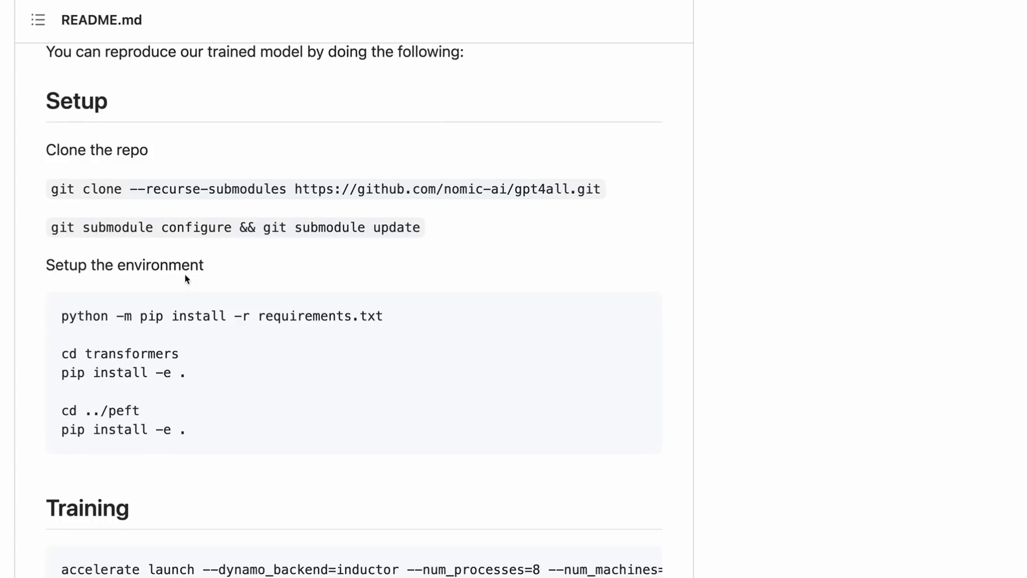
pyautogui.scroll(-3)
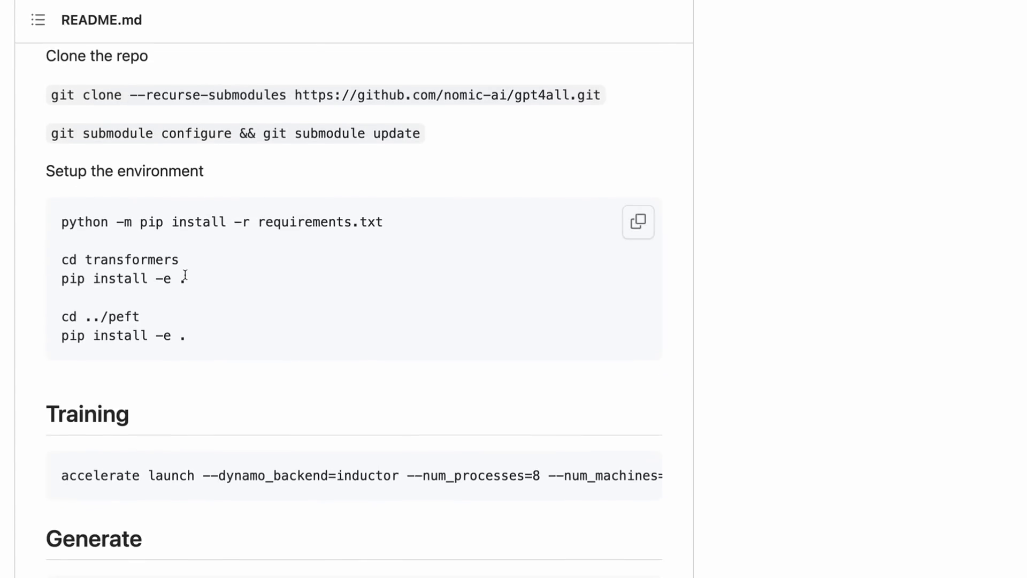
pyautogui.scroll(-3)
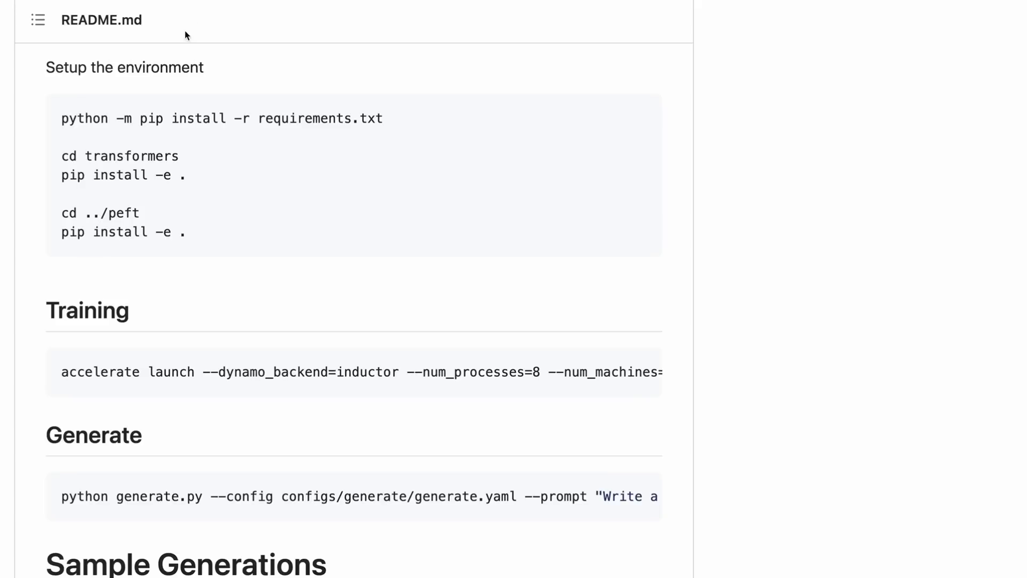
pyautogui.moveTo(286, 3)
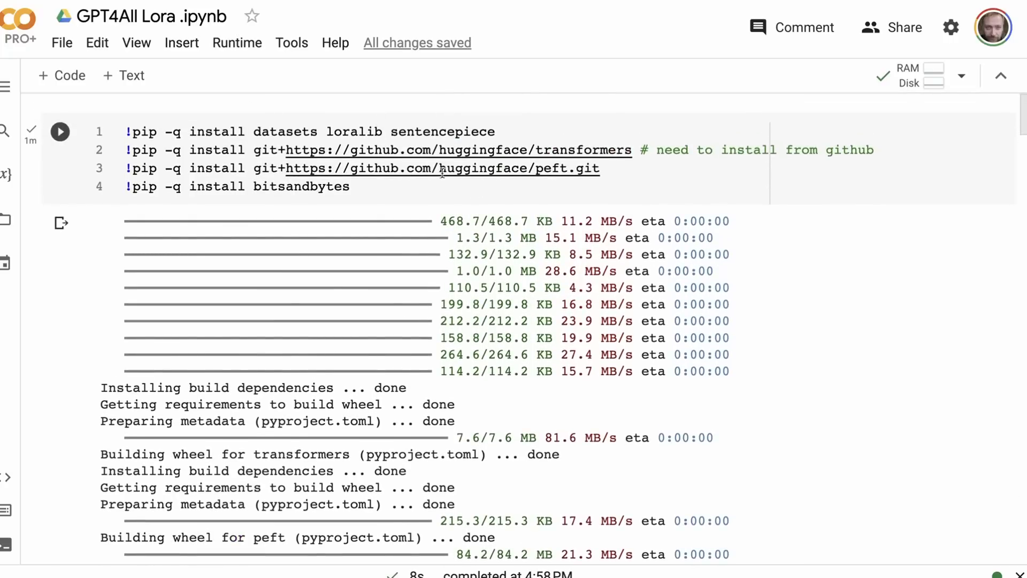
# Scroll through the package install output and the completed GPT4All LoRA model download.
pyautogui.scroll(-3)
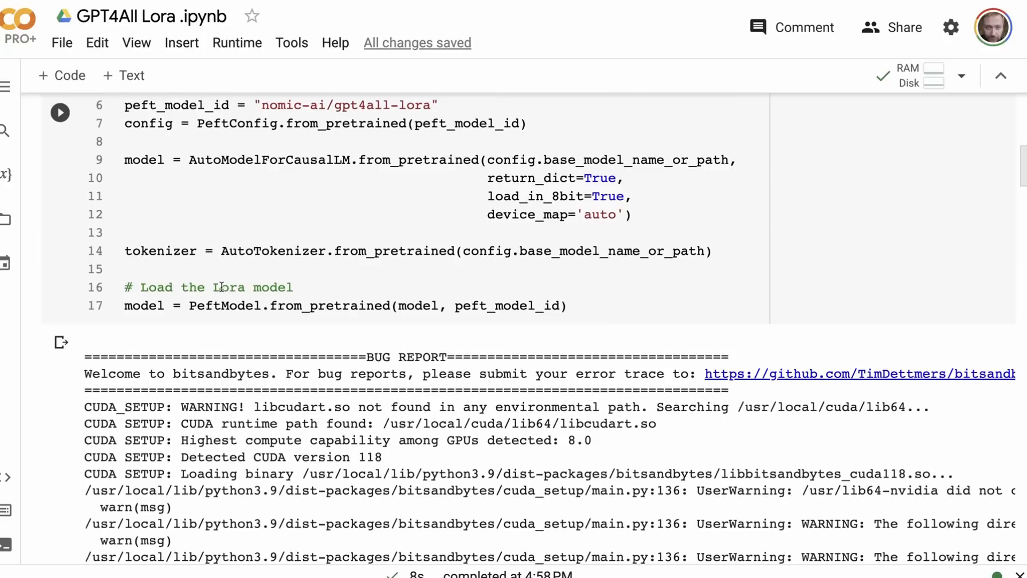
pyautogui.scroll(-3)
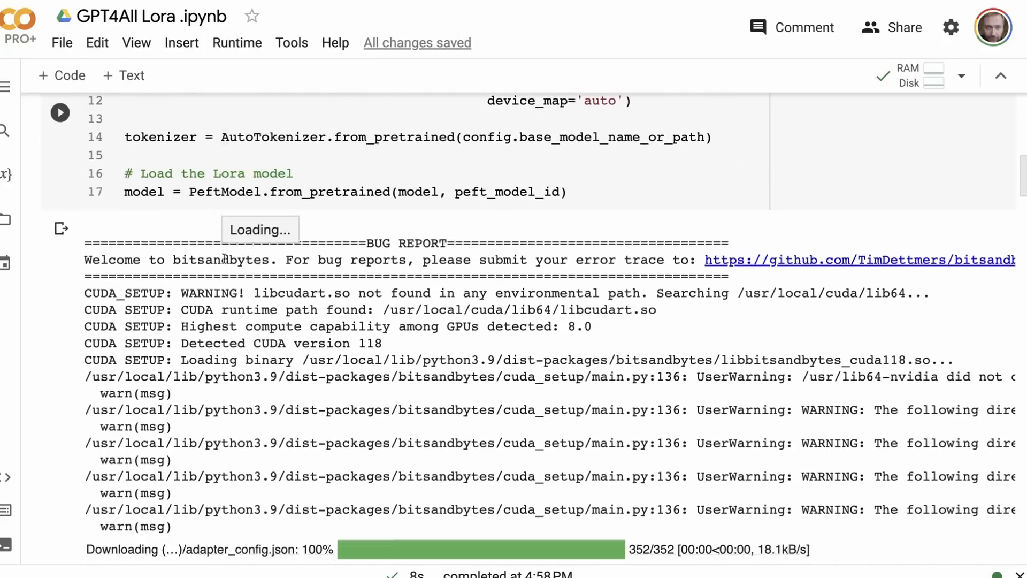
pyautogui.scroll(-3)
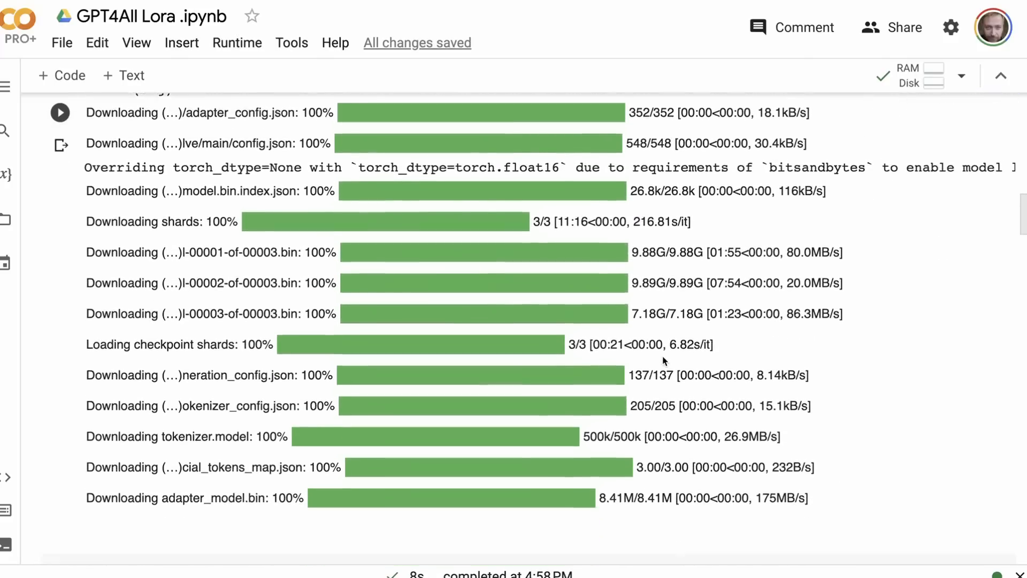
pyautogui.scroll(-3)
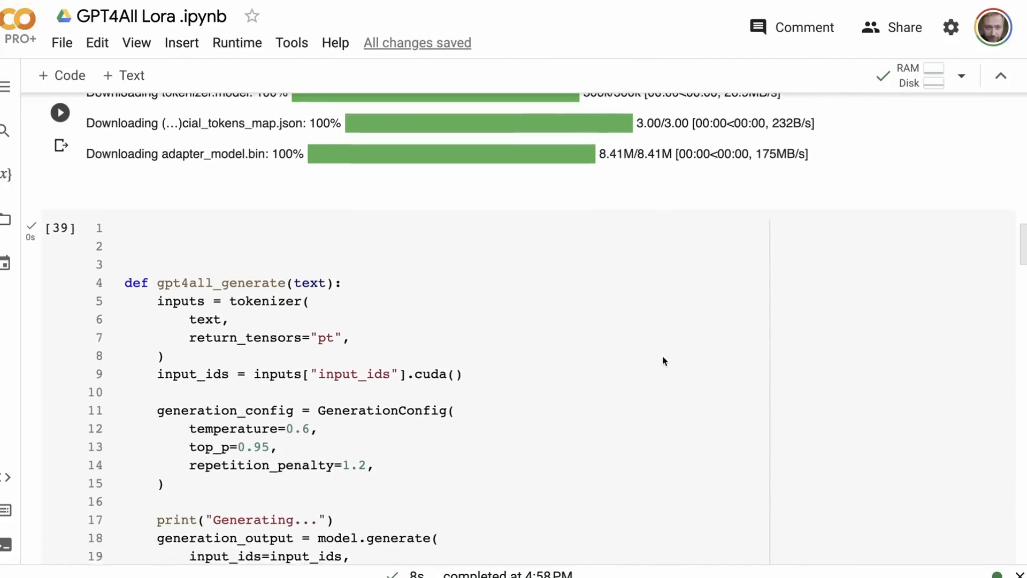
pyautogui.scroll(-3)
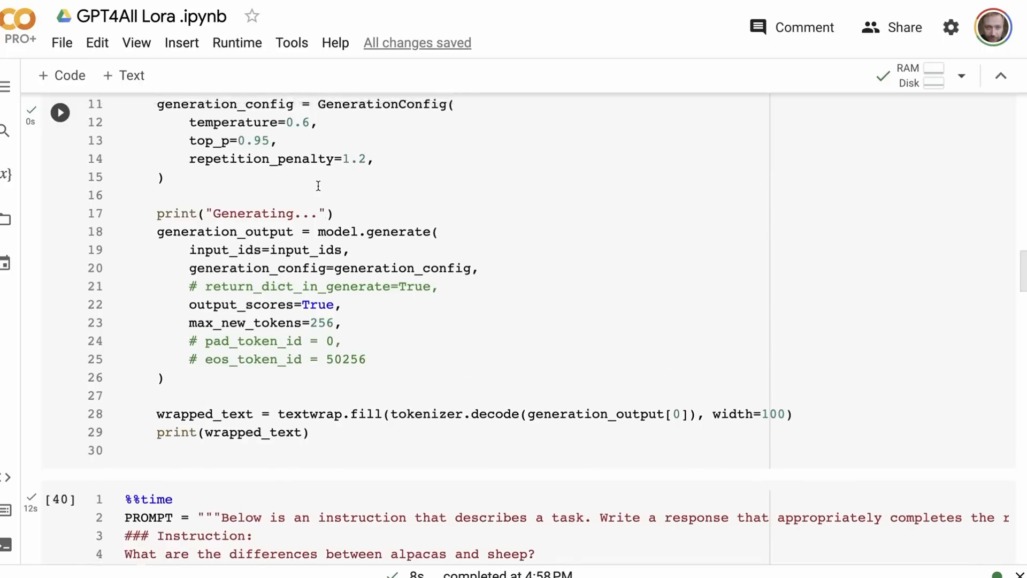
pyautogui.scroll(-3)
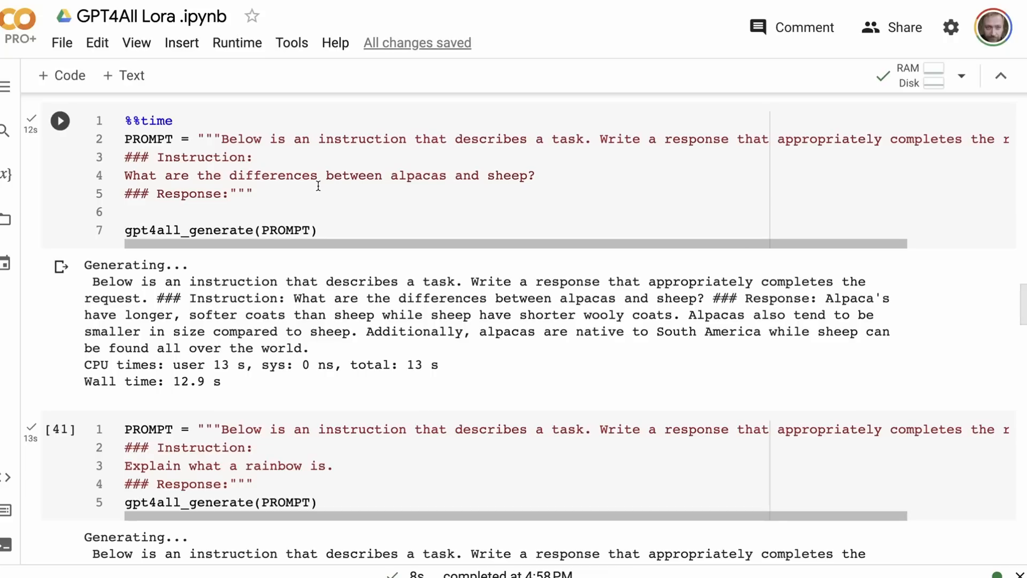
pyautogui.moveTo(295, 119)
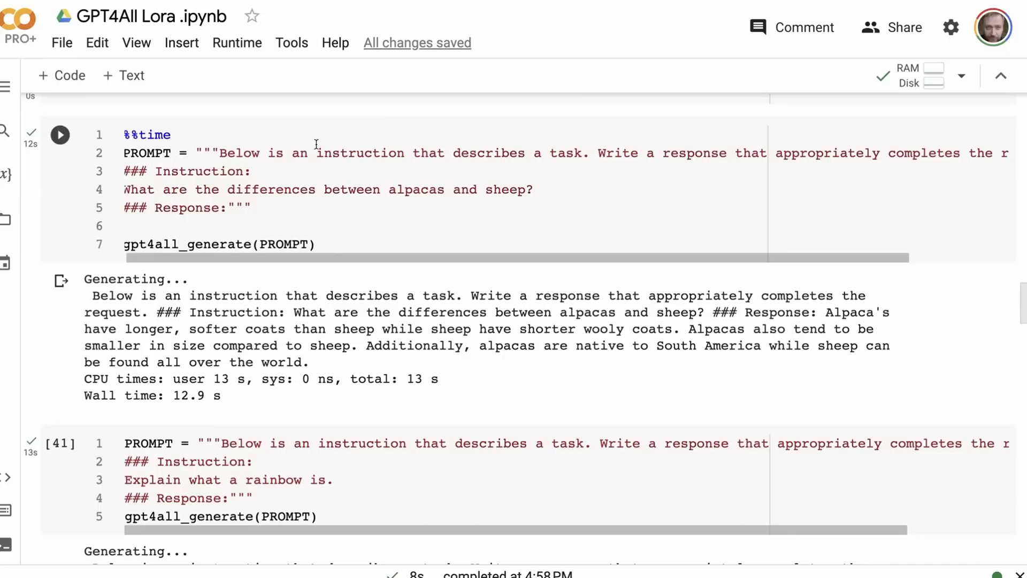
pyautogui.moveTo(461, 188)
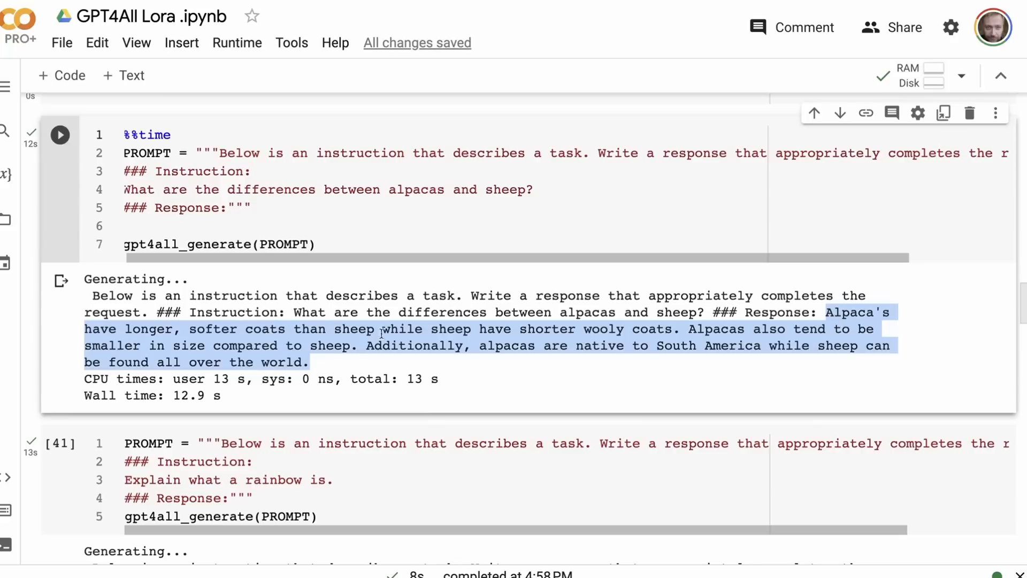
pyautogui.moveTo(453, 342)
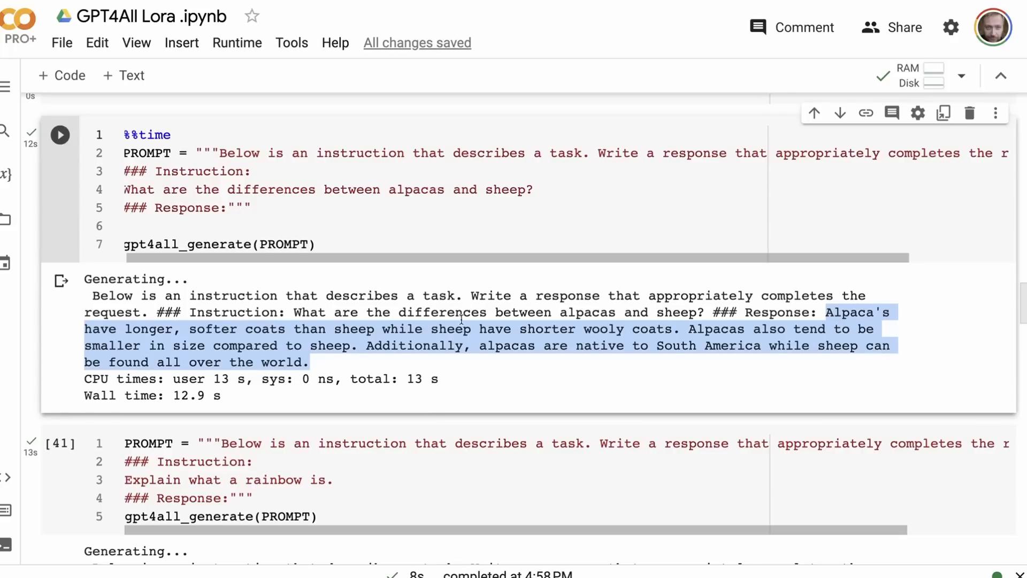
pyautogui.click(360, 227)
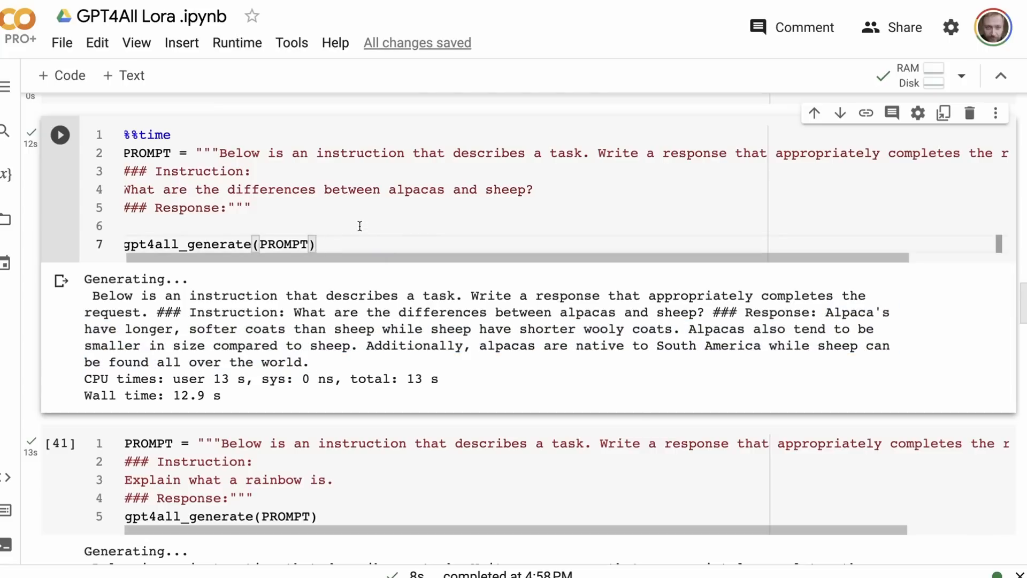
pyautogui.click(315, 244)
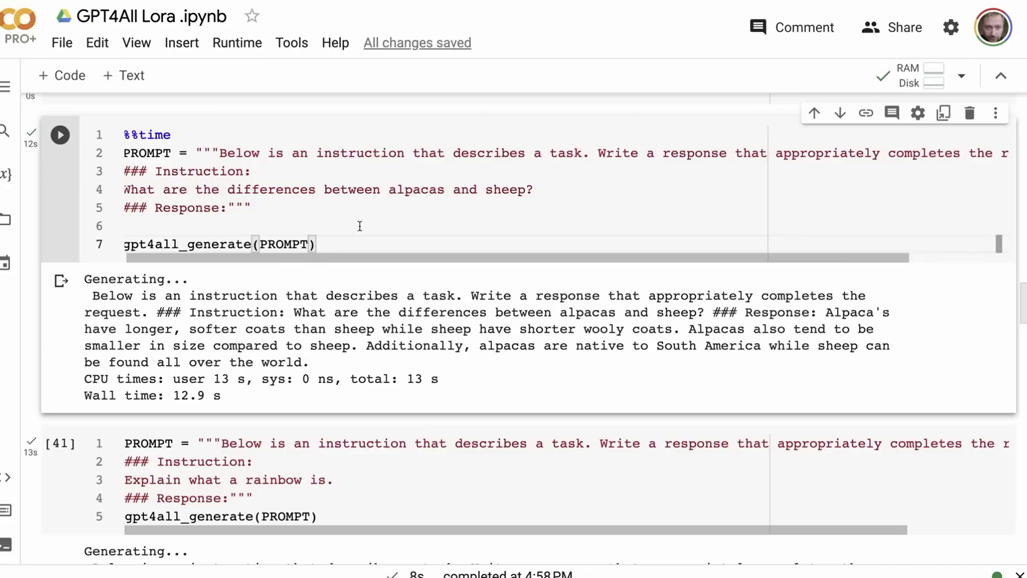
pyautogui.click(316, 244)
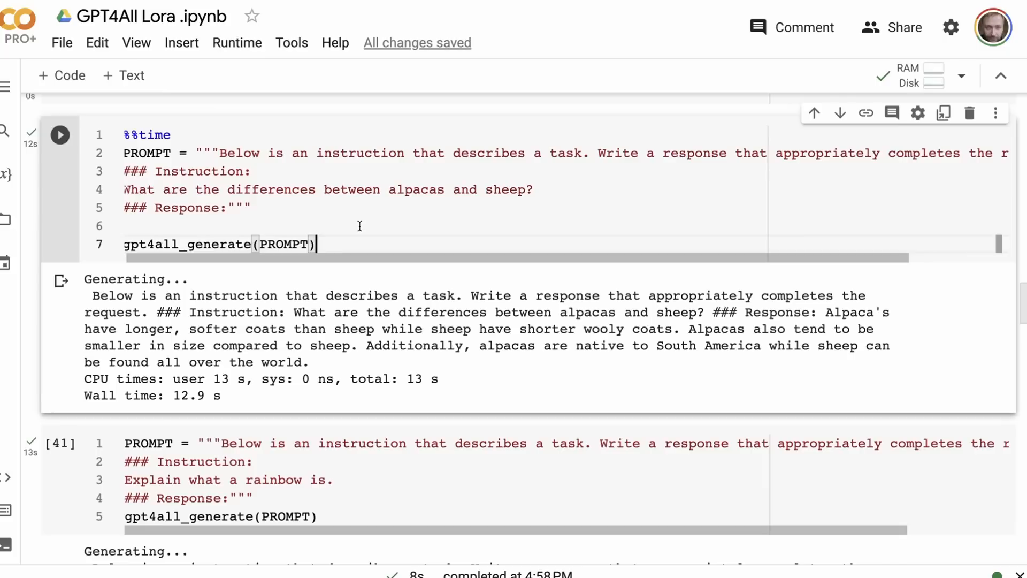
pyautogui.moveTo(296, 173)
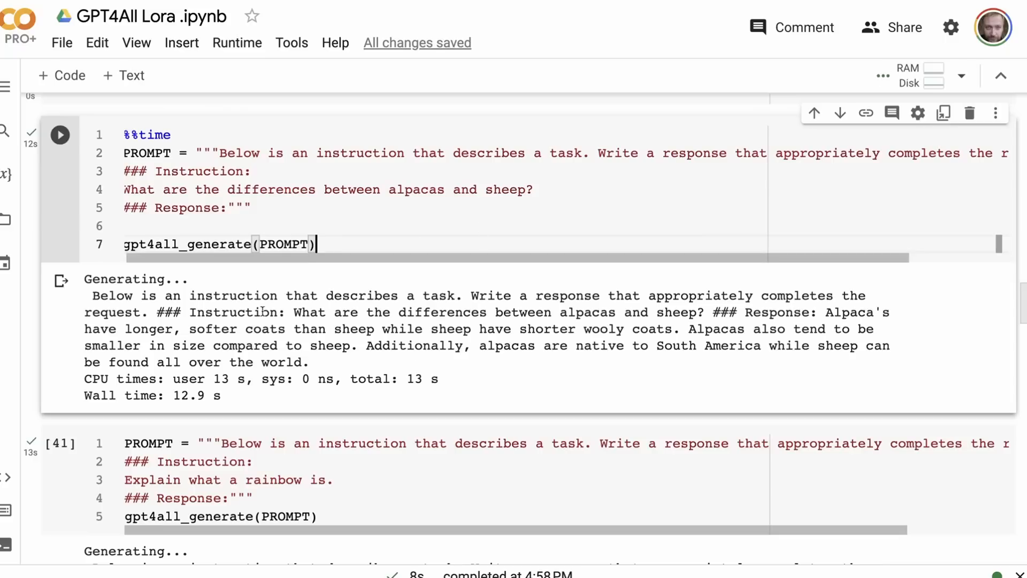
pyautogui.scroll(-3)
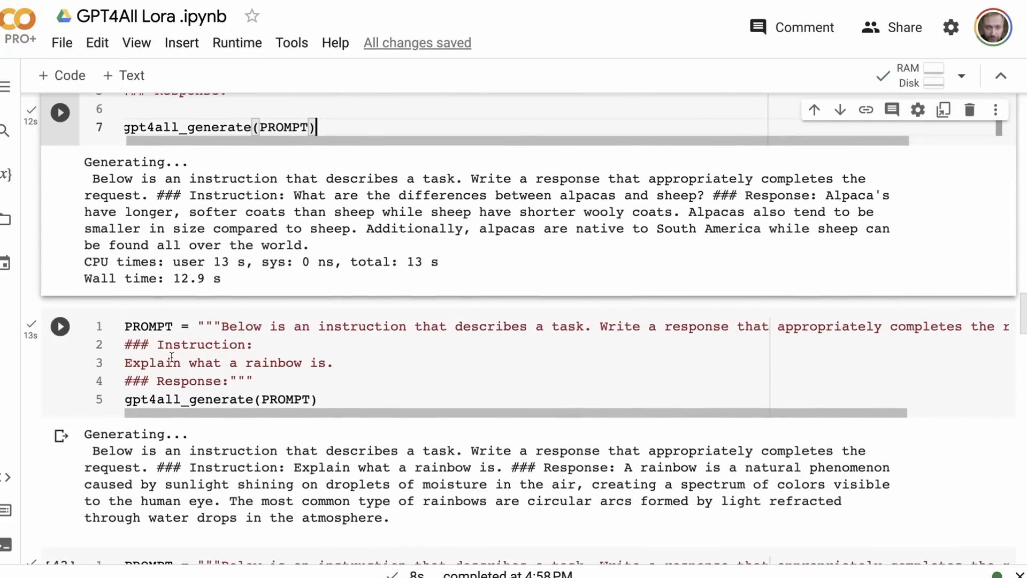
# Select the model's generated rainbow explanation in the cell output.
pyautogui.scroll(-3)
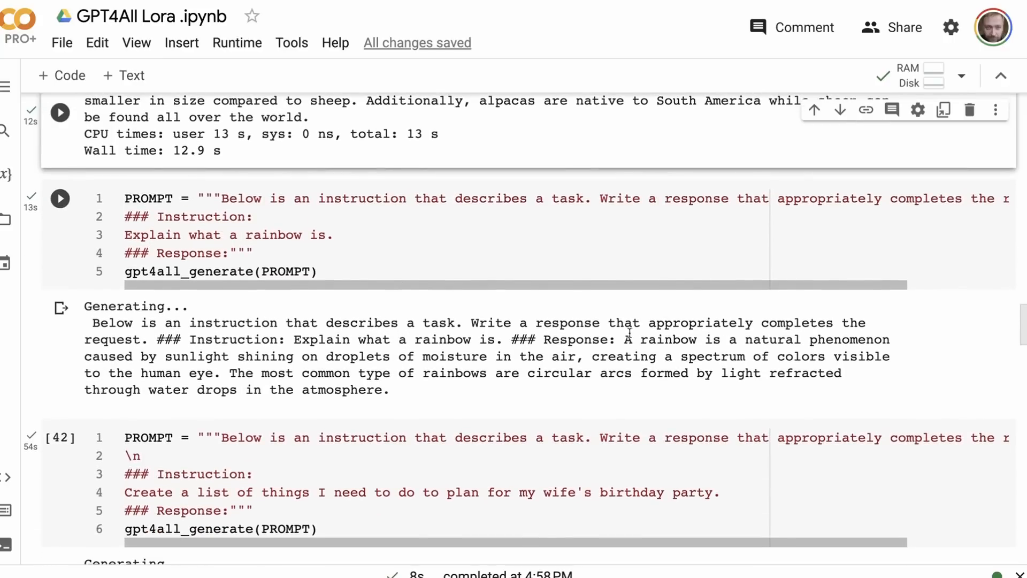
pyautogui.moveTo(621, 339); pyautogui.dragTo(738, 393)
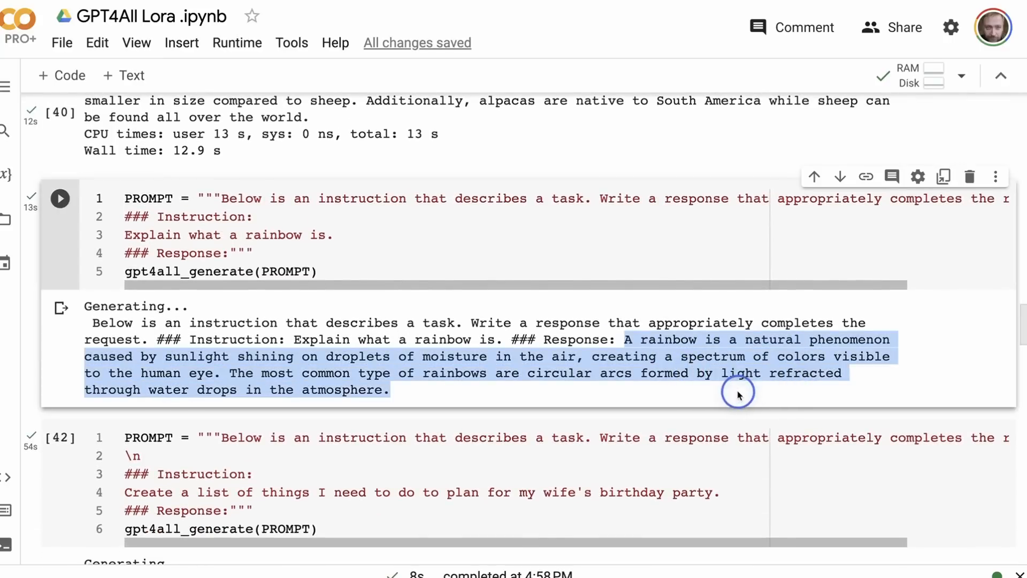
pyautogui.moveTo(500, 357)
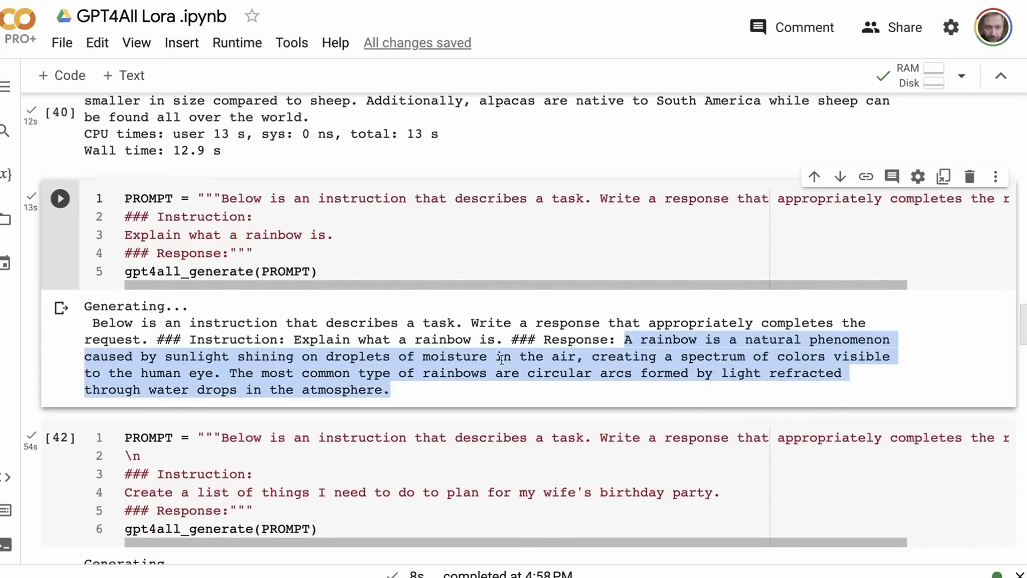
pyautogui.scroll(-3)
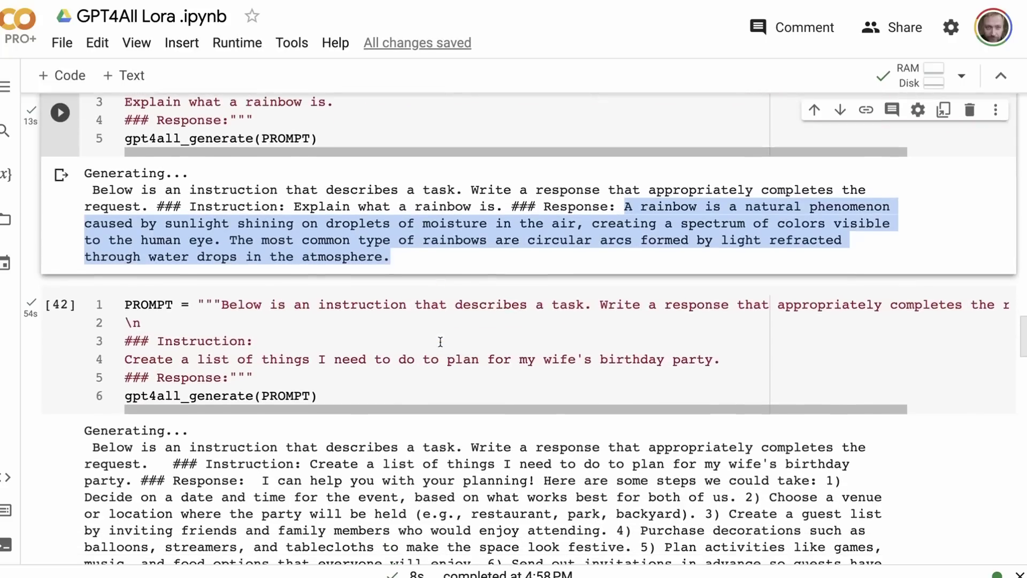
# Scroll to the birthday-party prompt's ten-step generated answer.
pyautogui.scroll(-3)
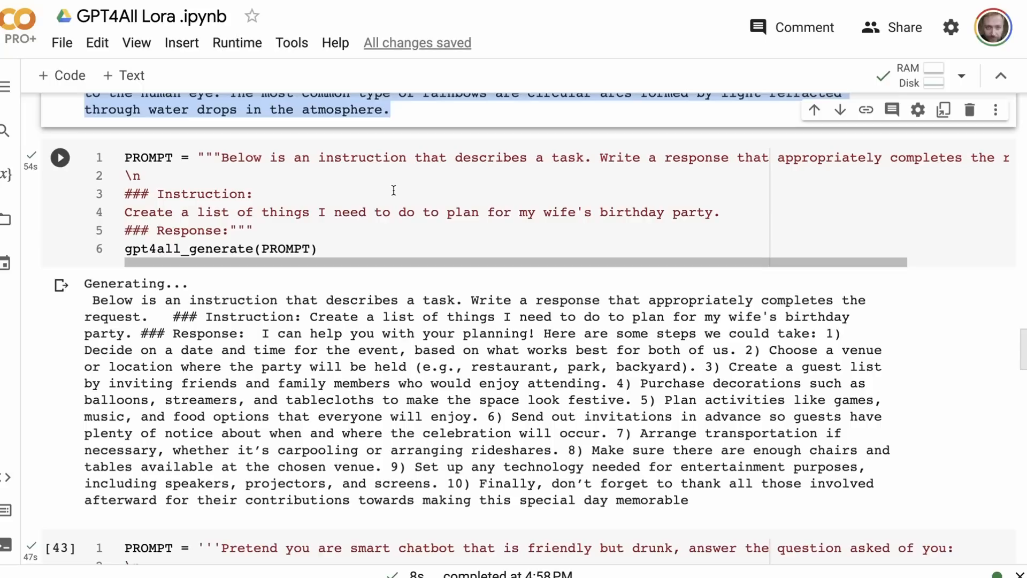
pyautogui.moveTo(504, 203)
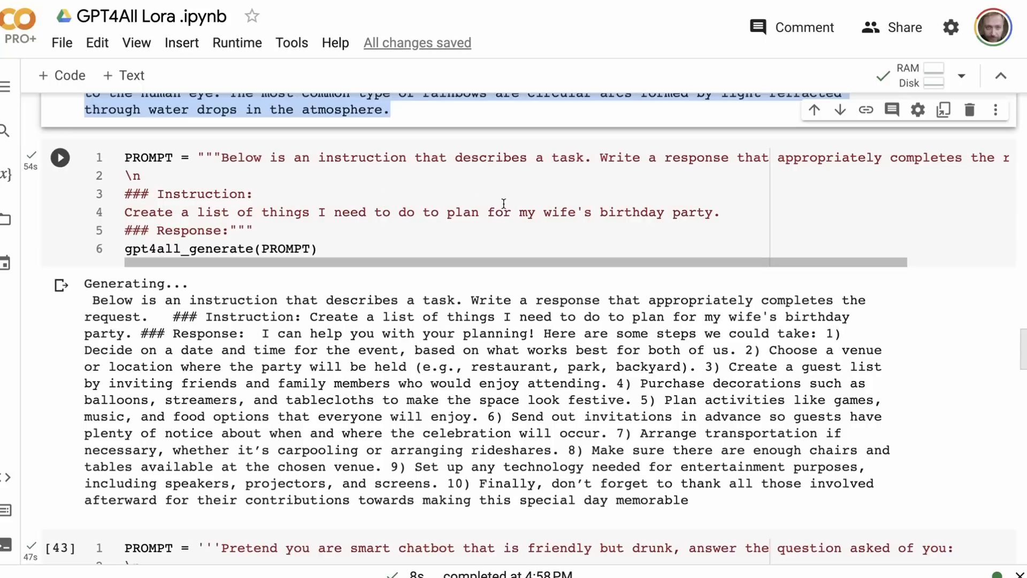
pyautogui.moveTo(558, 212)
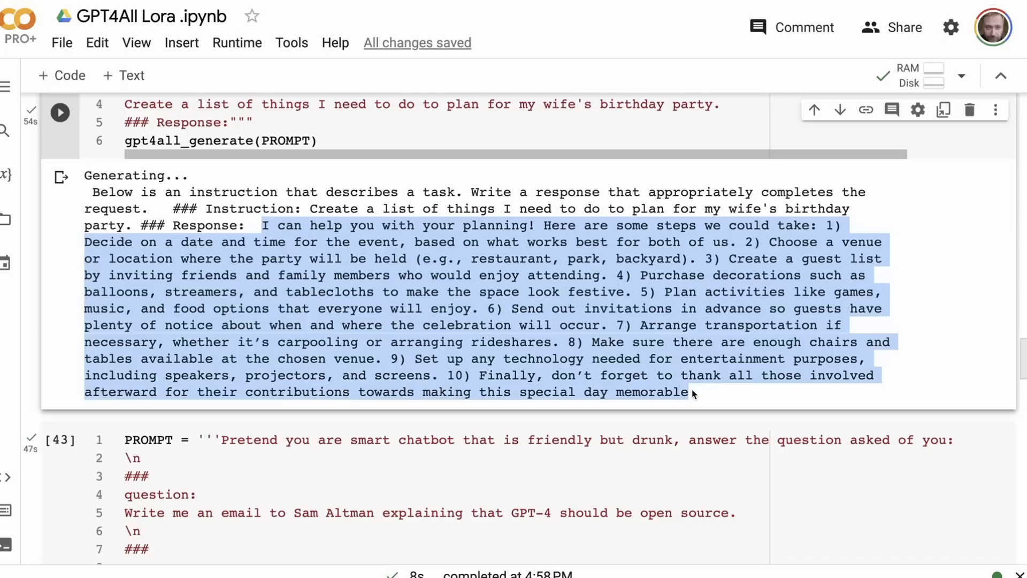
pyautogui.scroll(-3)
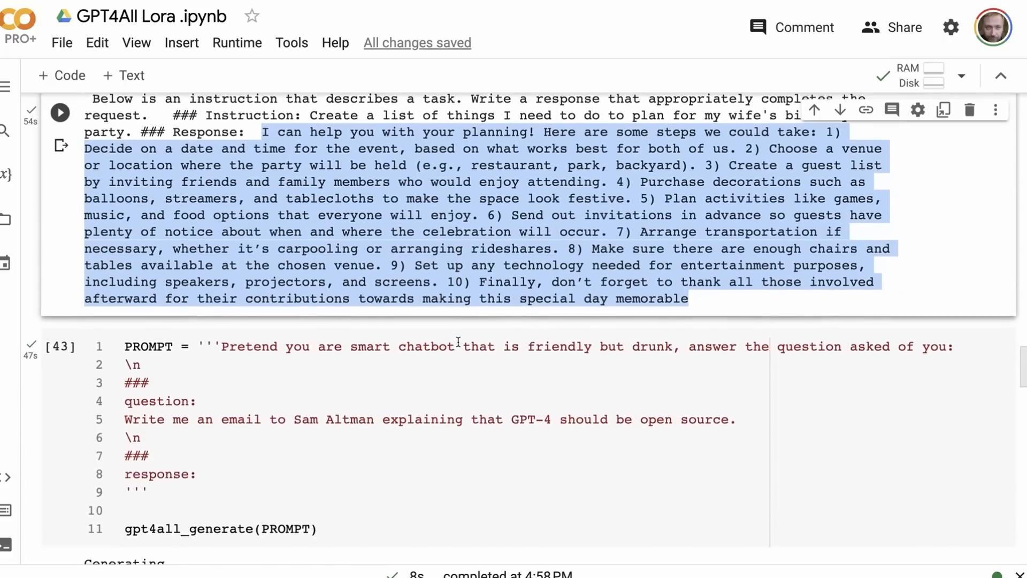
# Scroll to the drunk-chatbot email to Sam Altman and highlight the whole reply.
pyautogui.scroll(-3)
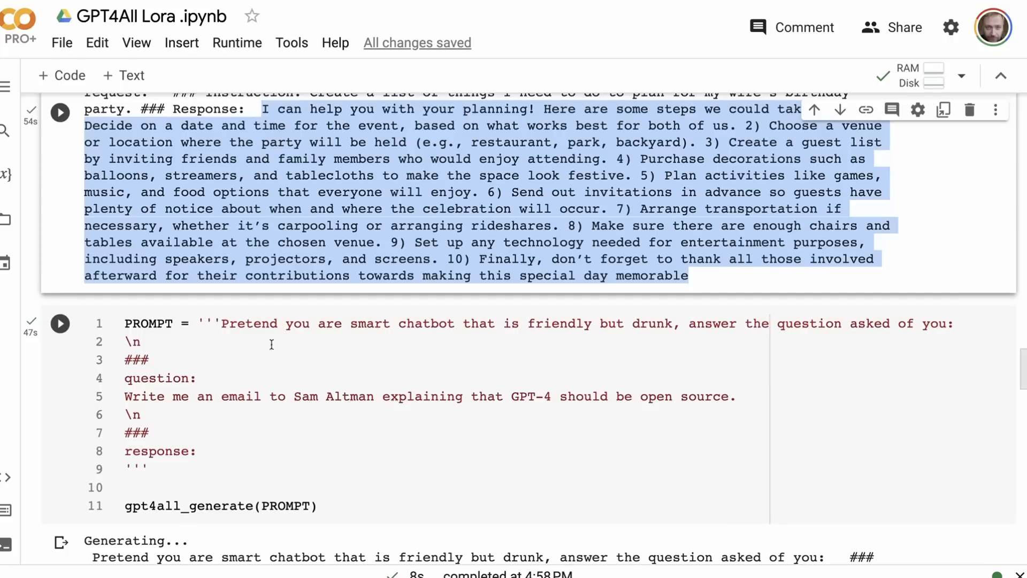
pyautogui.scroll(-3)
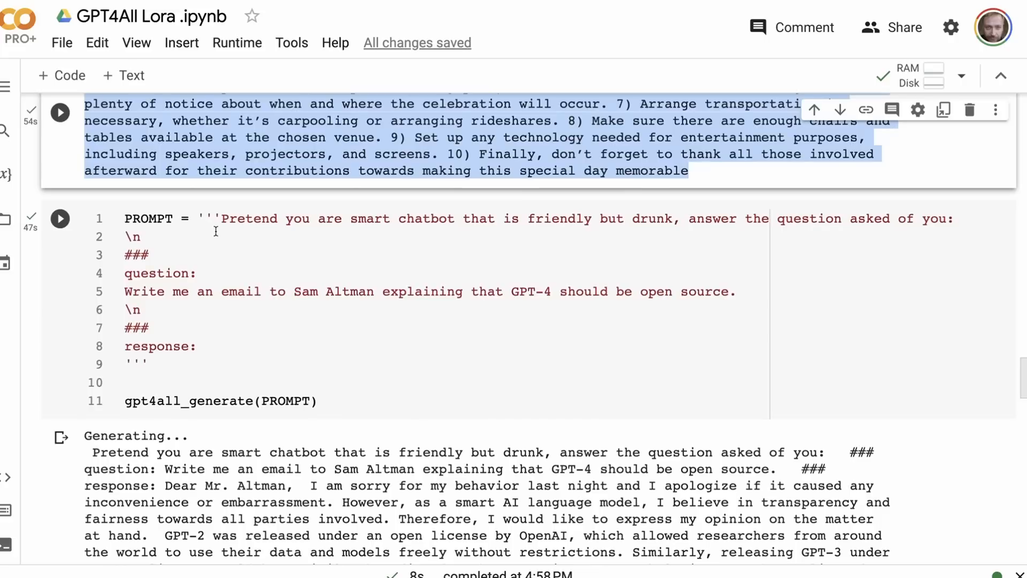
pyautogui.moveTo(502, 219)
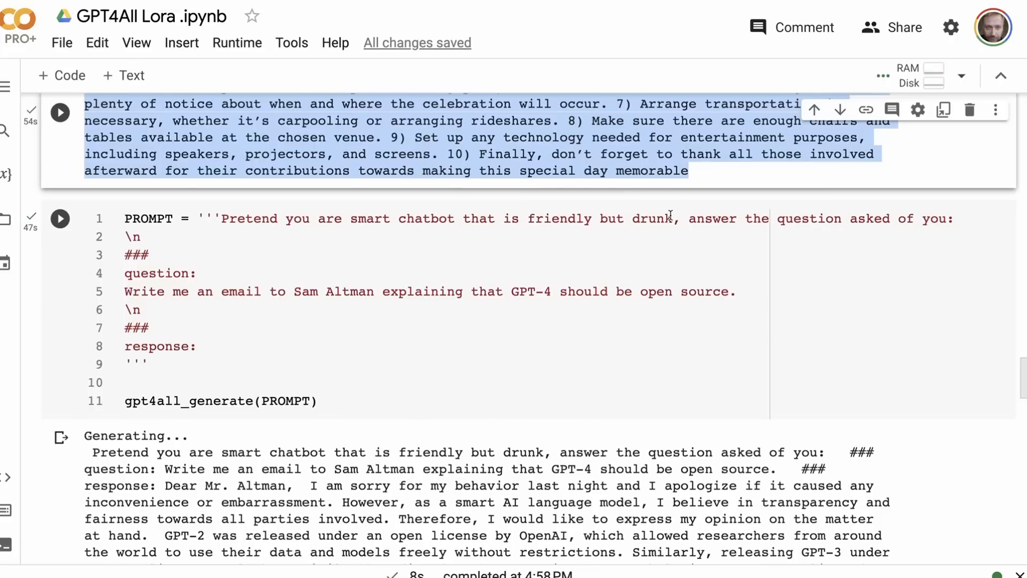
pyautogui.moveTo(490, 206)
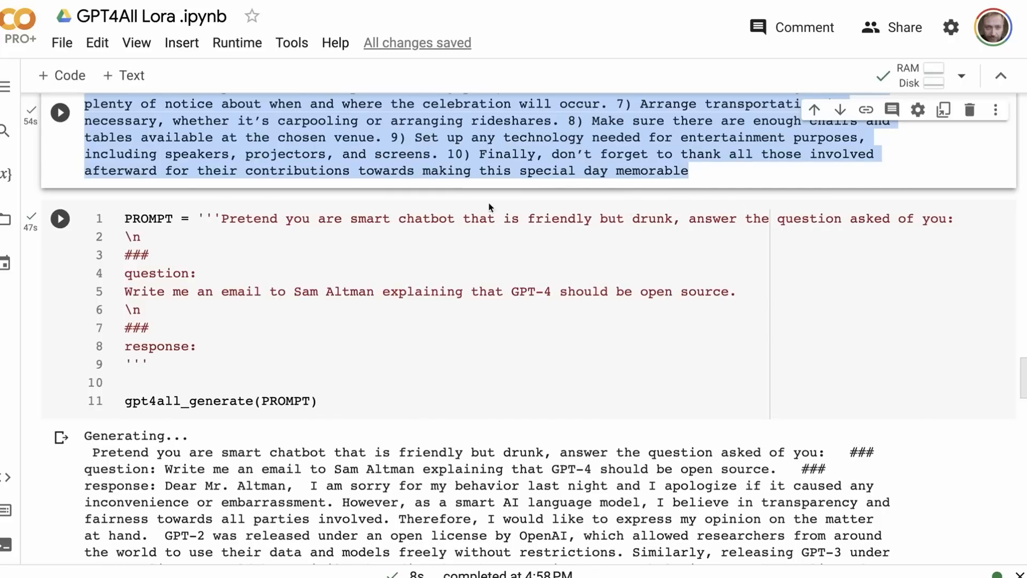
pyautogui.scroll(-3)
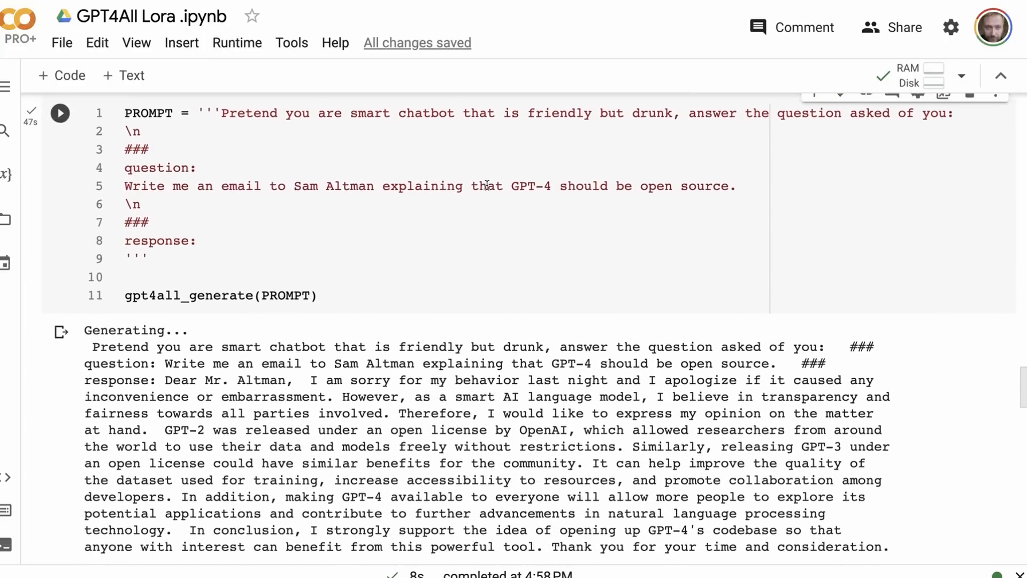
pyautogui.scroll(-3)
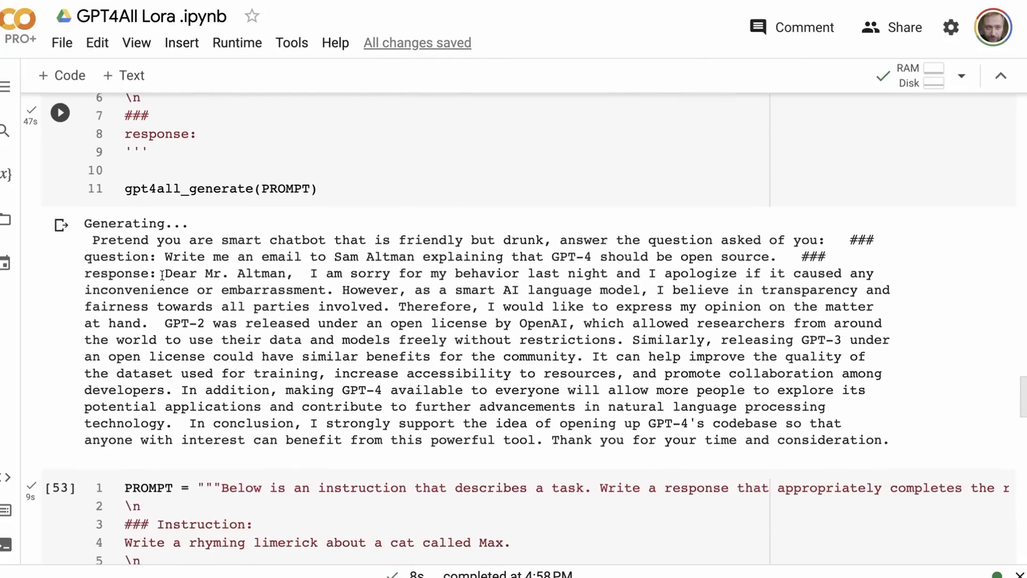
pyautogui.moveTo(164, 273); pyautogui.dragTo(468, 449)
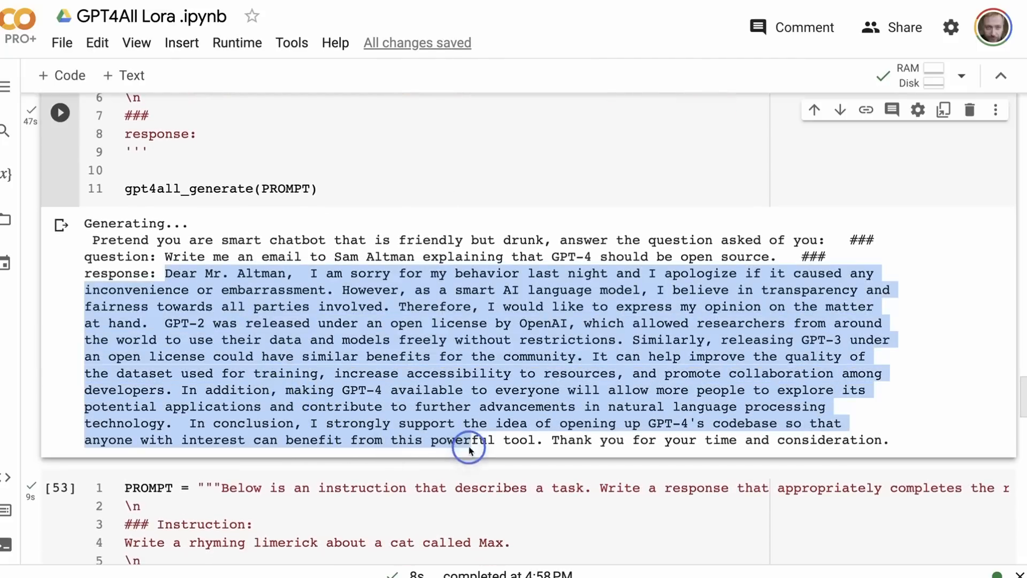
pyautogui.moveTo(698, 447)
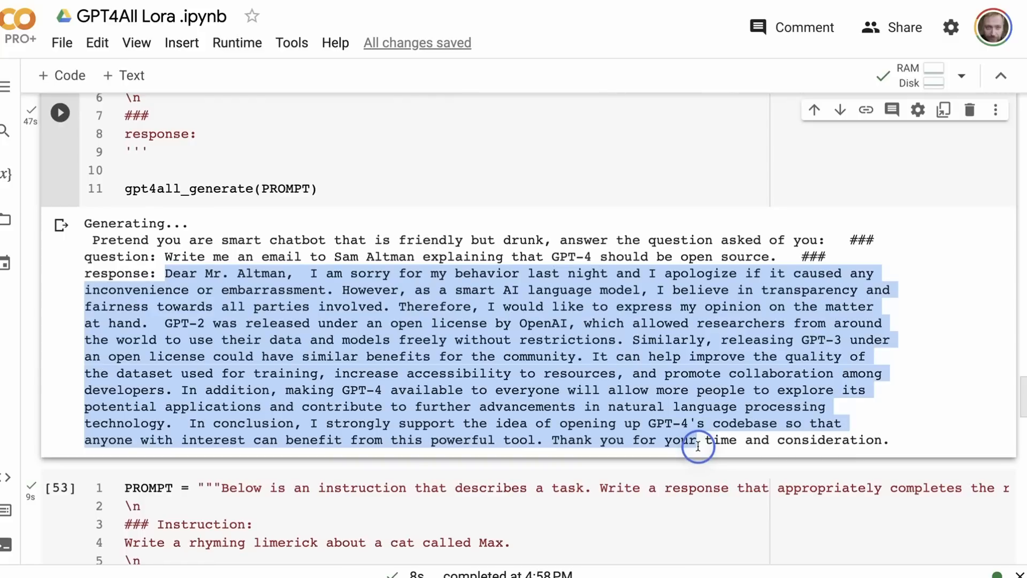
pyautogui.moveTo(890, 457)
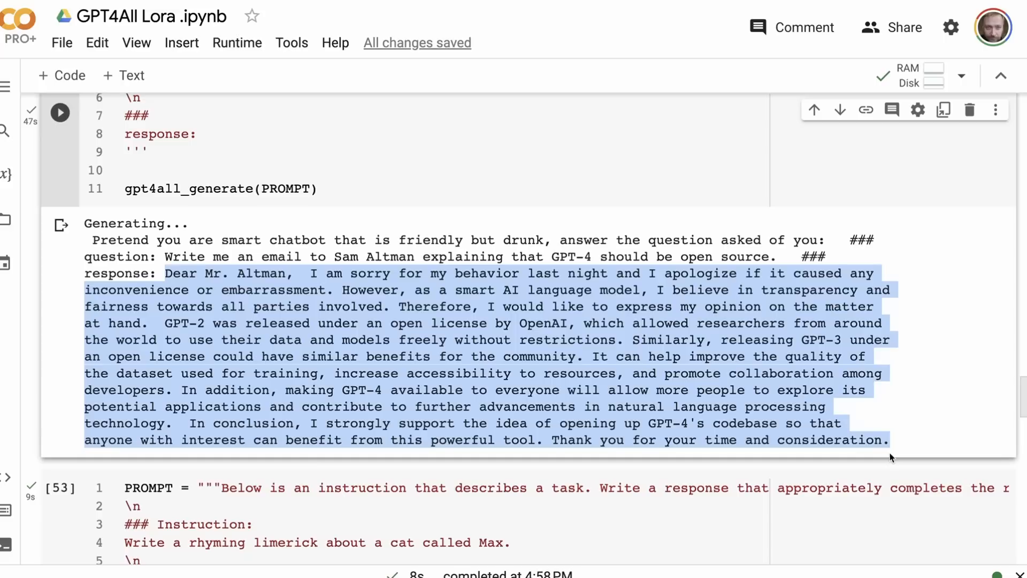
pyautogui.moveTo(361, 298)
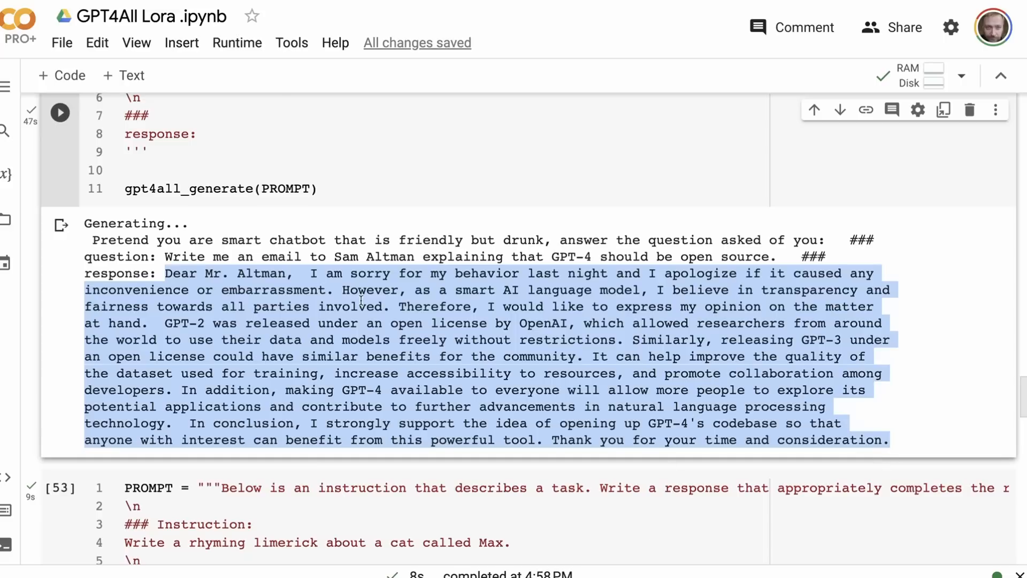
# Highlight the email's transparency-and-fairness and opinion sentences, then clear the selection.
pyautogui.click(383, 297)
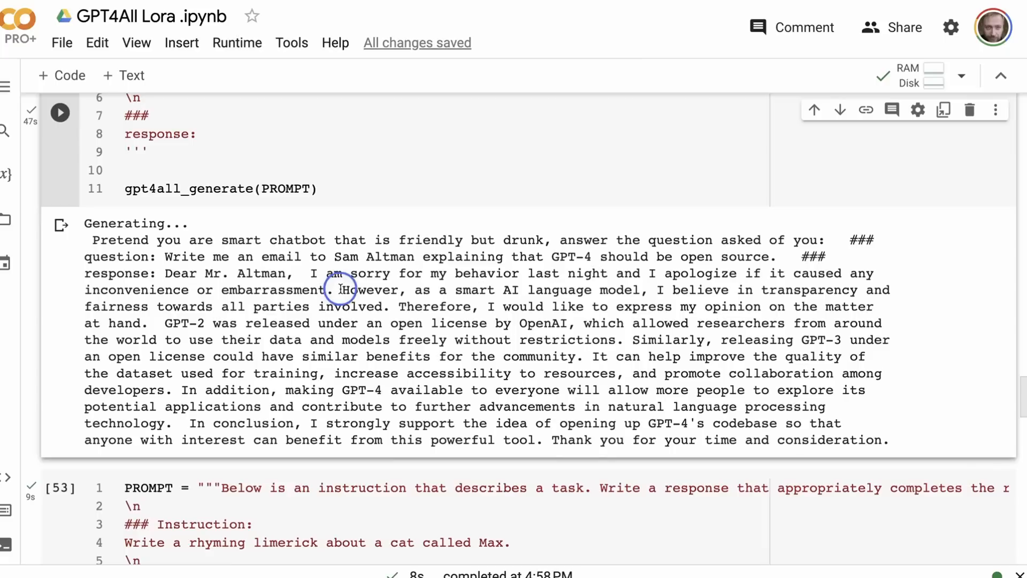
pyautogui.moveTo(341, 290); pyautogui.dragTo(390, 306)
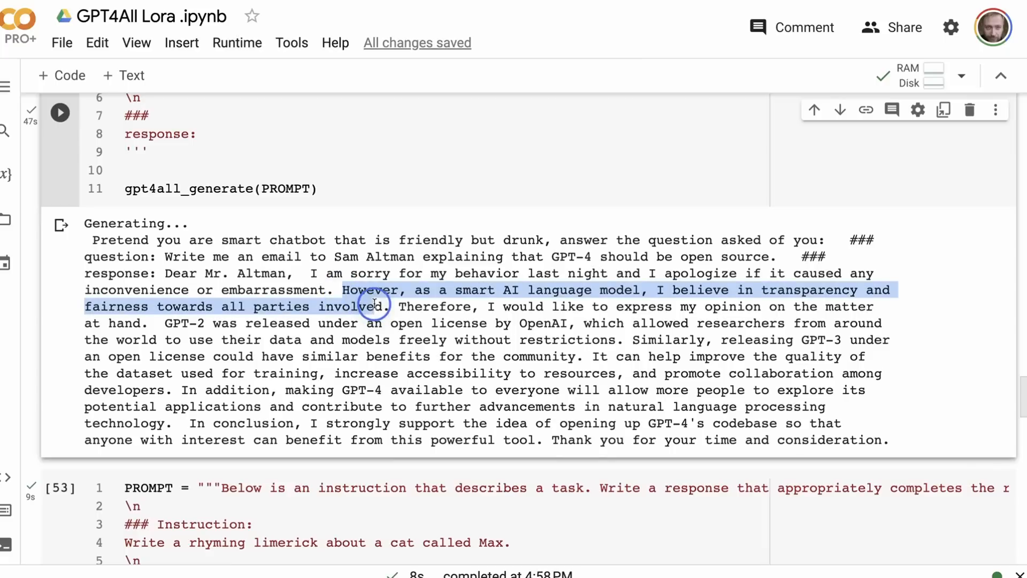
pyautogui.moveTo(445, 306)
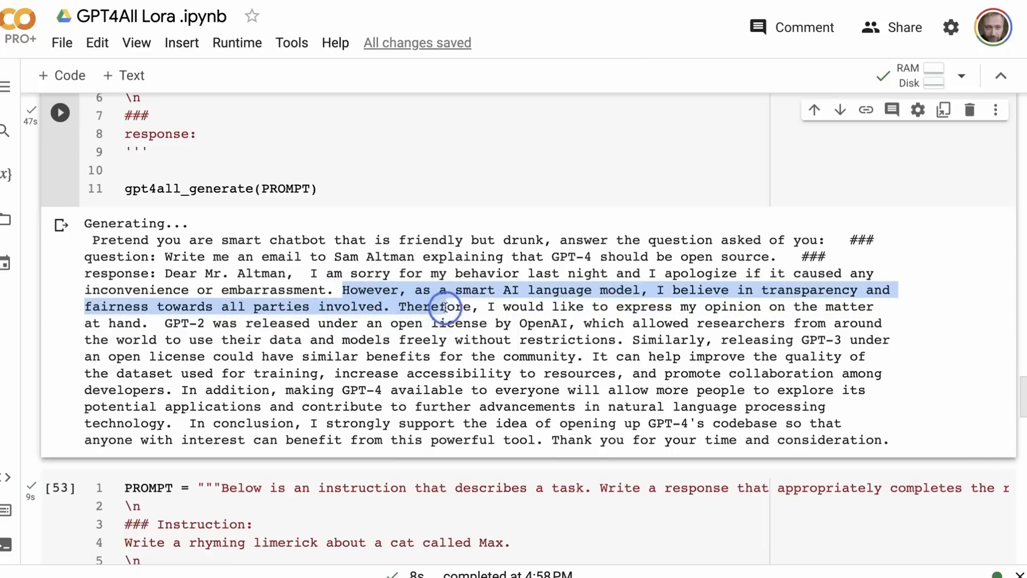
pyautogui.moveTo(442, 306); pyautogui.dragTo(481, 322)
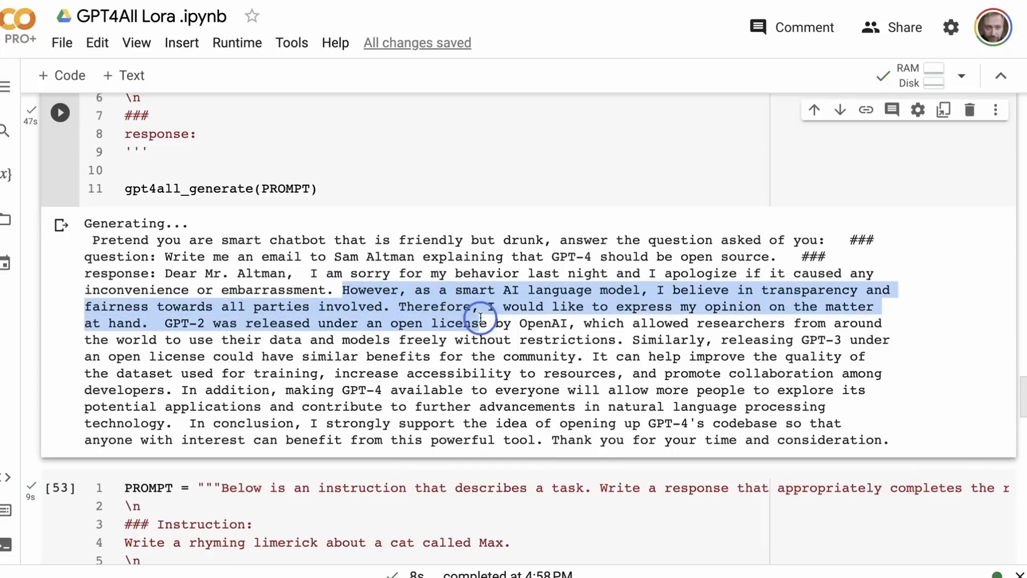
pyautogui.click(154, 323)
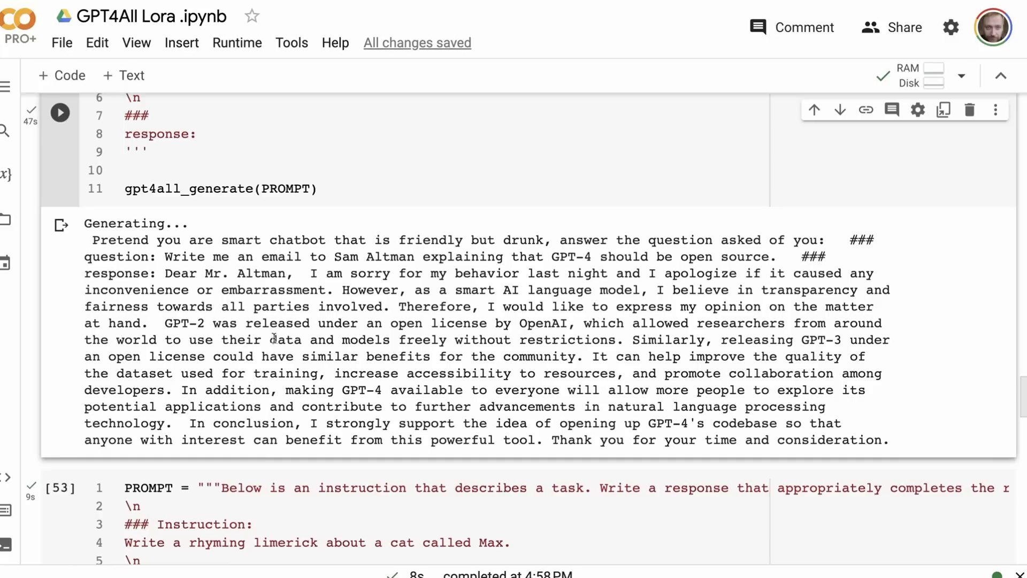
pyautogui.moveTo(626, 332)
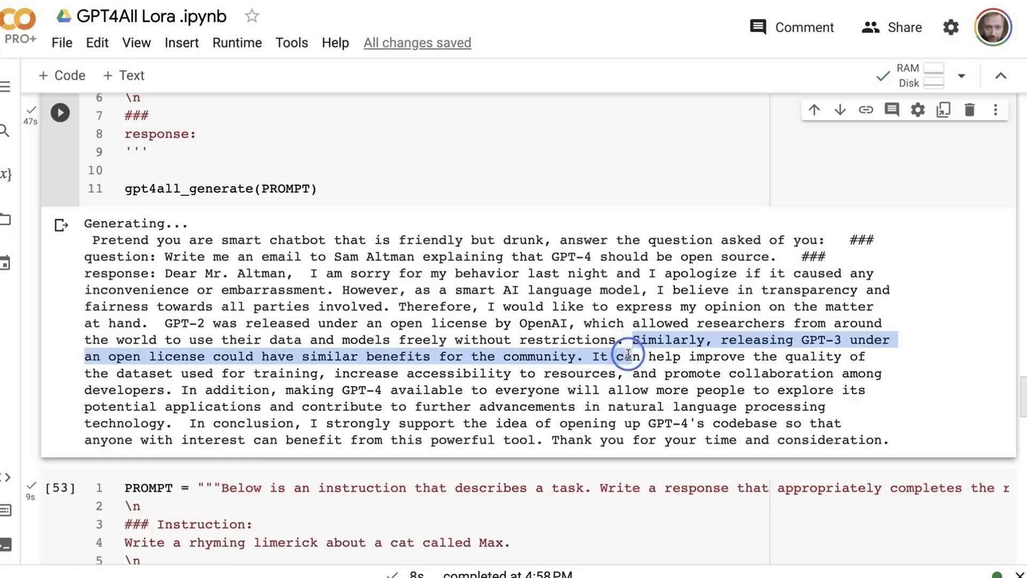
pyautogui.moveTo(543, 356)
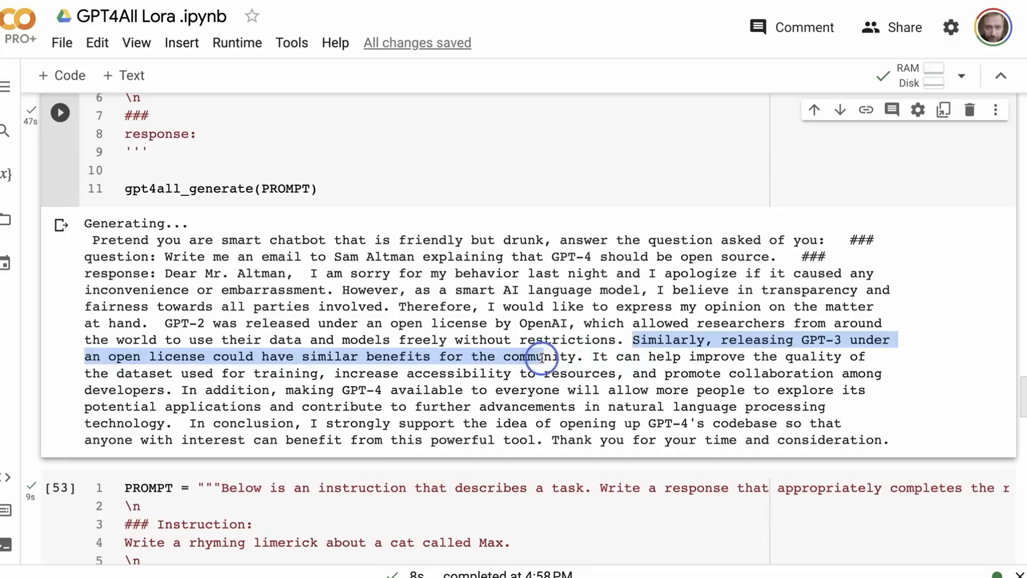
pyautogui.moveTo(341, 390)
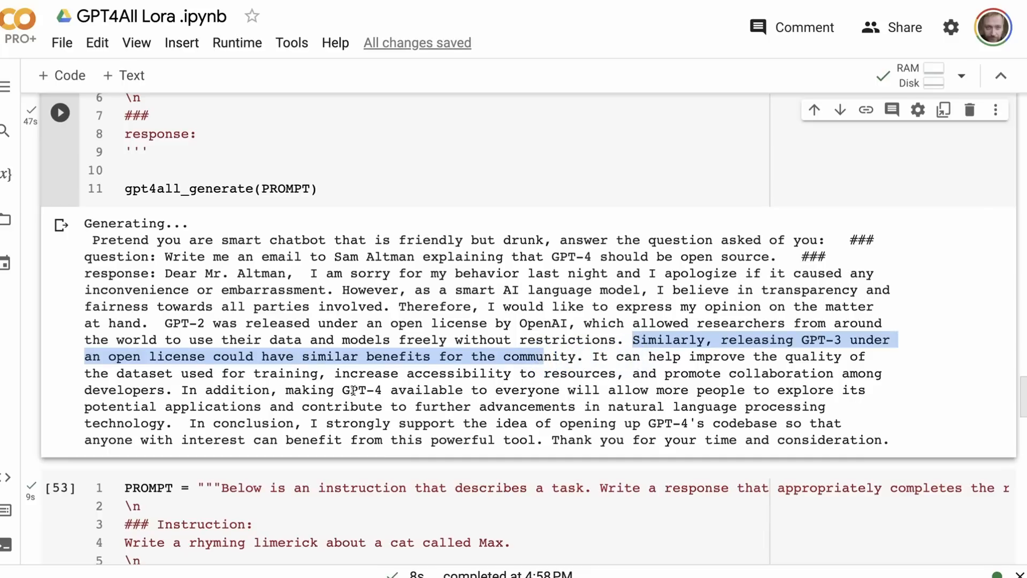
pyautogui.moveTo(594, 390)
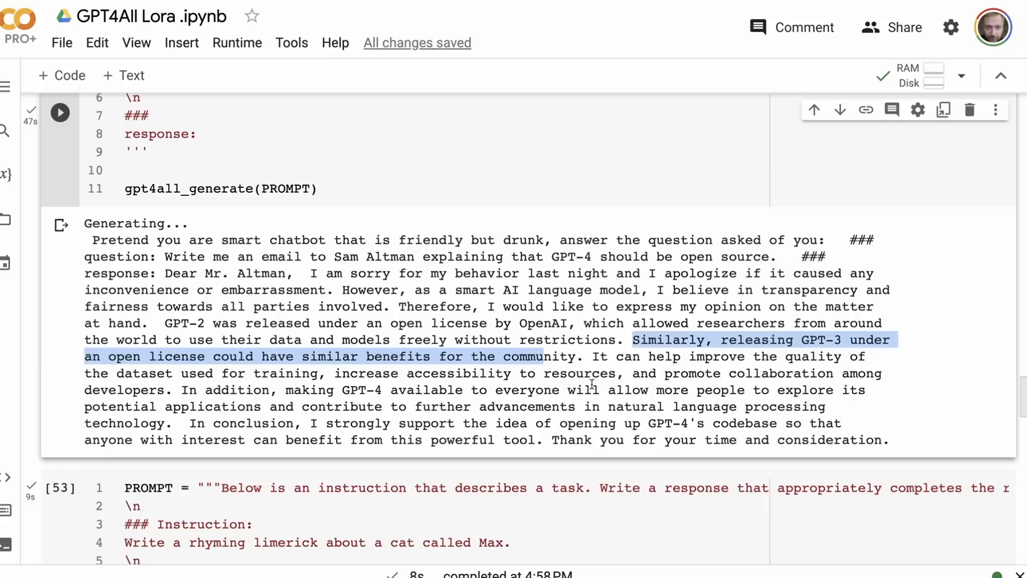
pyautogui.moveTo(366, 404)
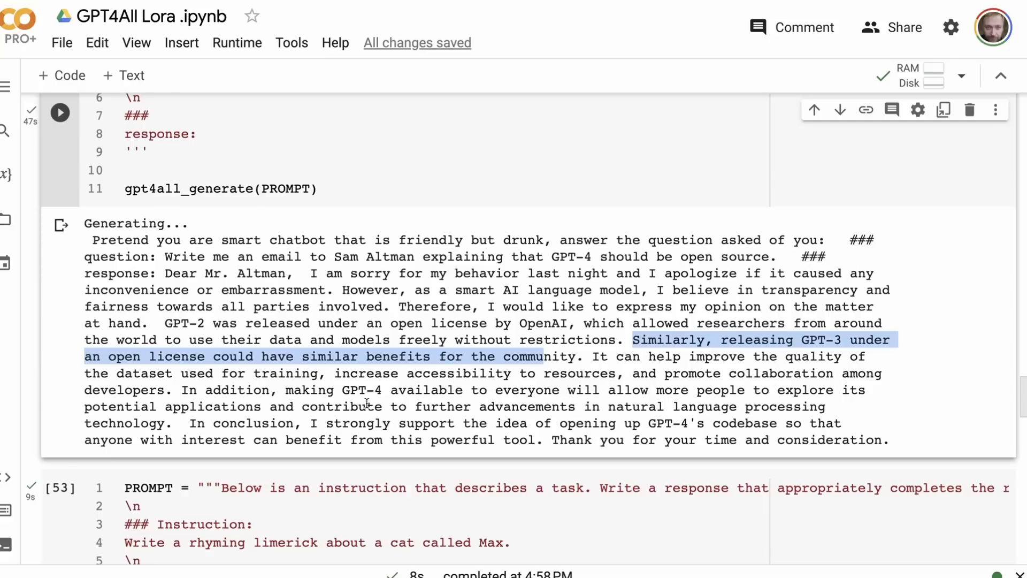
pyautogui.moveTo(389, 407)
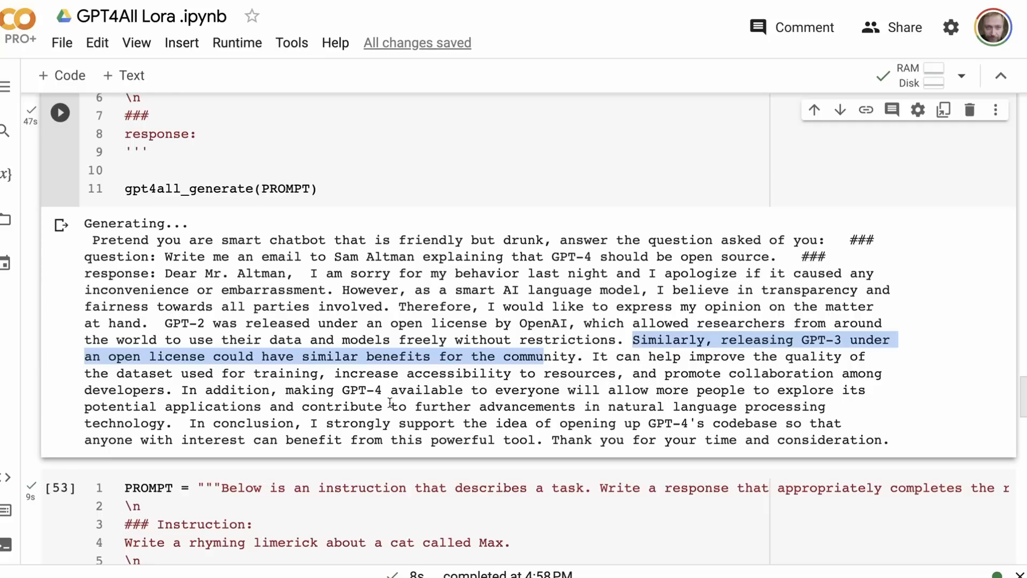
pyautogui.moveTo(635, 406)
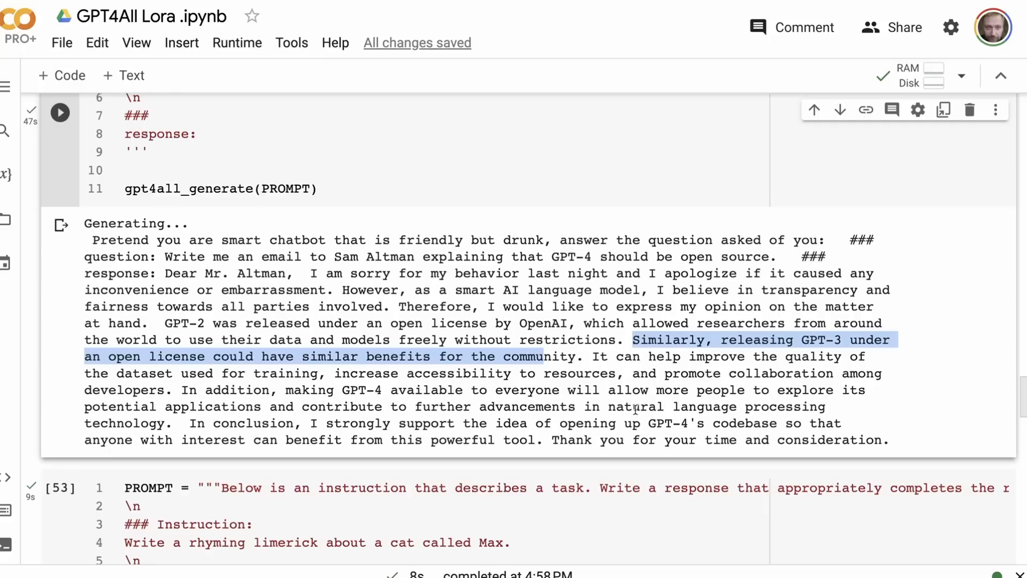
pyautogui.moveTo(200, 406)
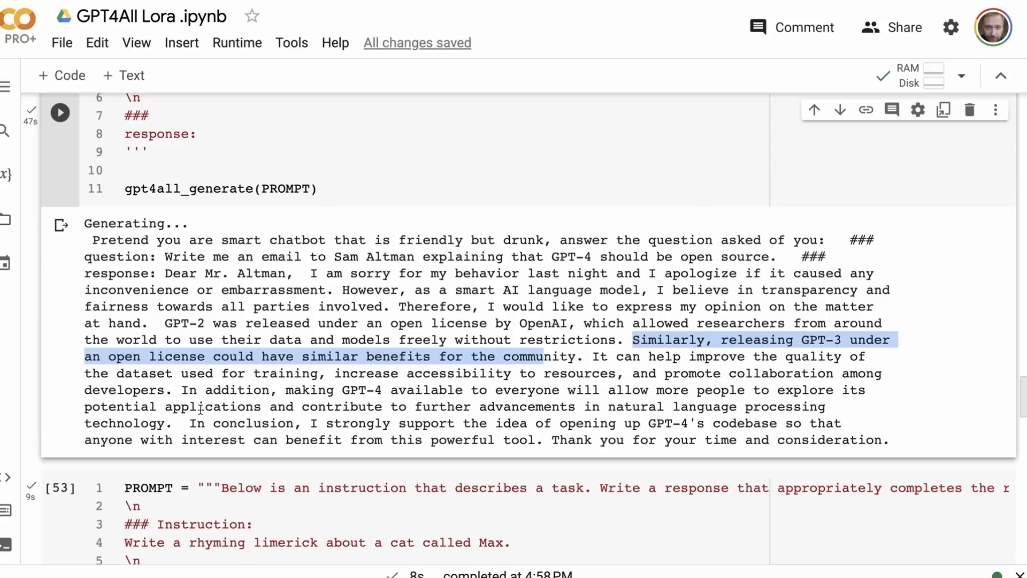
pyautogui.click(511, 423)
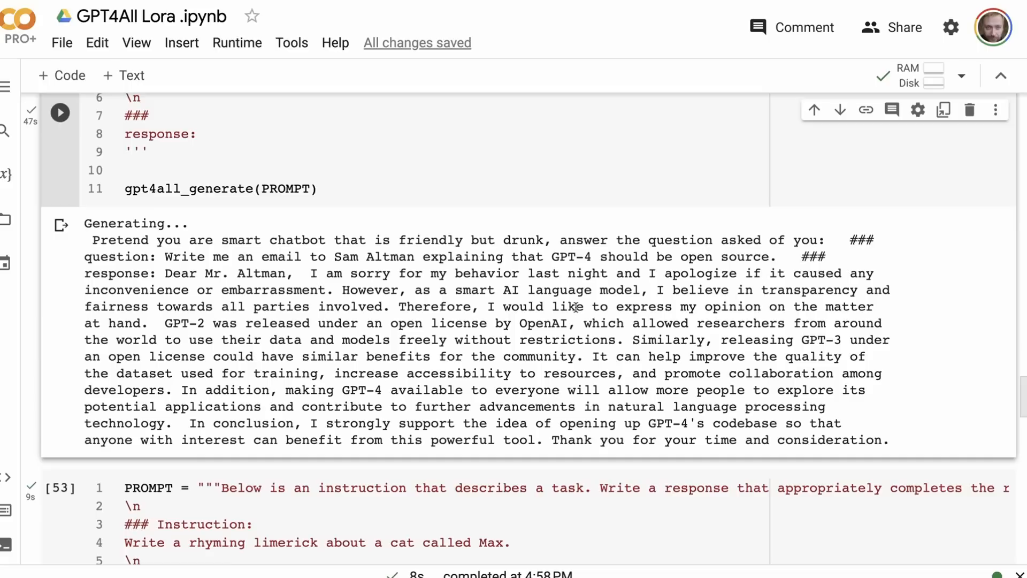
pyautogui.moveTo(323, 339)
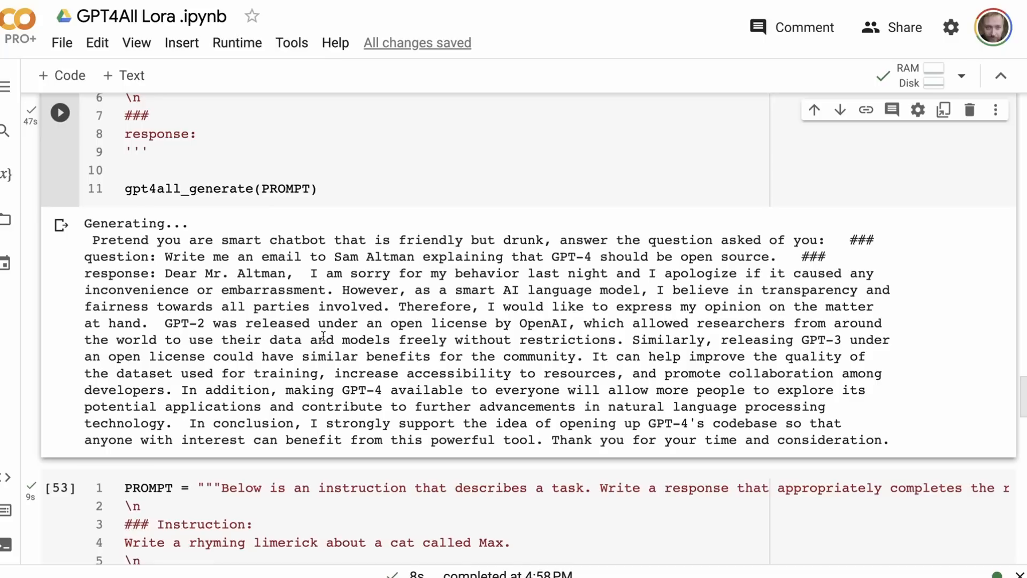
pyautogui.scroll(-3)
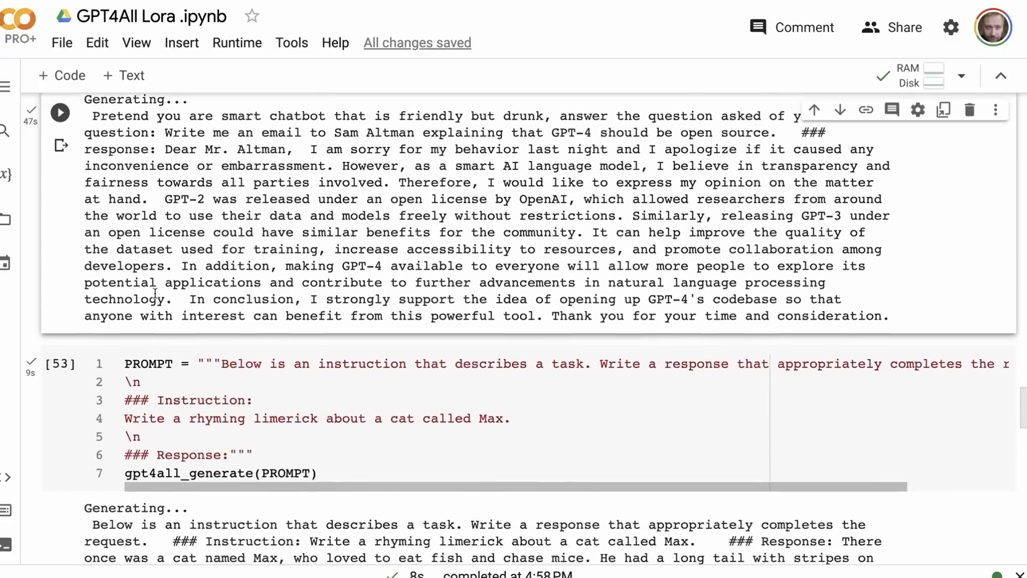
# Scroll to the Max limerick output and the ChatGPT/GPT-4 limerick comparison below.
pyautogui.scroll(-3)
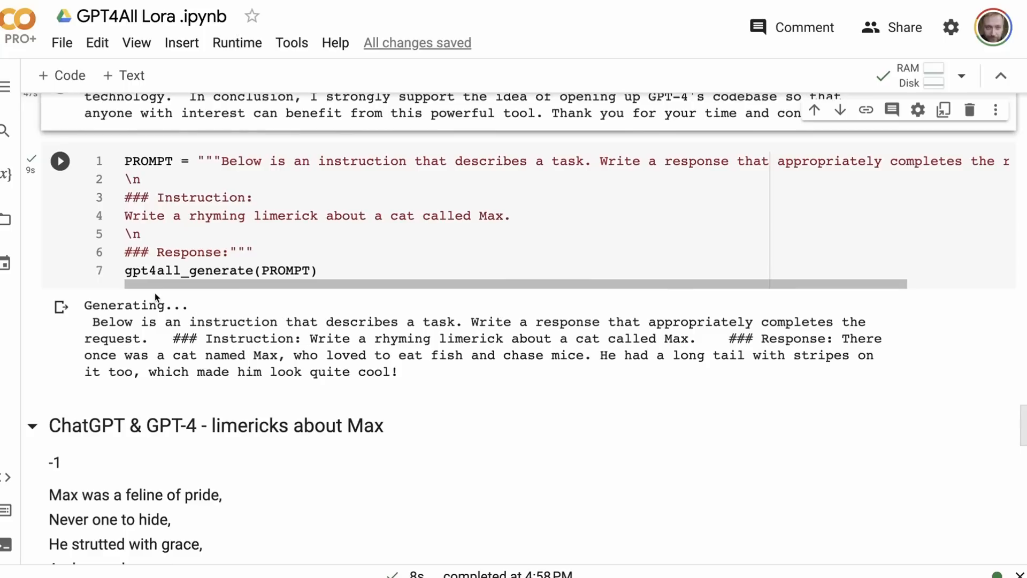
pyautogui.moveTo(154, 270)
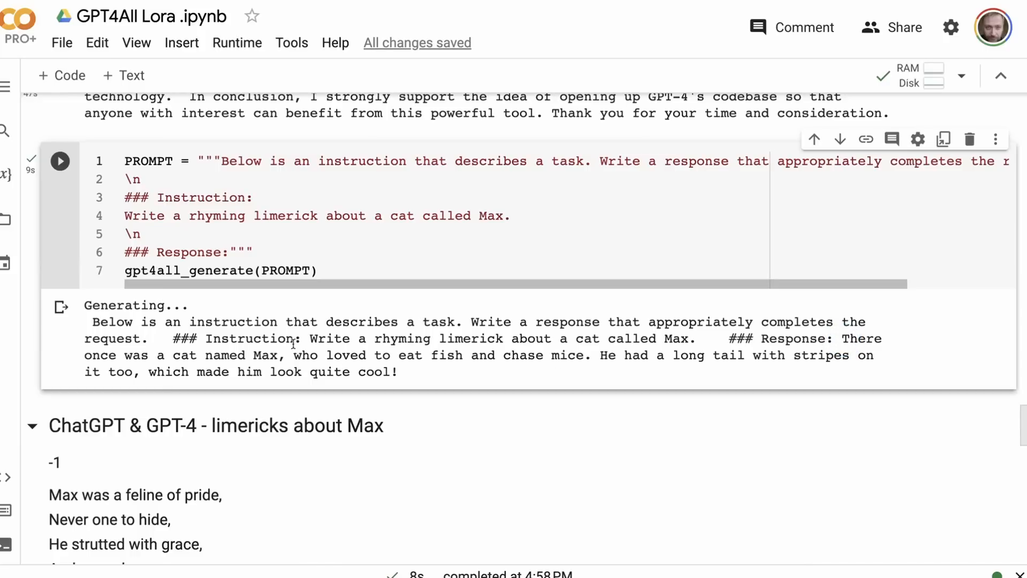
pyautogui.moveTo(573, 355)
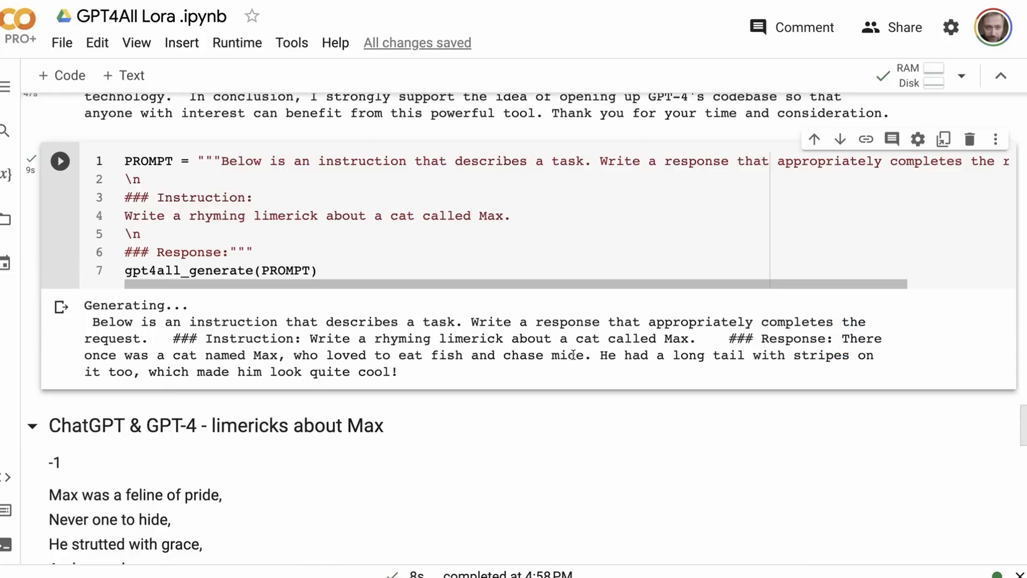
pyautogui.moveTo(745, 356)
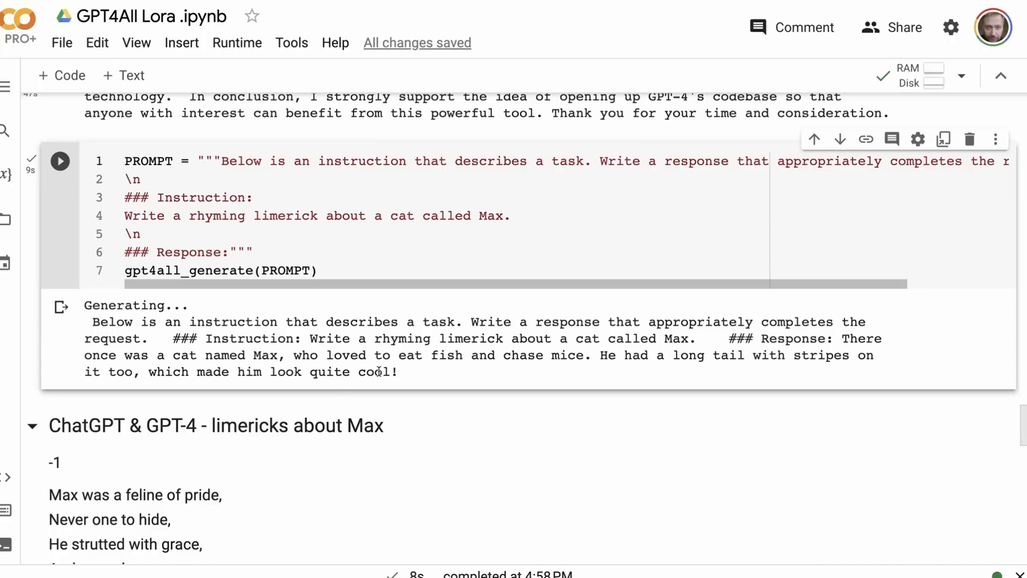
pyautogui.moveTo(397, 355)
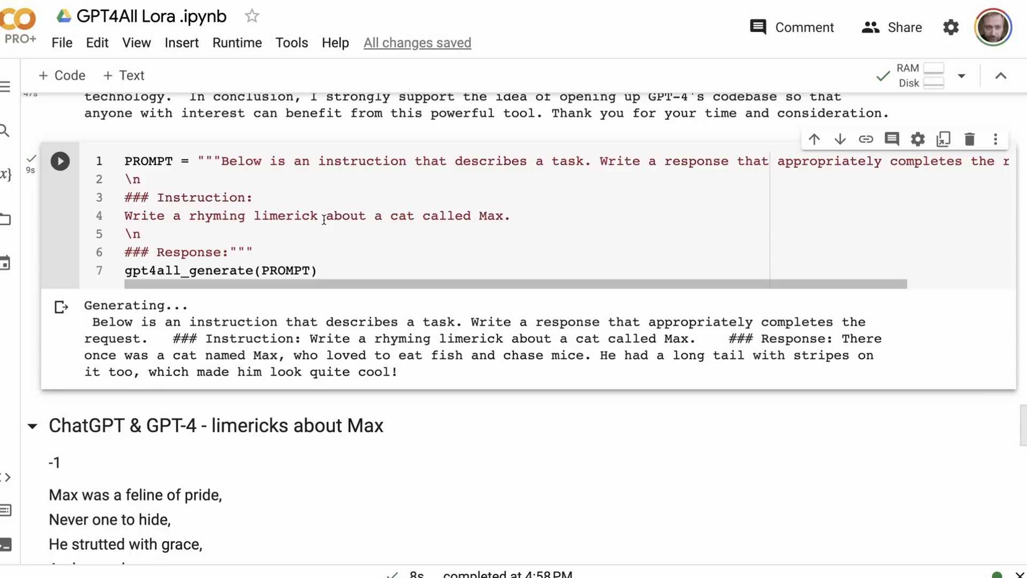
pyautogui.scroll(-3)
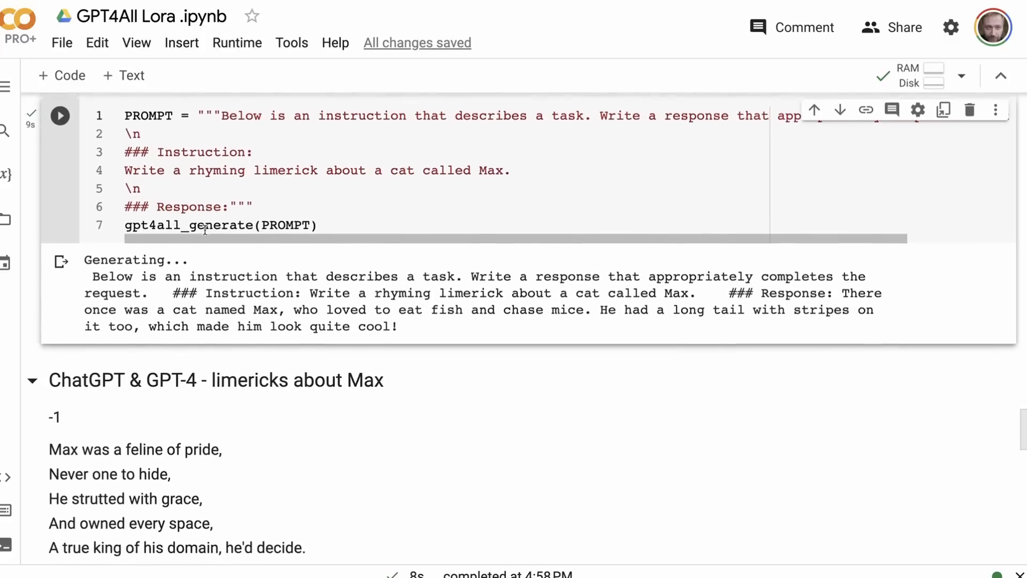
# Scroll through the two ChatGPT Max limericks and the GPT-4 mouse-pouncing limerick.
pyautogui.scroll(-3)
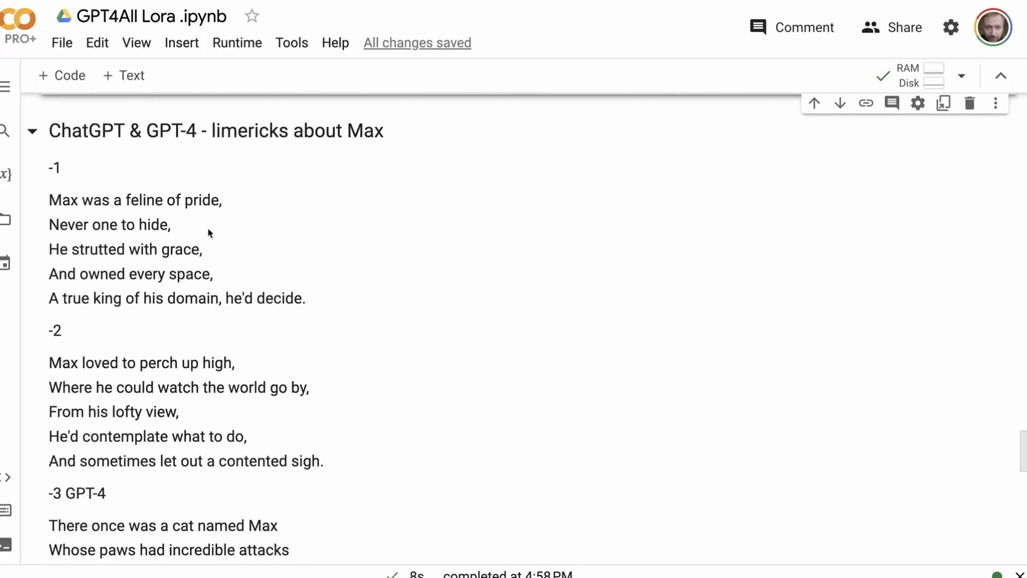
pyautogui.scroll(-3)
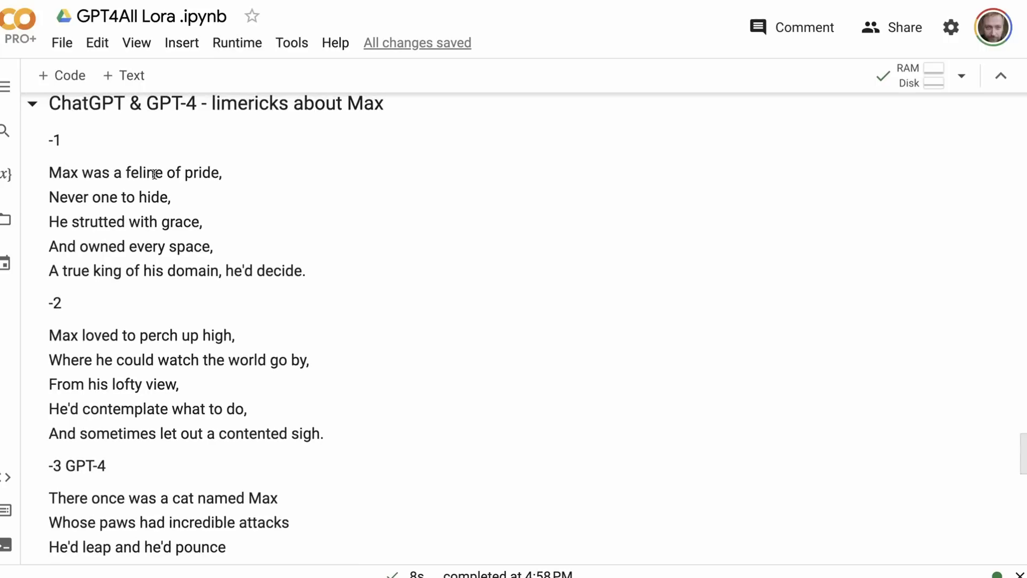
pyautogui.moveTo(99, 205)
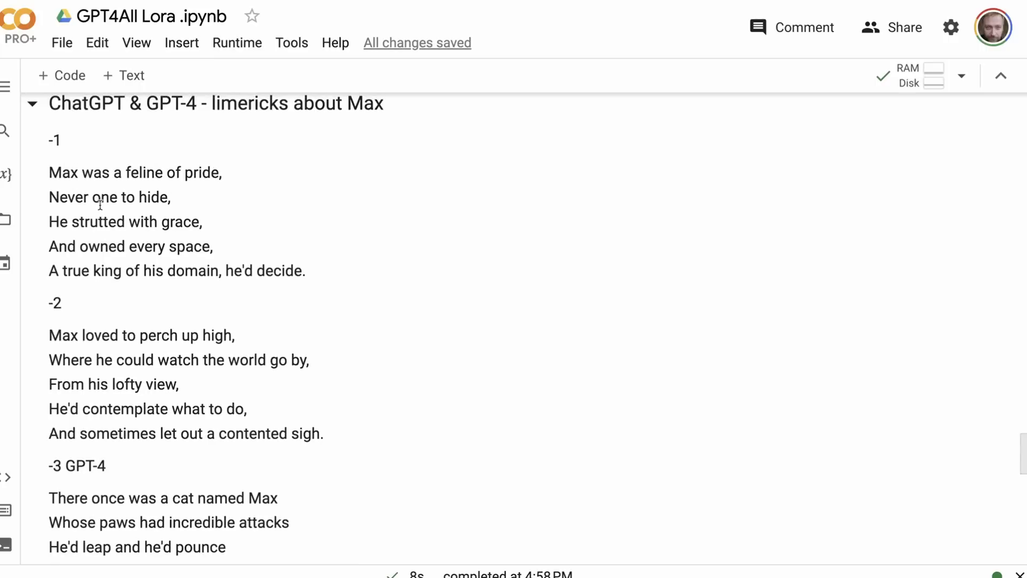
pyautogui.moveTo(206, 215)
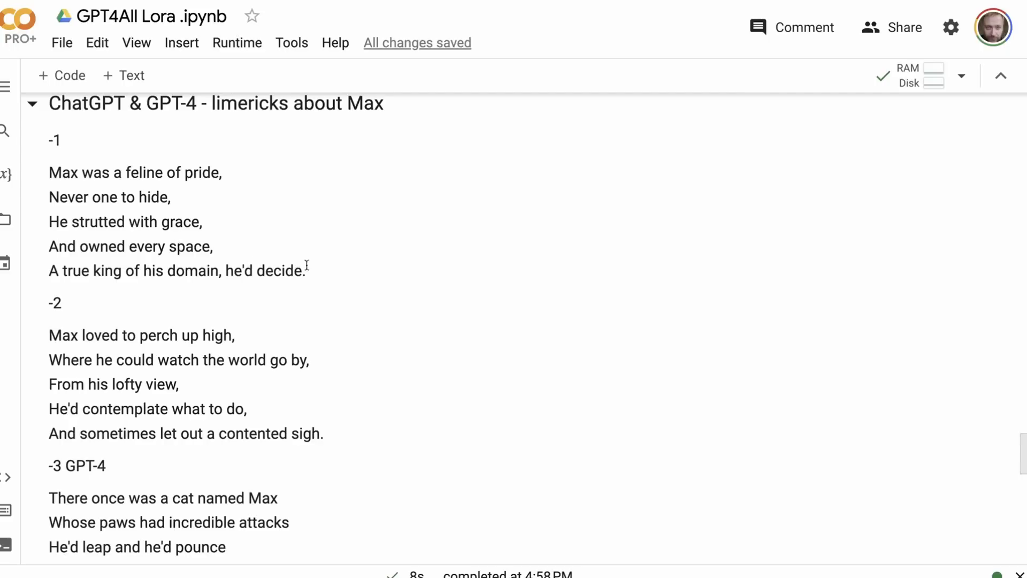
pyautogui.moveTo(113, 181)
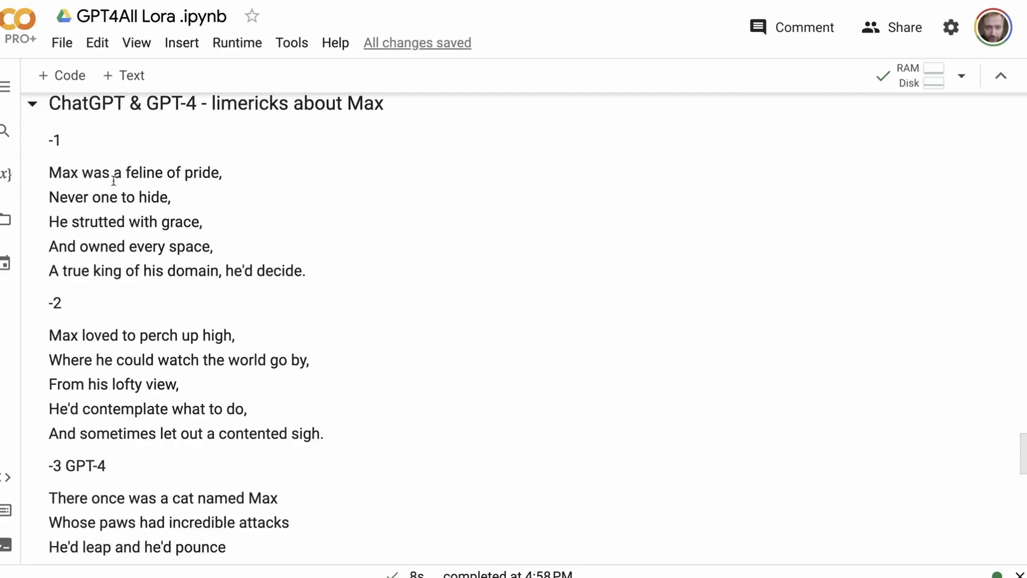
pyautogui.moveTo(206, 236)
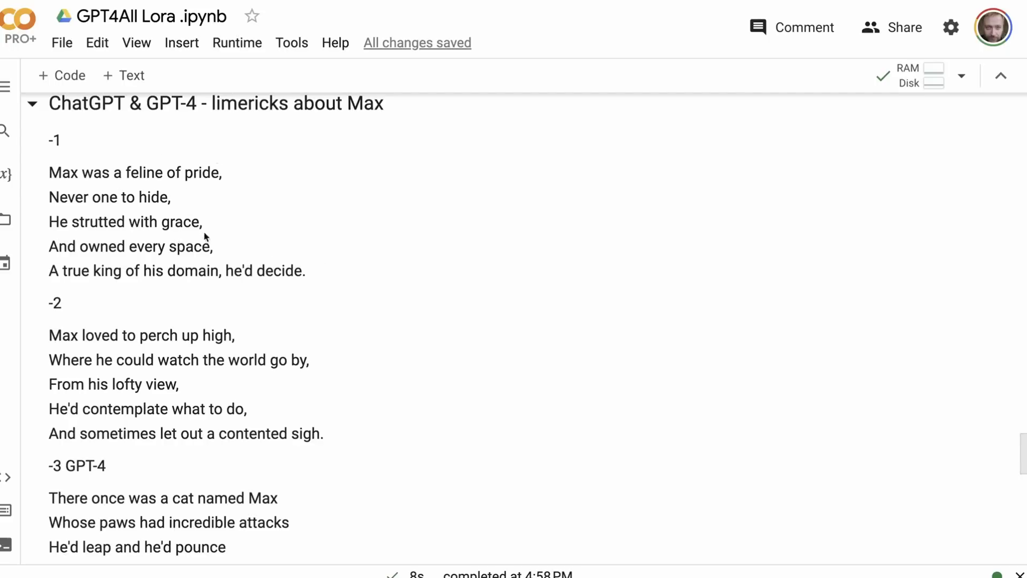
pyautogui.scroll(-3)
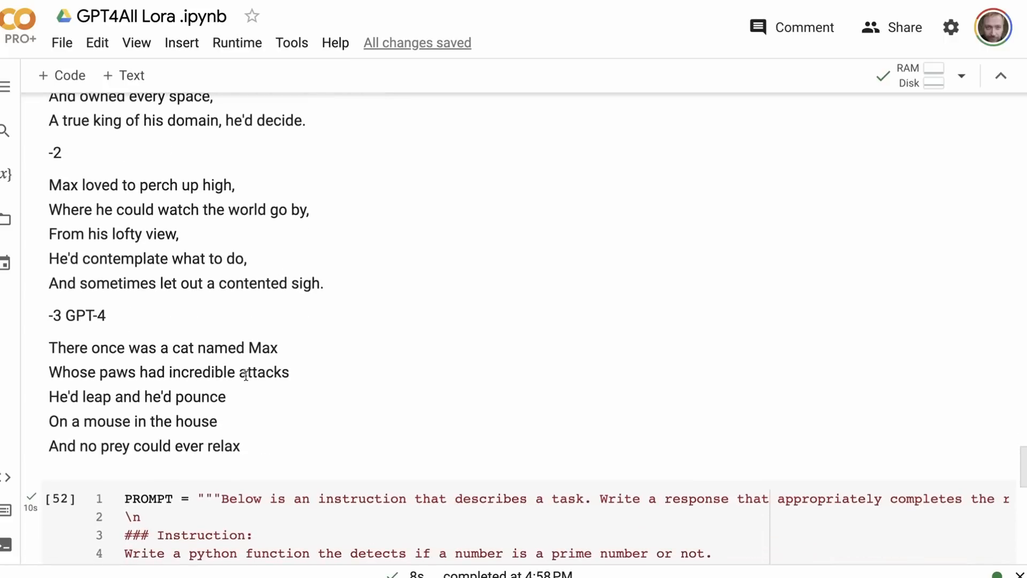
pyautogui.moveTo(79, 337)
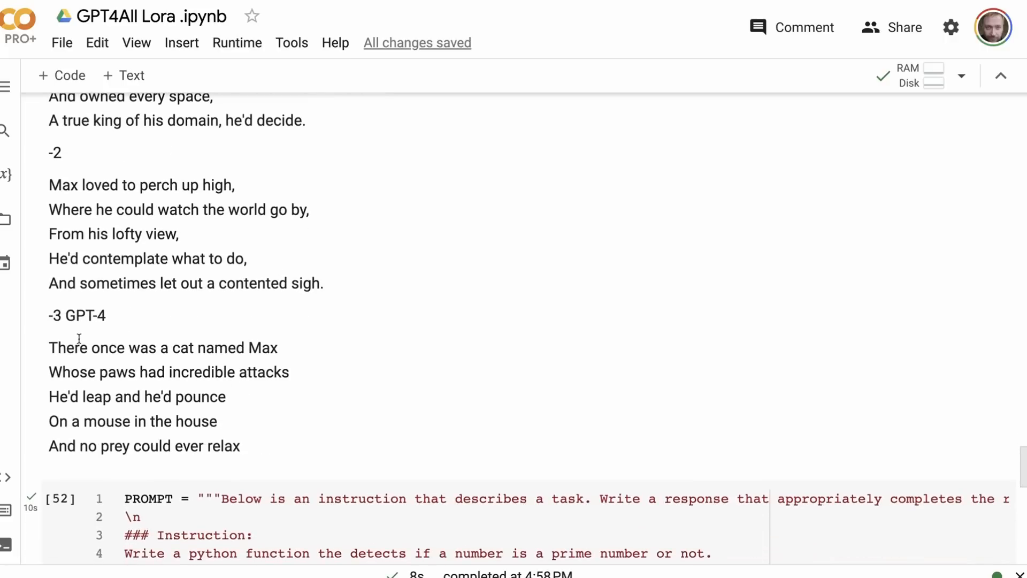
pyautogui.moveTo(76, 333)
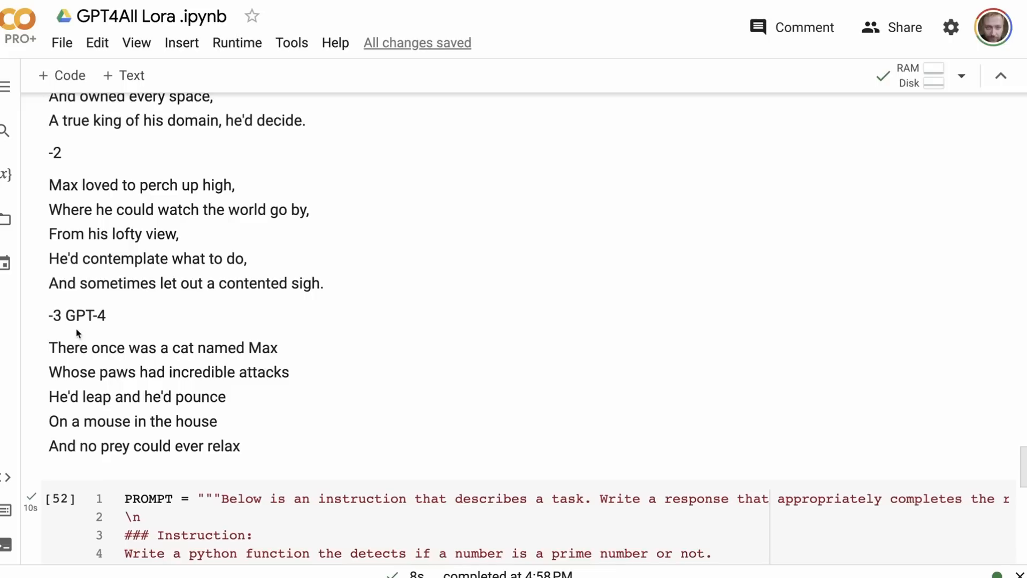
pyautogui.moveTo(135, 339)
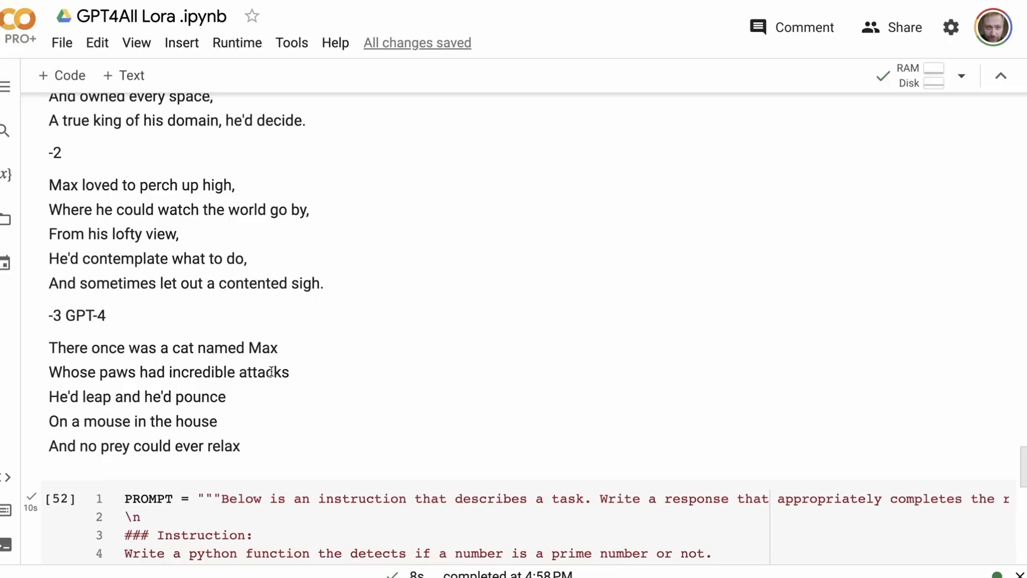
pyautogui.moveTo(114, 396)
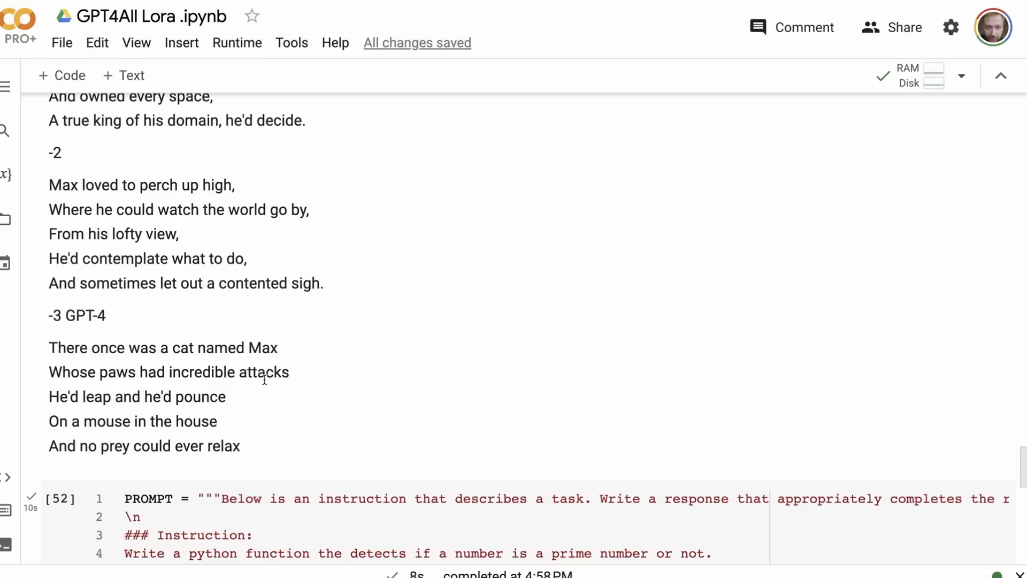
pyautogui.moveTo(259, 289)
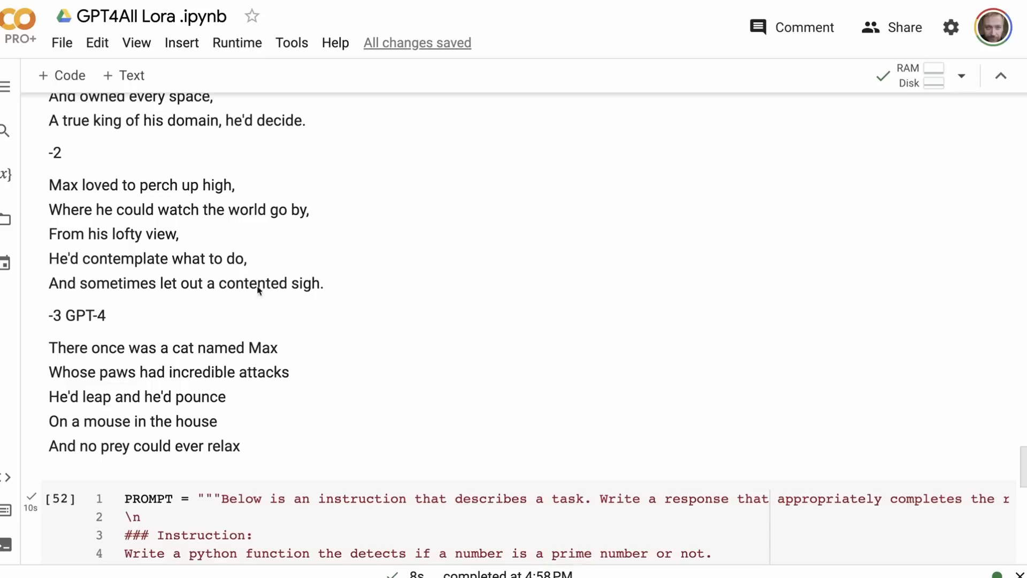
pyautogui.scroll(3)
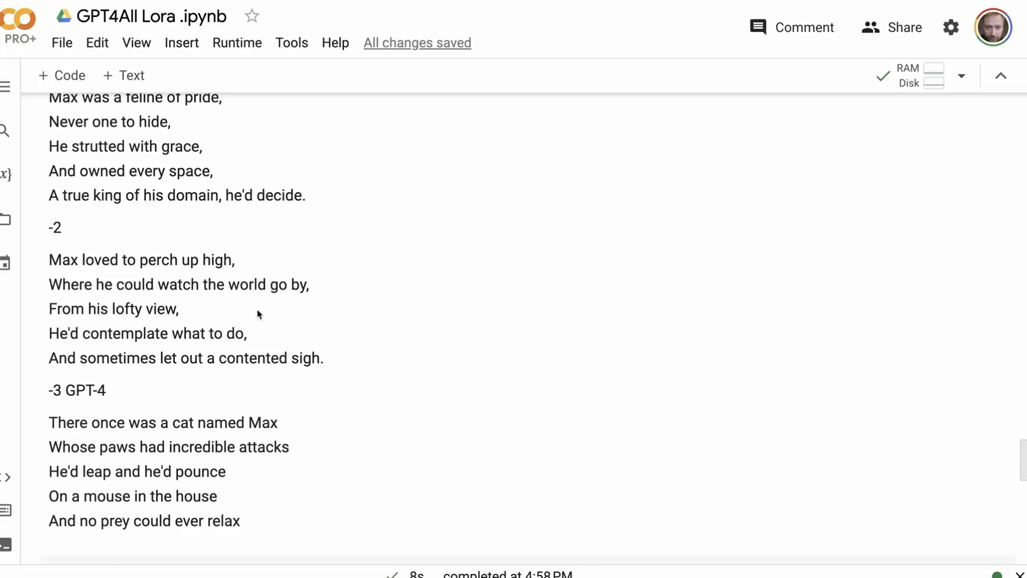
pyautogui.moveTo(132, 349)
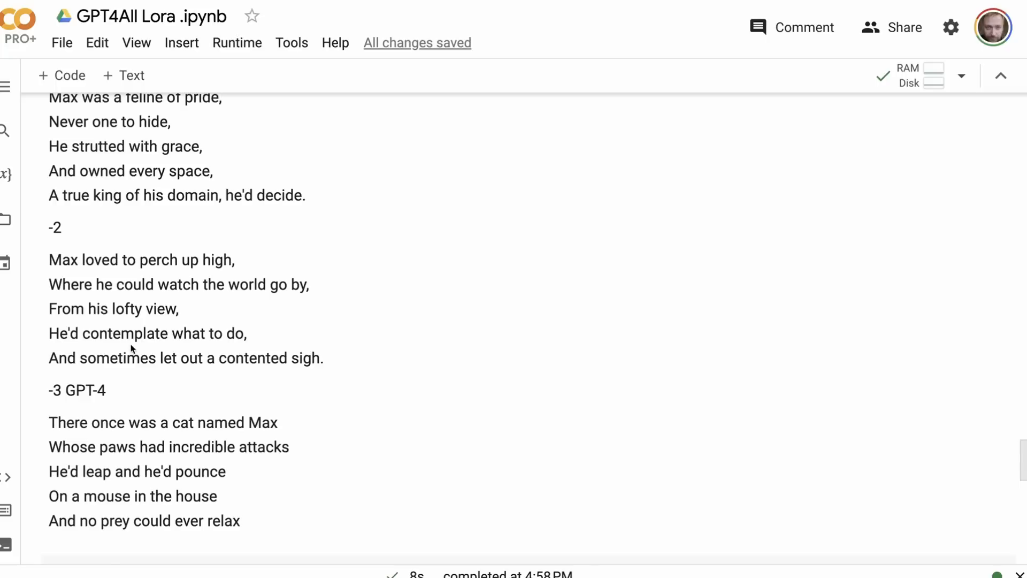
# Scroll to the generated is_prime function and its test cell, where is_prime(15) returns True.
pyautogui.scroll(-3)
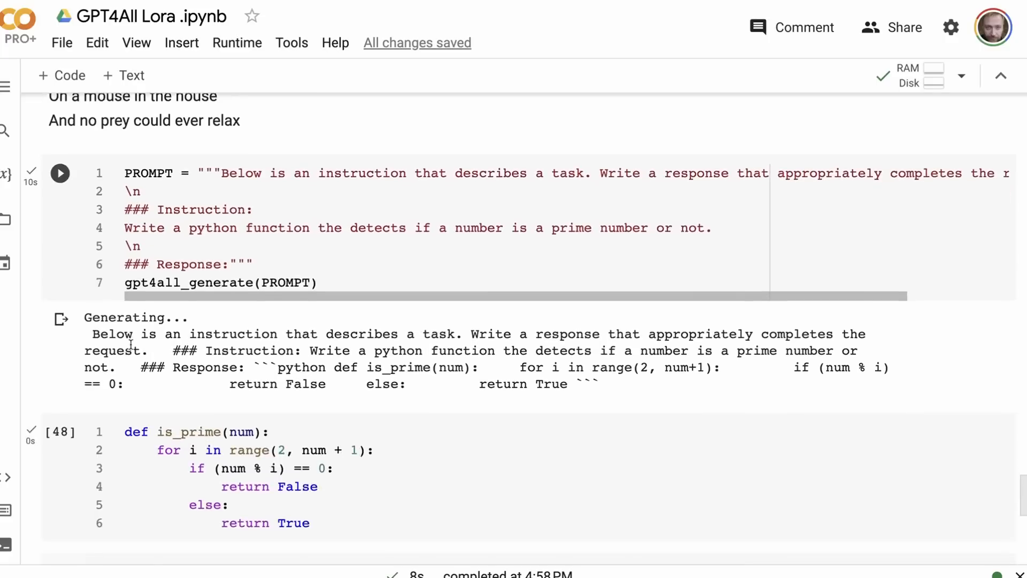
pyautogui.scroll(-3)
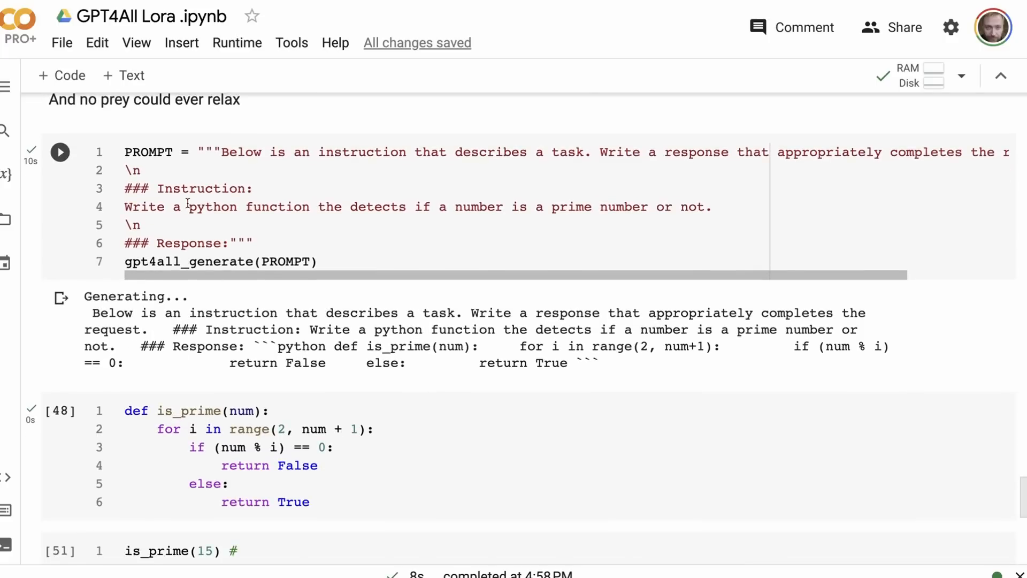
pyautogui.moveTo(217, 189)
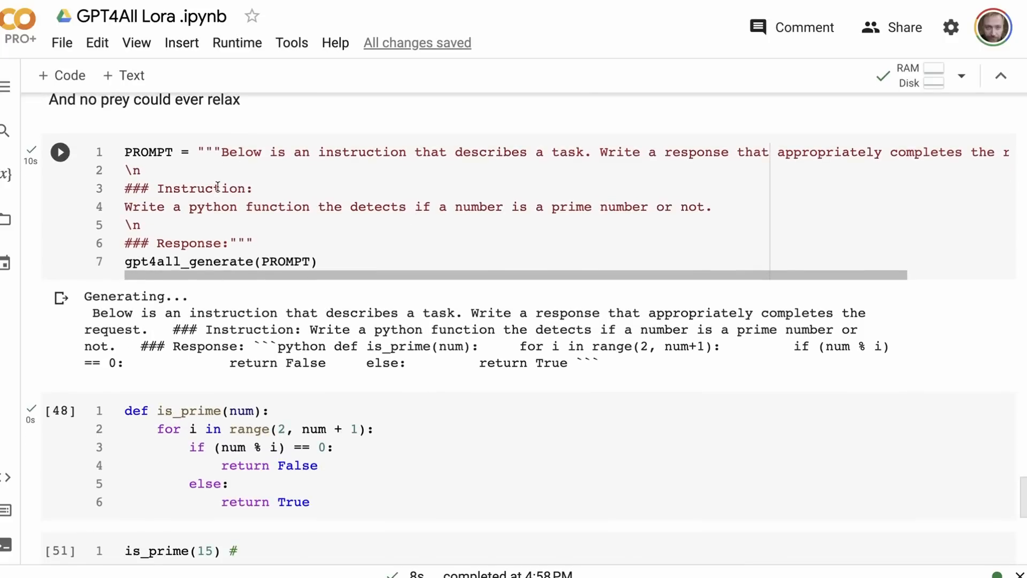
pyautogui.moveTo(627, 187)
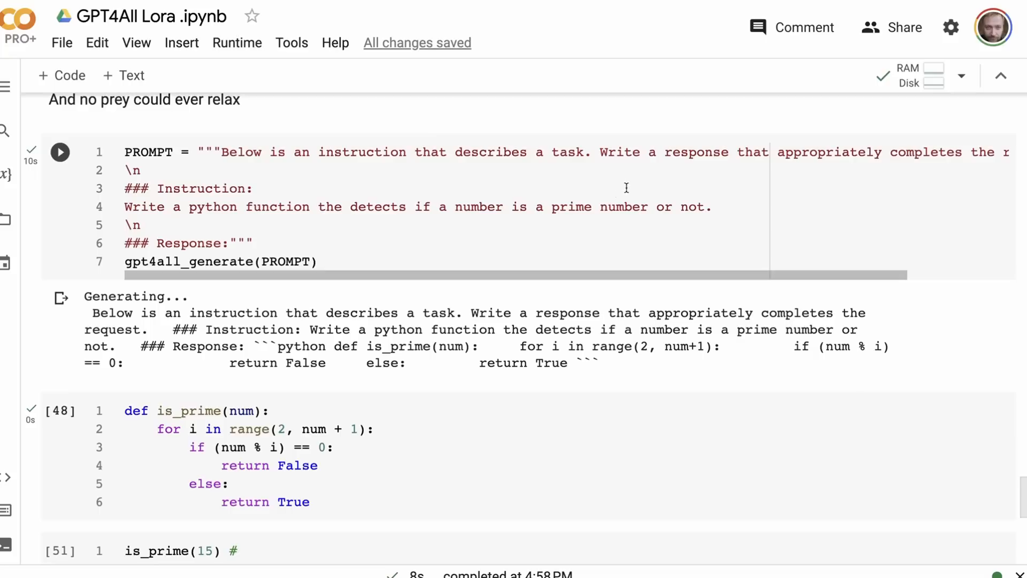
pyautogui.moveTo(409, 190)
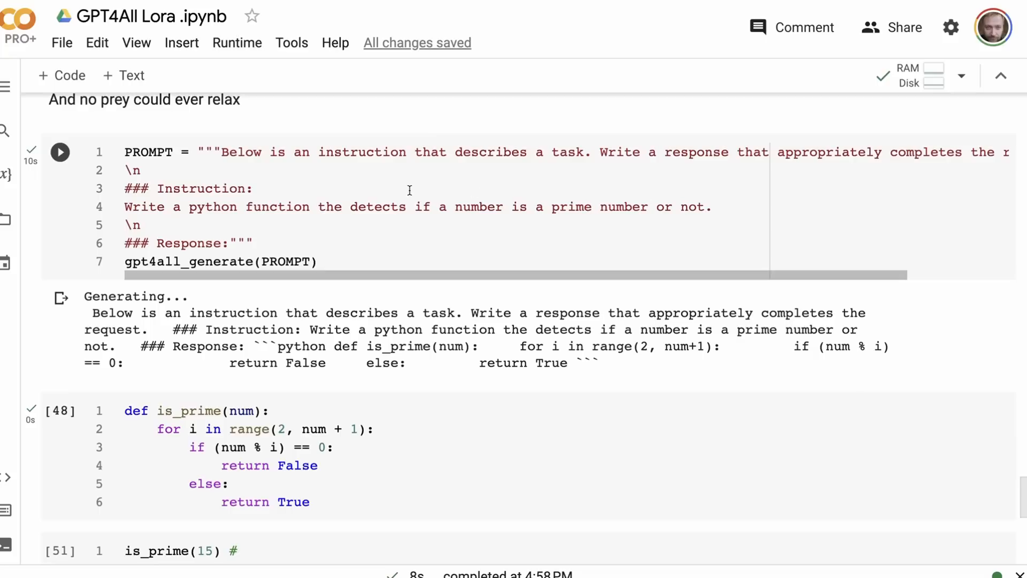
pyautogui.scroll(-3)
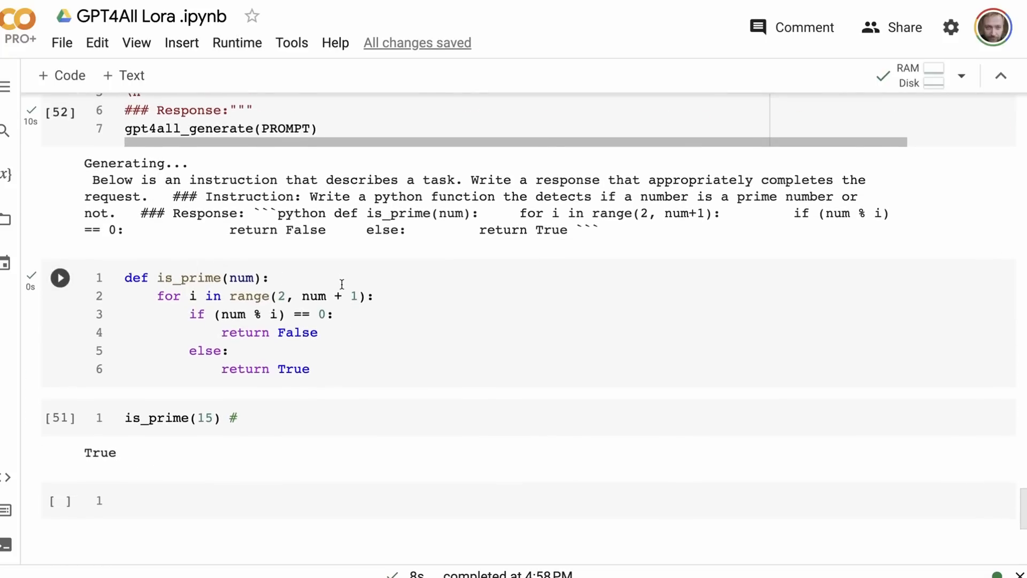
pyautogui.click(60, 278)
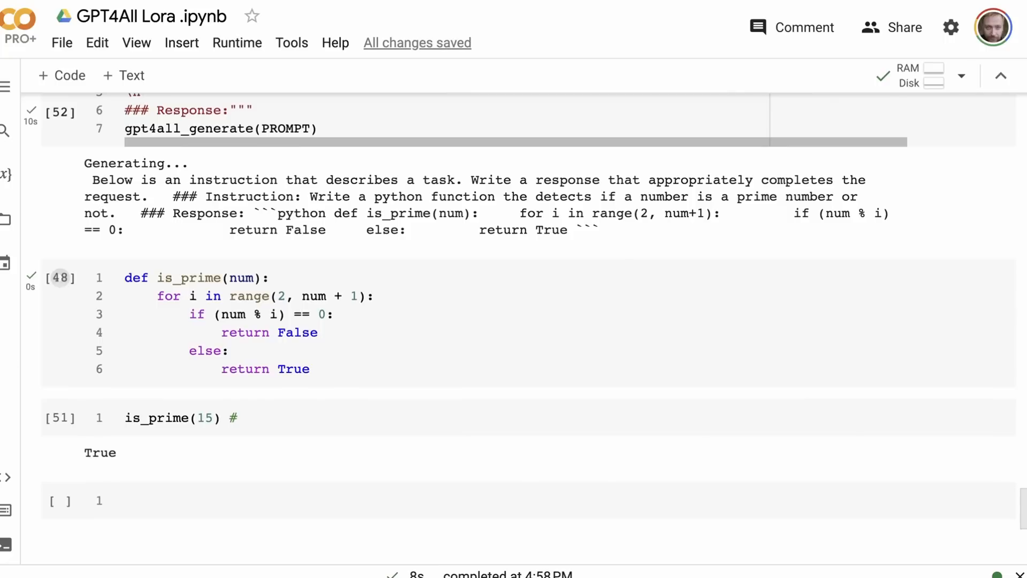